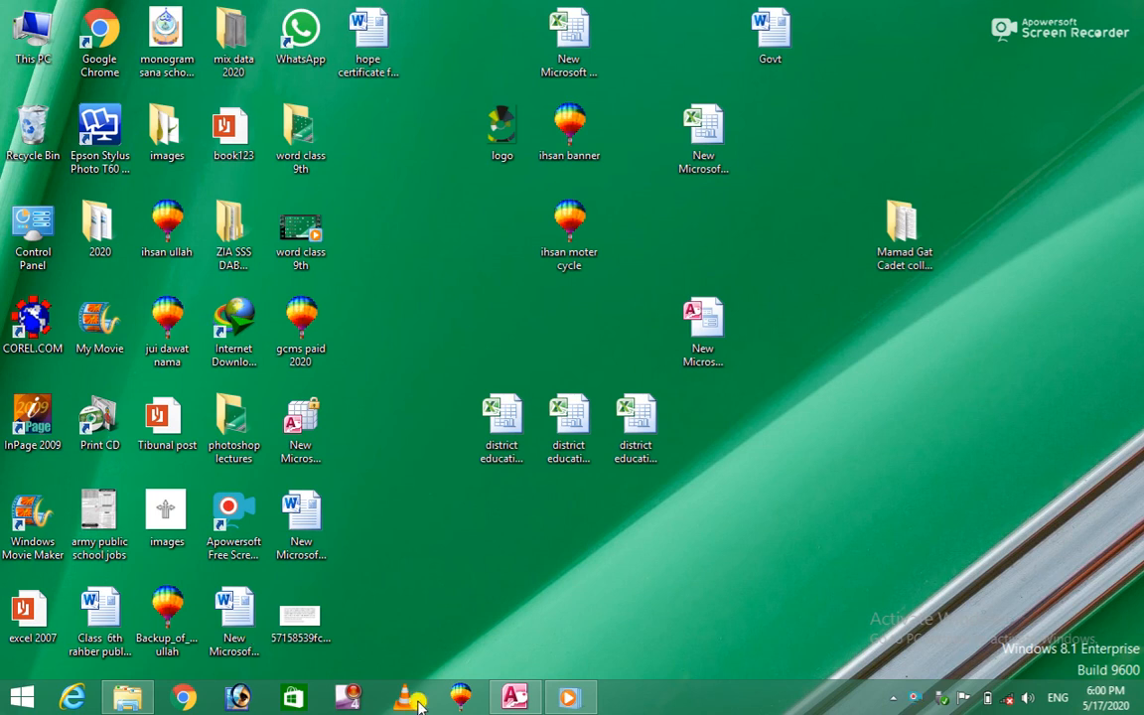
Step: Bring the Access 2010 tutorial video up in Windows Media Player from the taskbar
{"action": "left_click", "coordinate": [568, 695]}
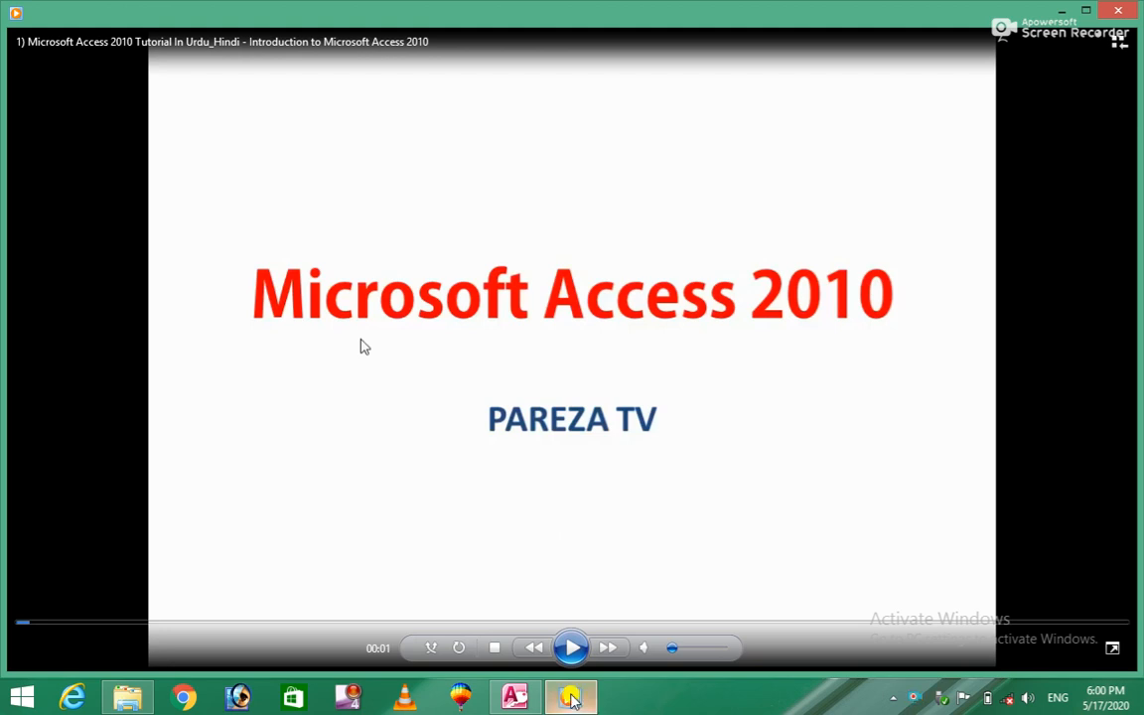
Step: Start playback of the tutorial video from its title slide
{"action": "left_click", "coordinate": [572, 648]}
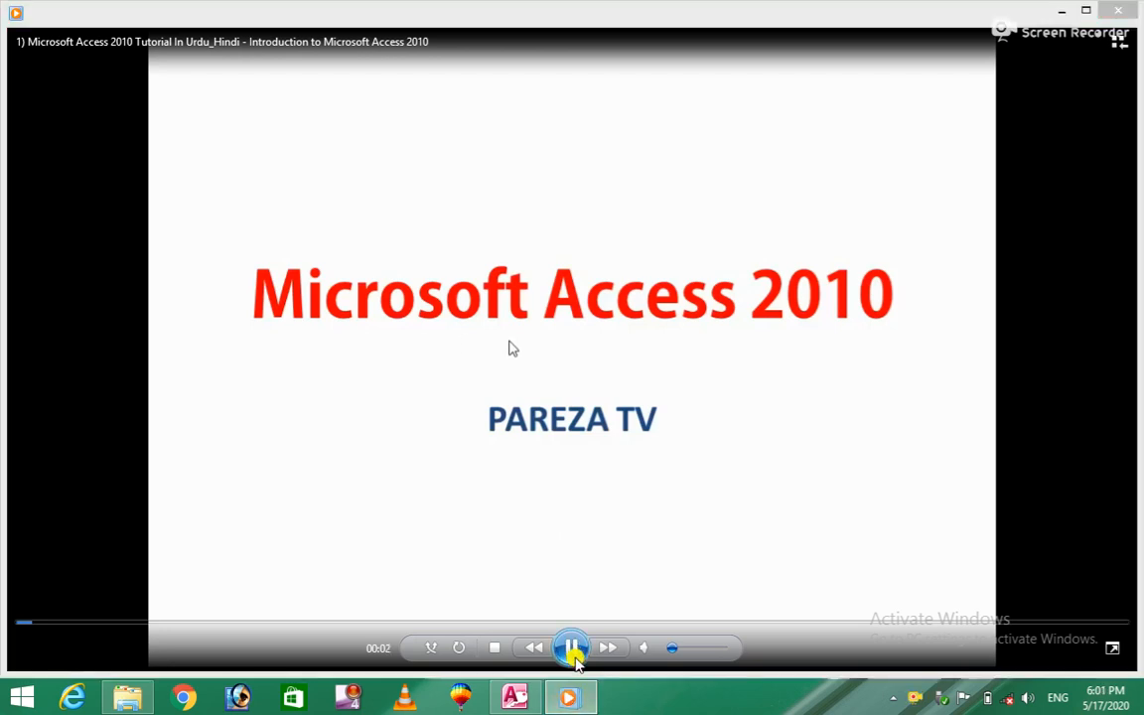
{"action": "mouse_move", "coordinate": [778, 342]}
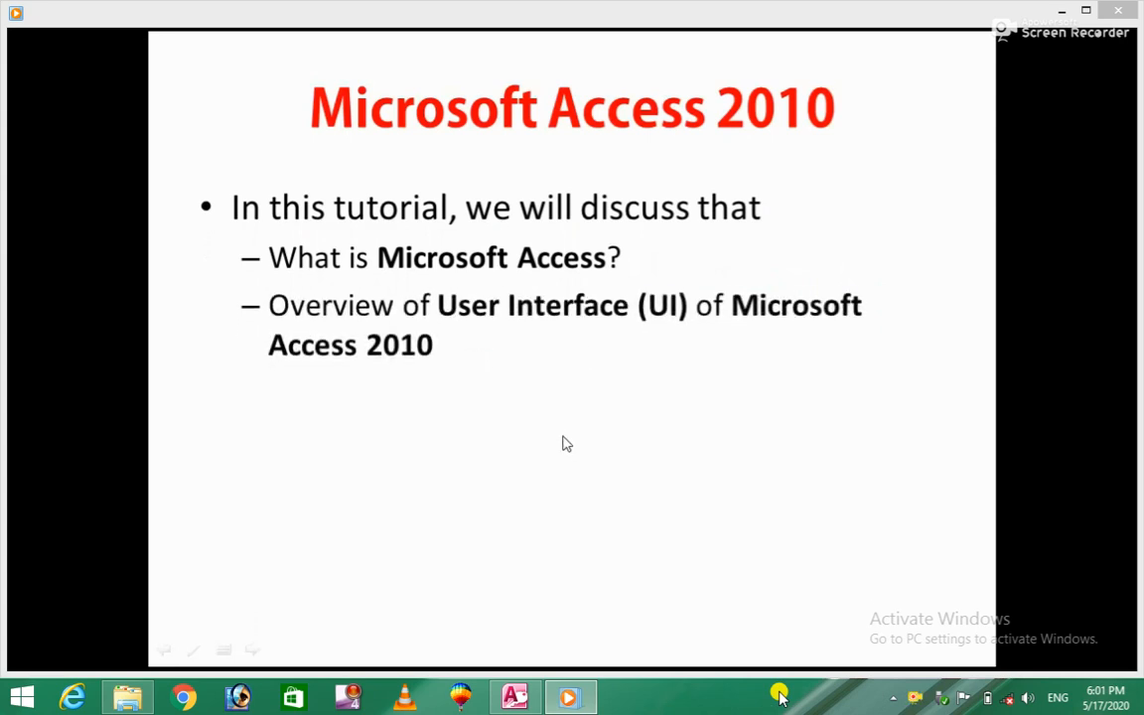
{"action": "mouse_move", "coordinate": [517, 342]}
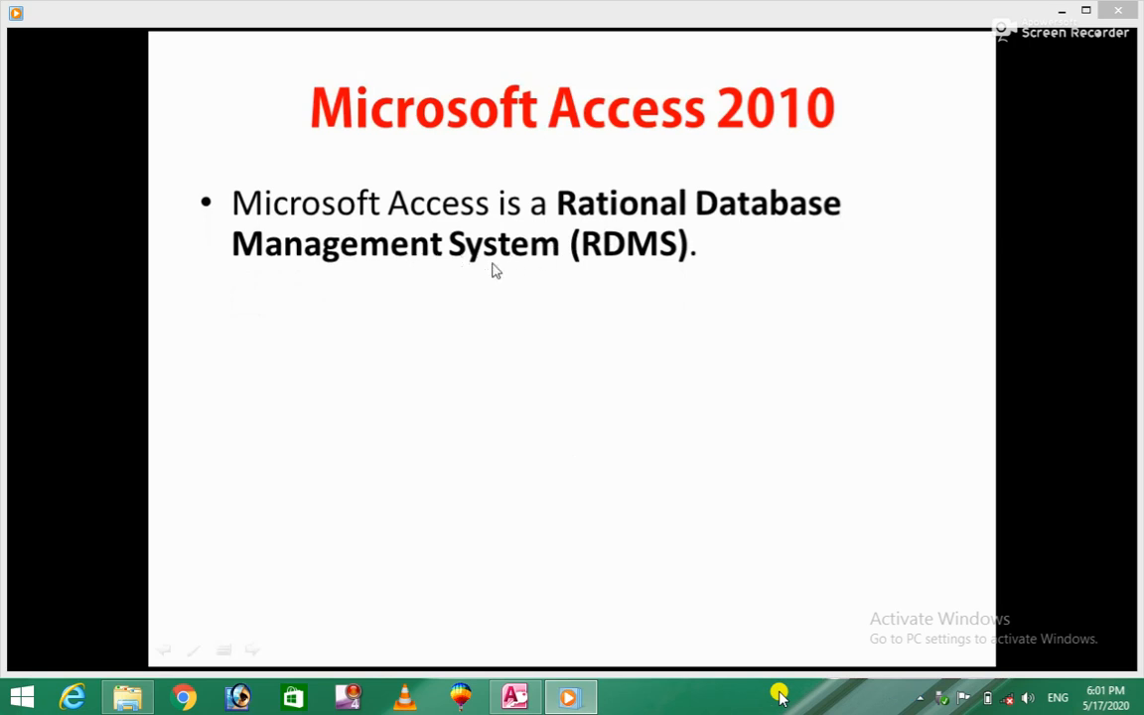
{"action": "mouse_move", "coordinate": [624, 282]}
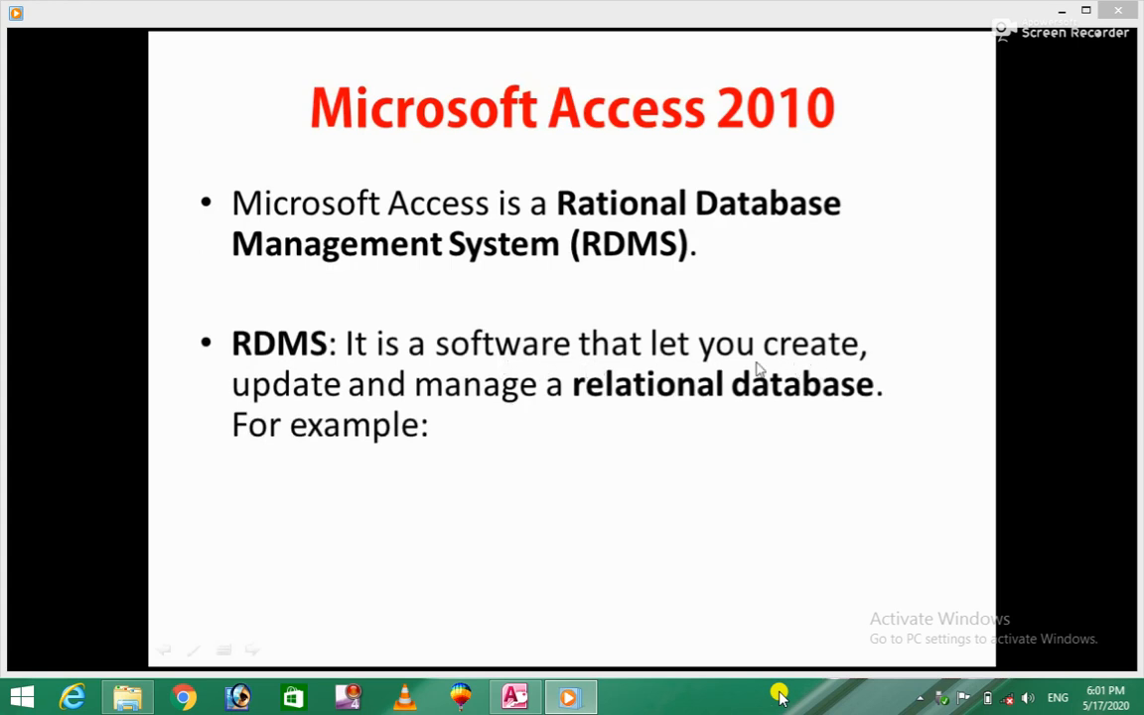
{"action": "mouse_move", "coordinate": [764, 418]}
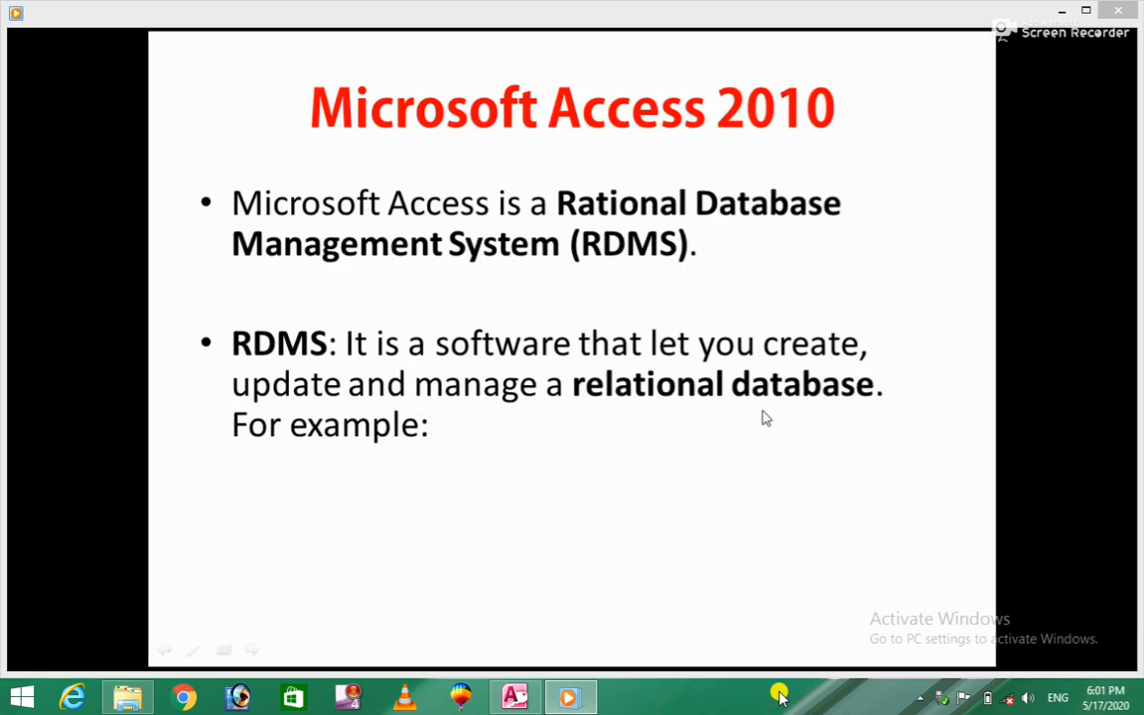
{"action": "mouse_move", "coordinate": [814, 394]}
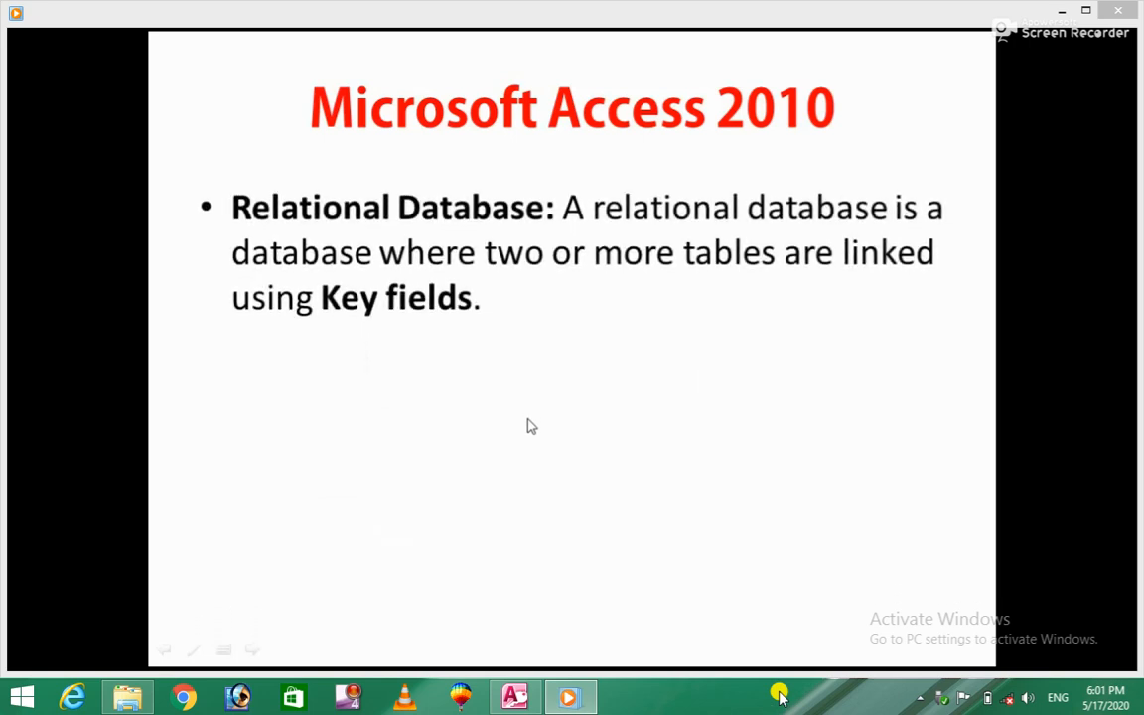
{"action": "mouse_move", "coordinate": [654, 246]}
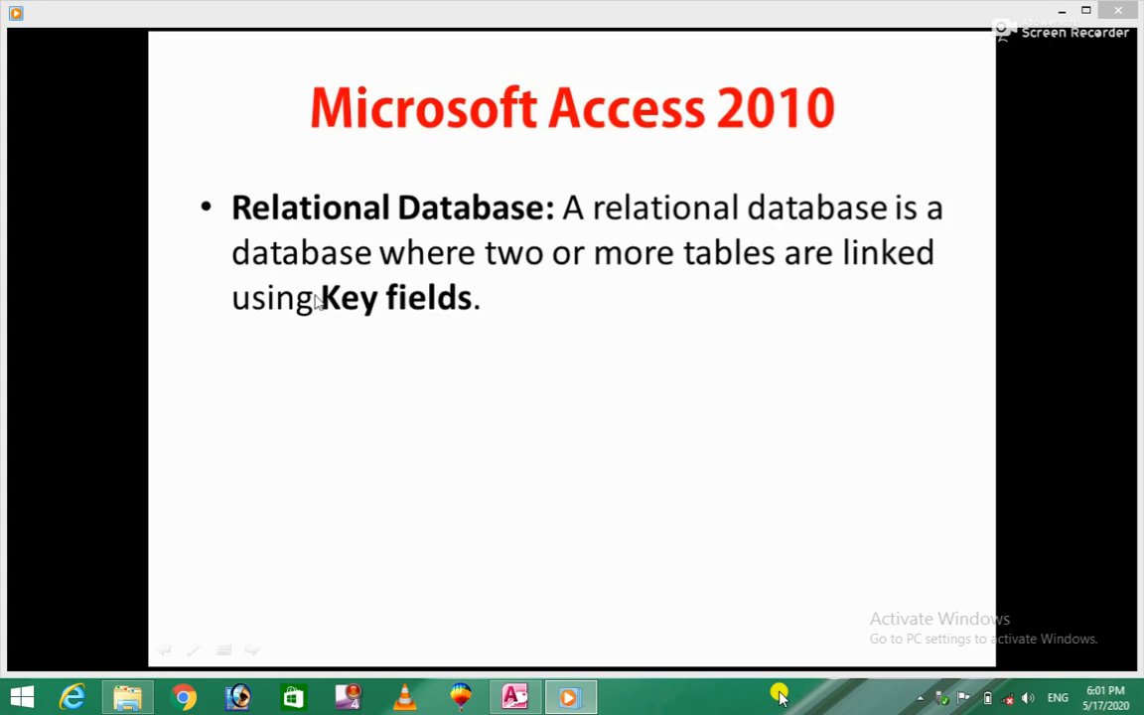
{"action": "mouse_move", "coordinate": [476, 328]}
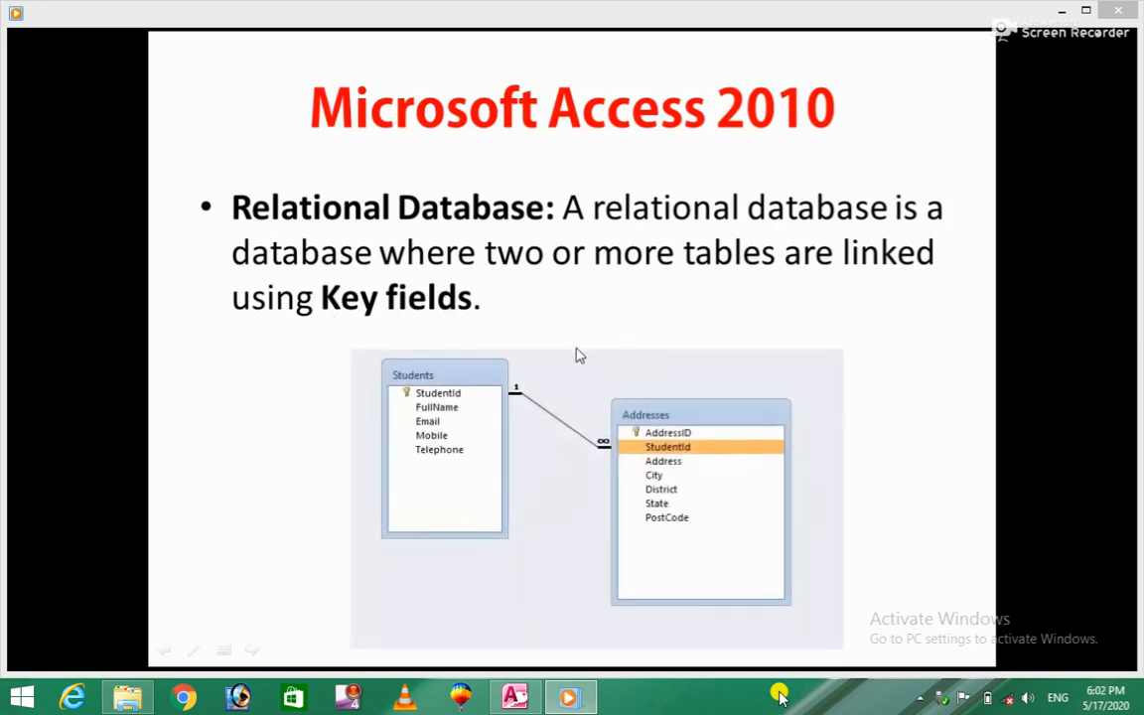
{"action": "mouse_move", "coordinate": [477, 377]}
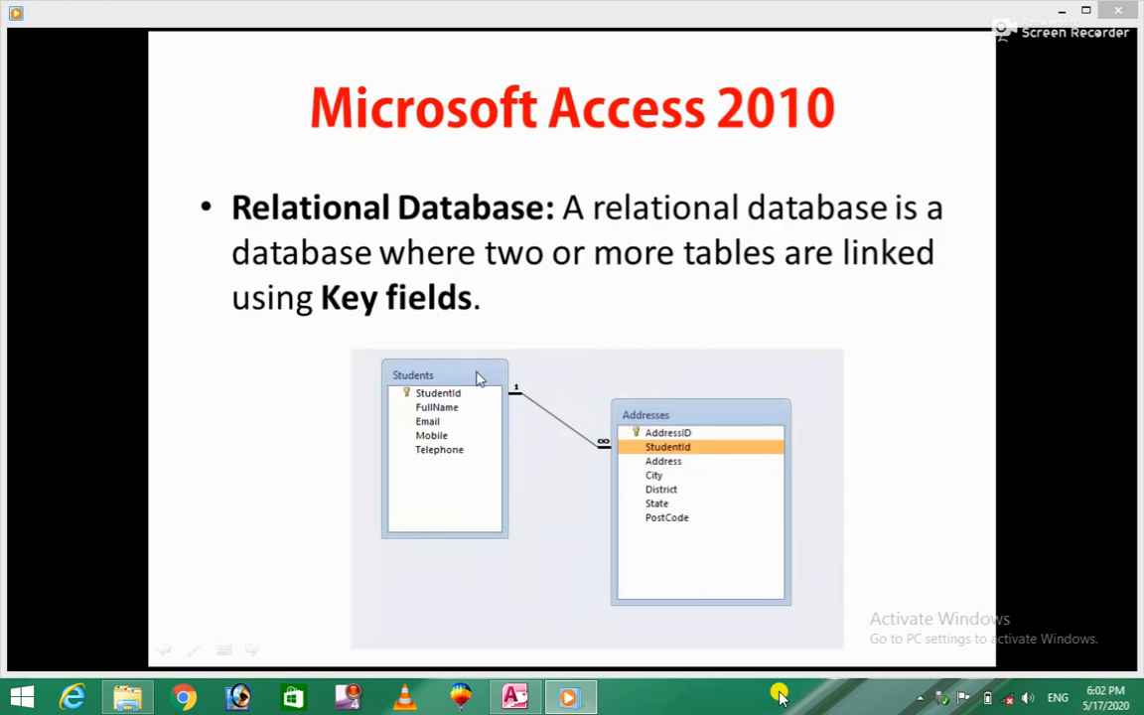
{"action": "mouse_move", "coordinate": [743, 444]}
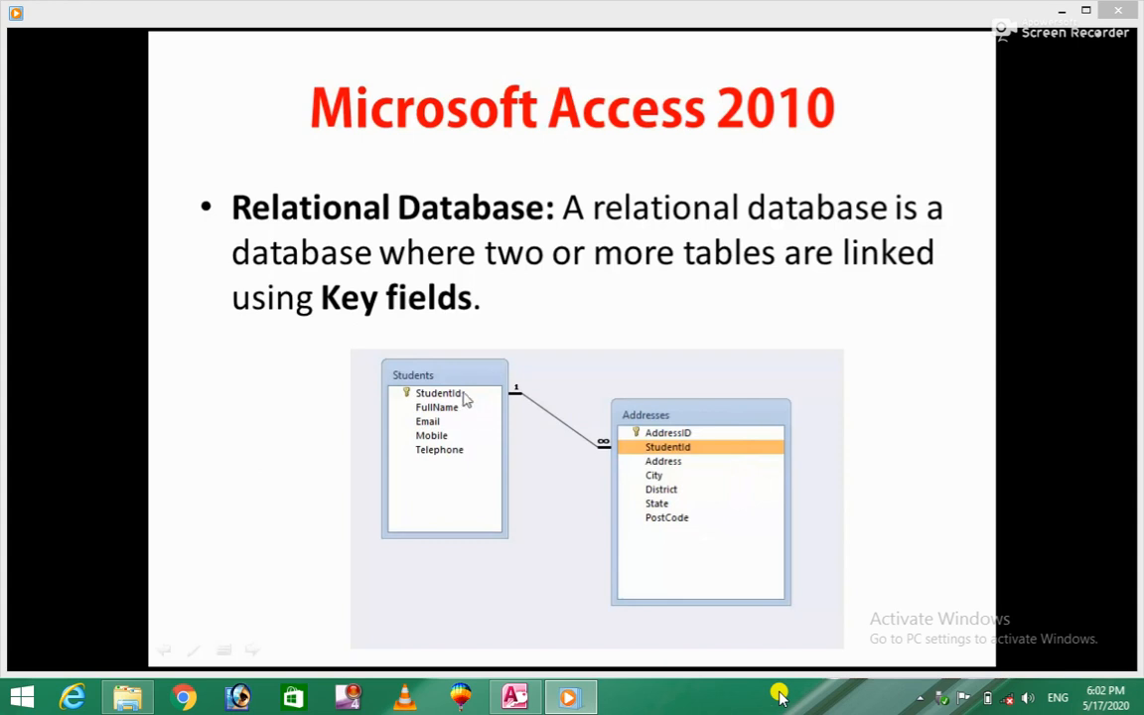
{"action": "mouse_move", "coordinate": [475, 451]}
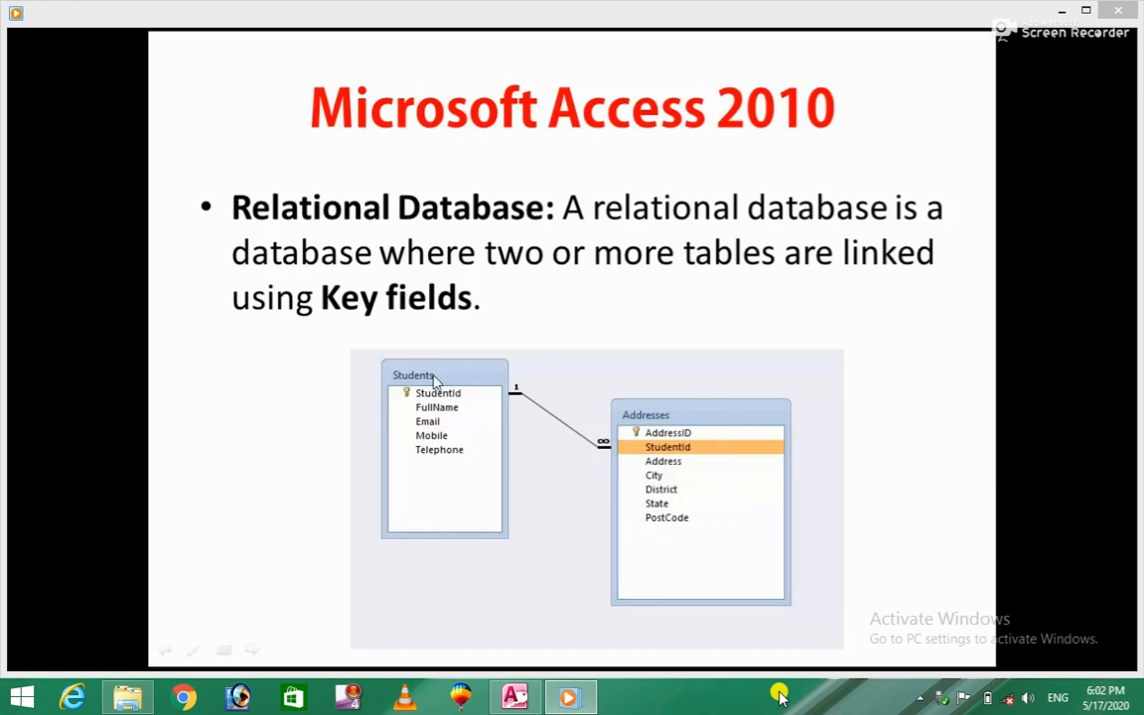
{"action": "mouse_move", "coordinate": [447, 408]}
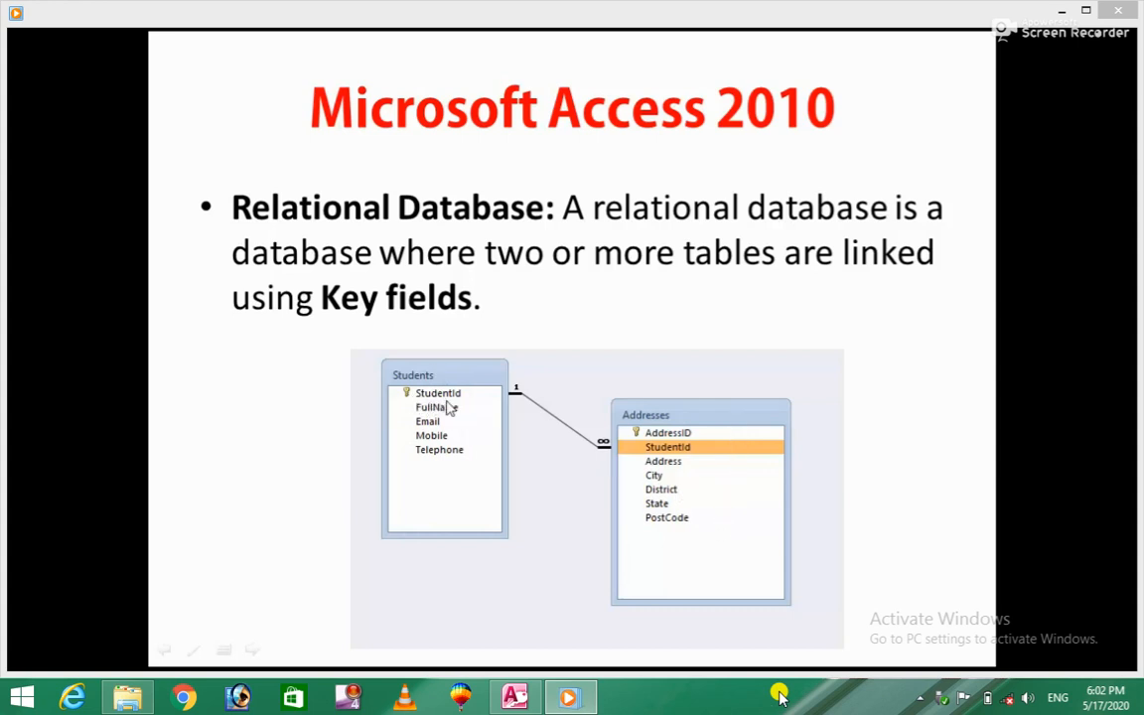
{"action": "mouse_move", "coordinate": [723, 439]}
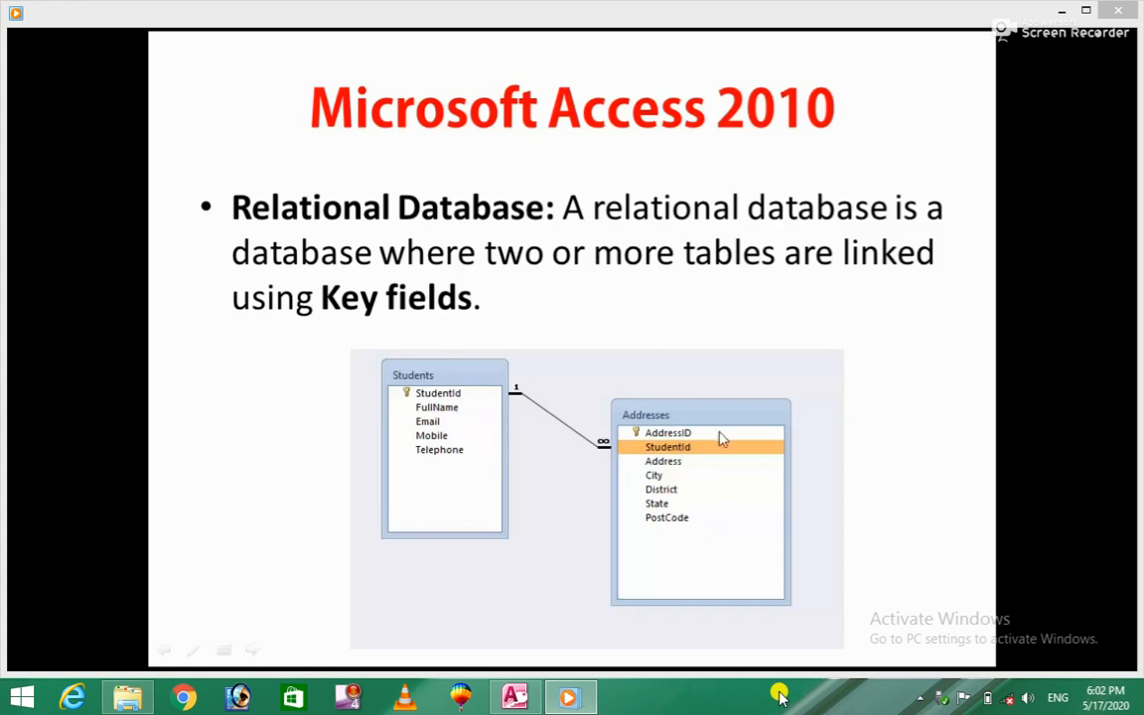
{"action": "mouse_move", "coordinate": [651, 449]}
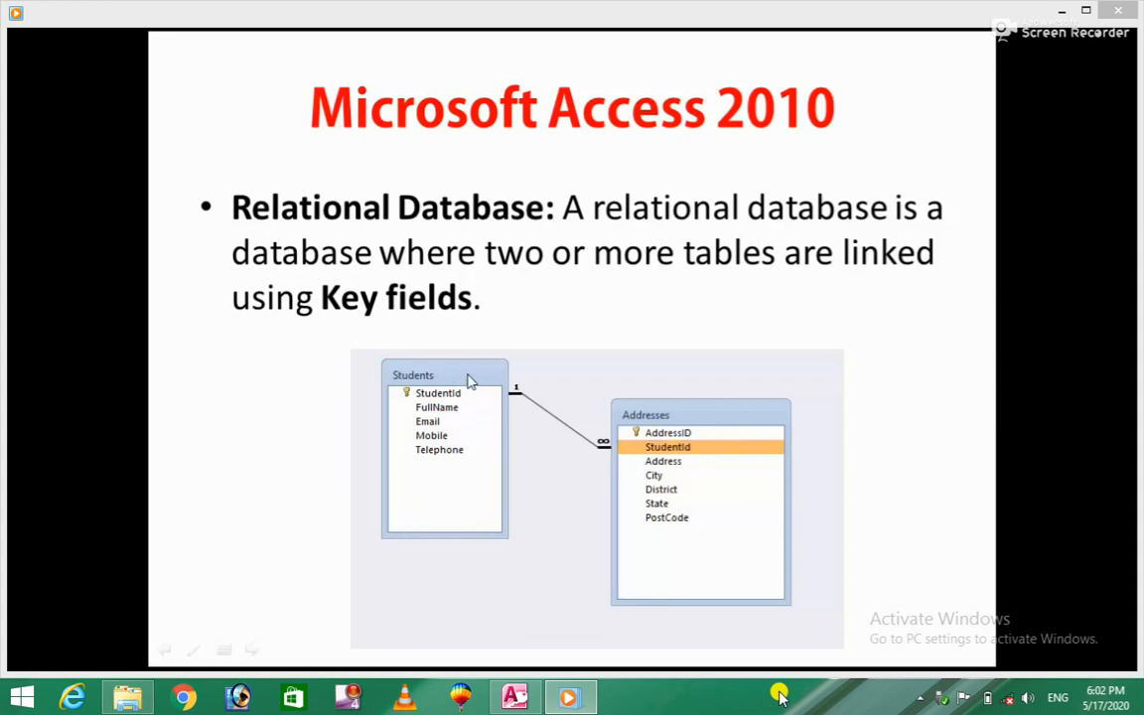
{"action": "mouse_move", "coordinate": [653, 409]}
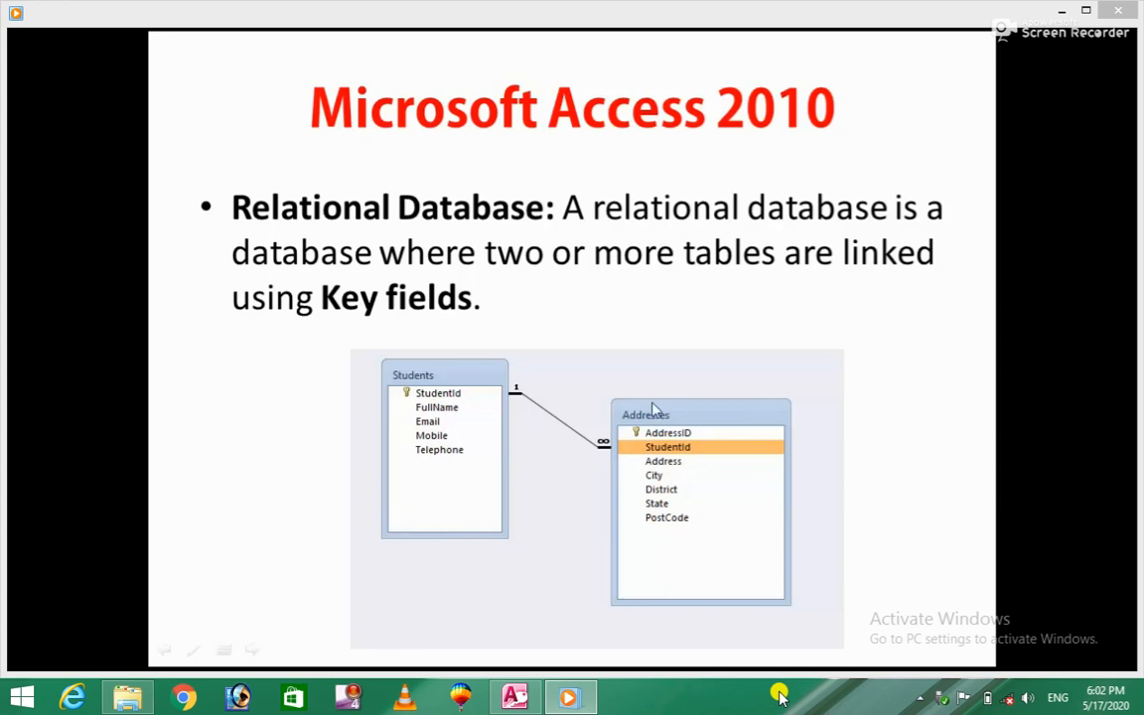
{"action": "mouse_move", "coordinate": [467, 389]}
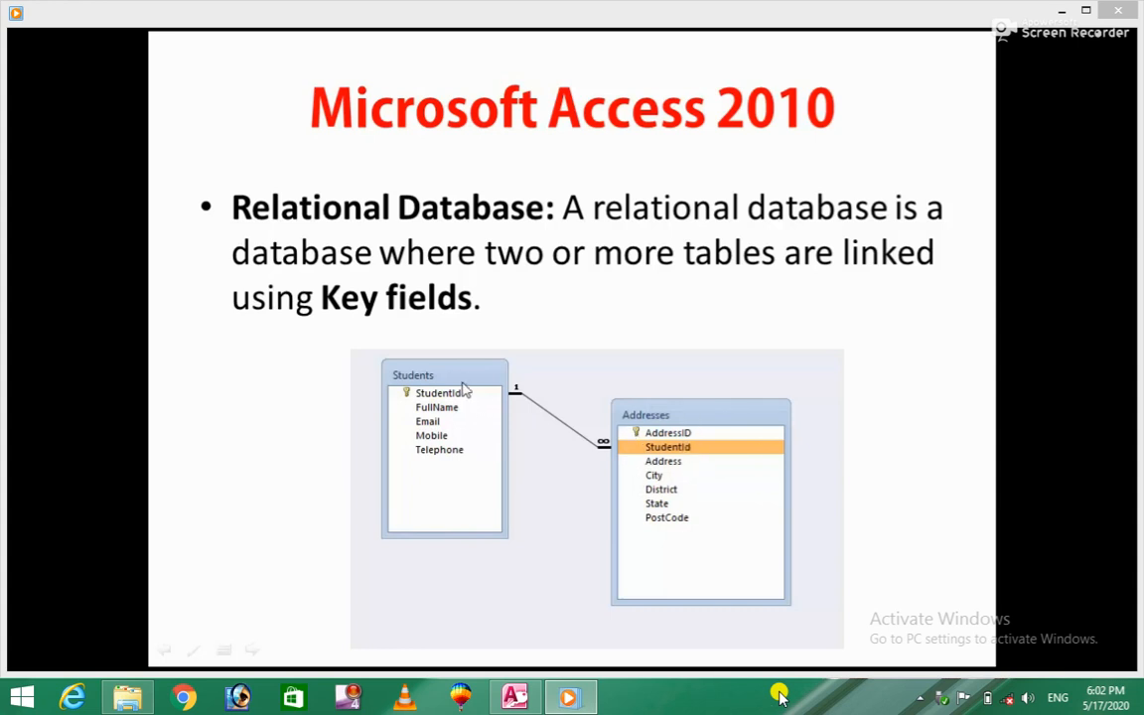
{"action": "mouse_move", "coordinate": [449, 421]}
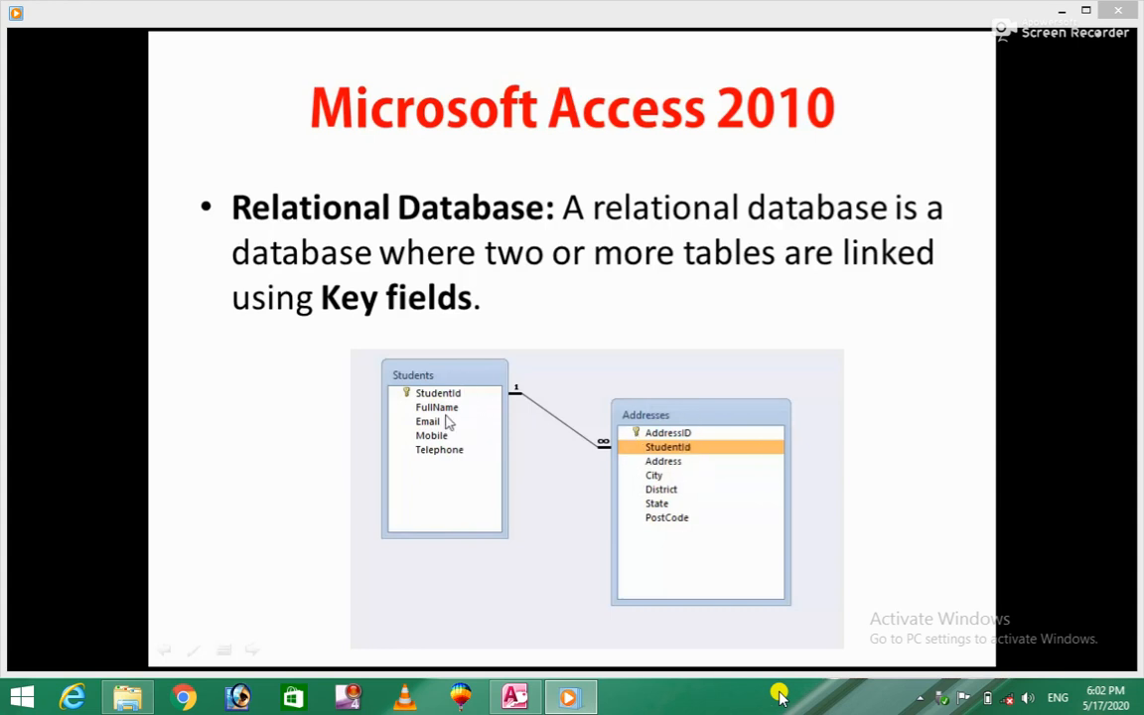
{"action": "mouse_move", "coordinate": [459, 408]}
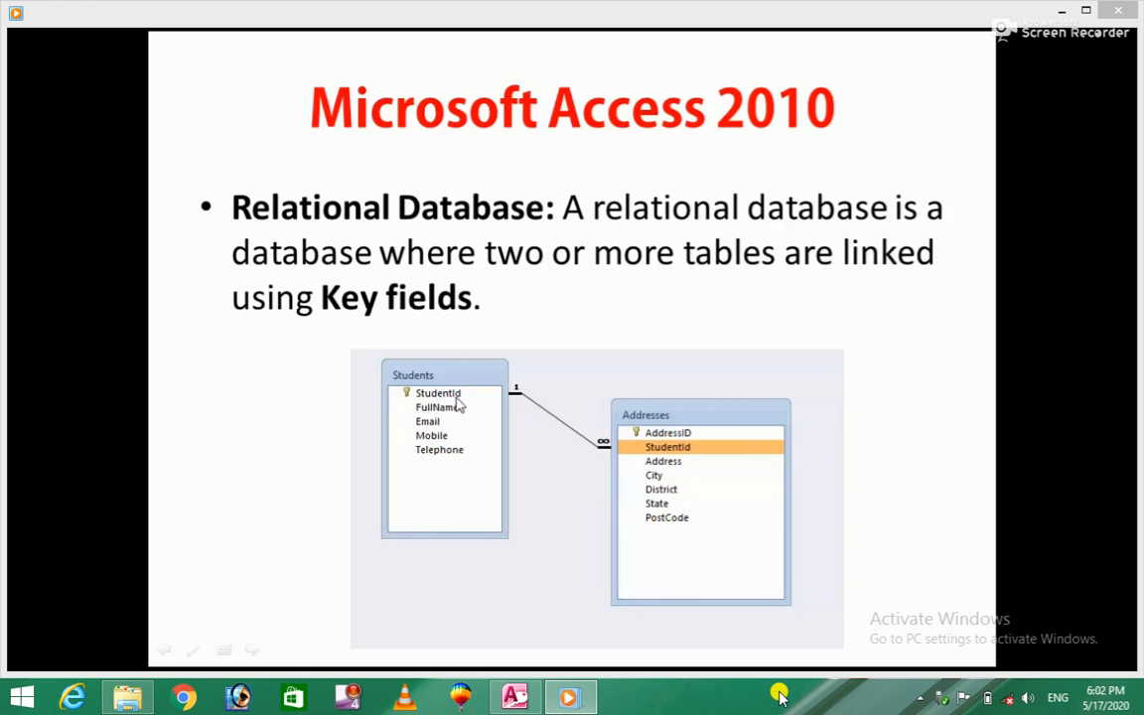
{"action": "mouse_move", "coordinate": [699, 457]}
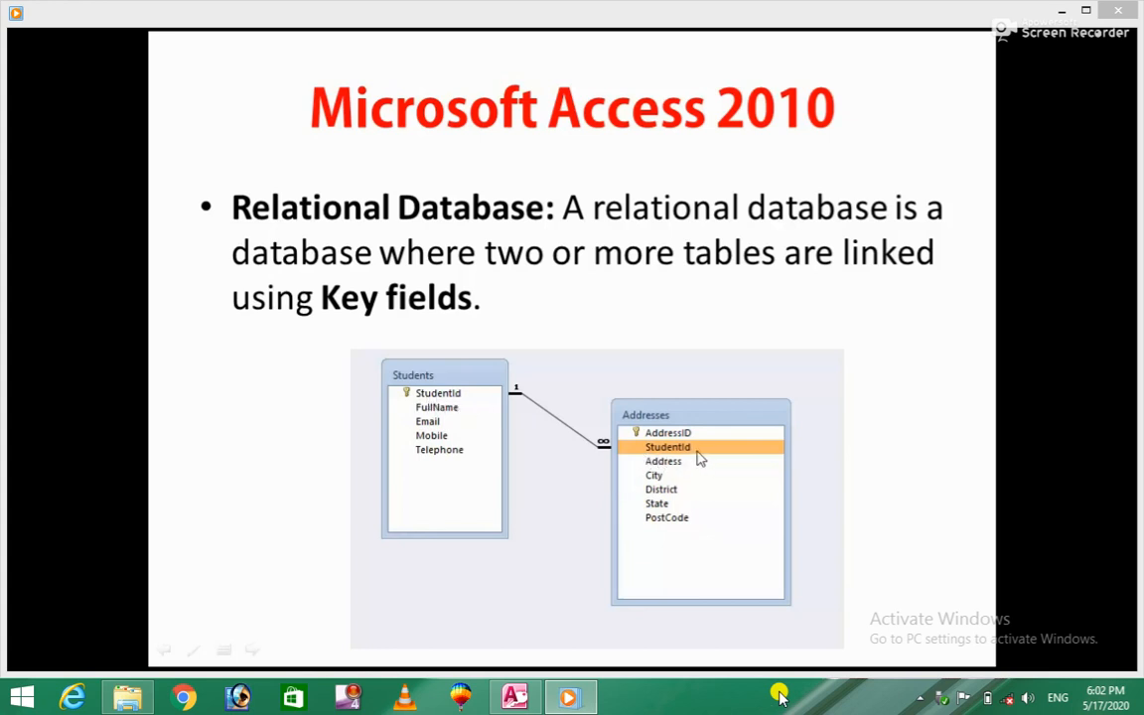
{"action": "mouse_move", "coordinate": [449, 405]}
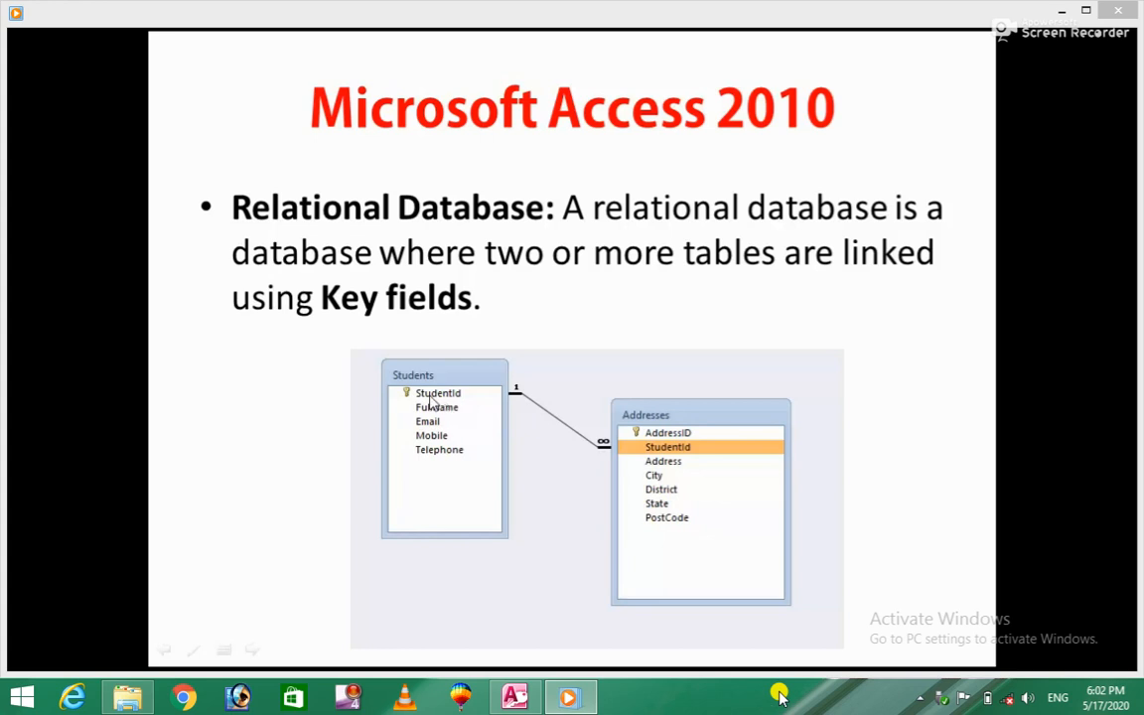
{"action": "mouse_move", "coordinate": [664, 487]}
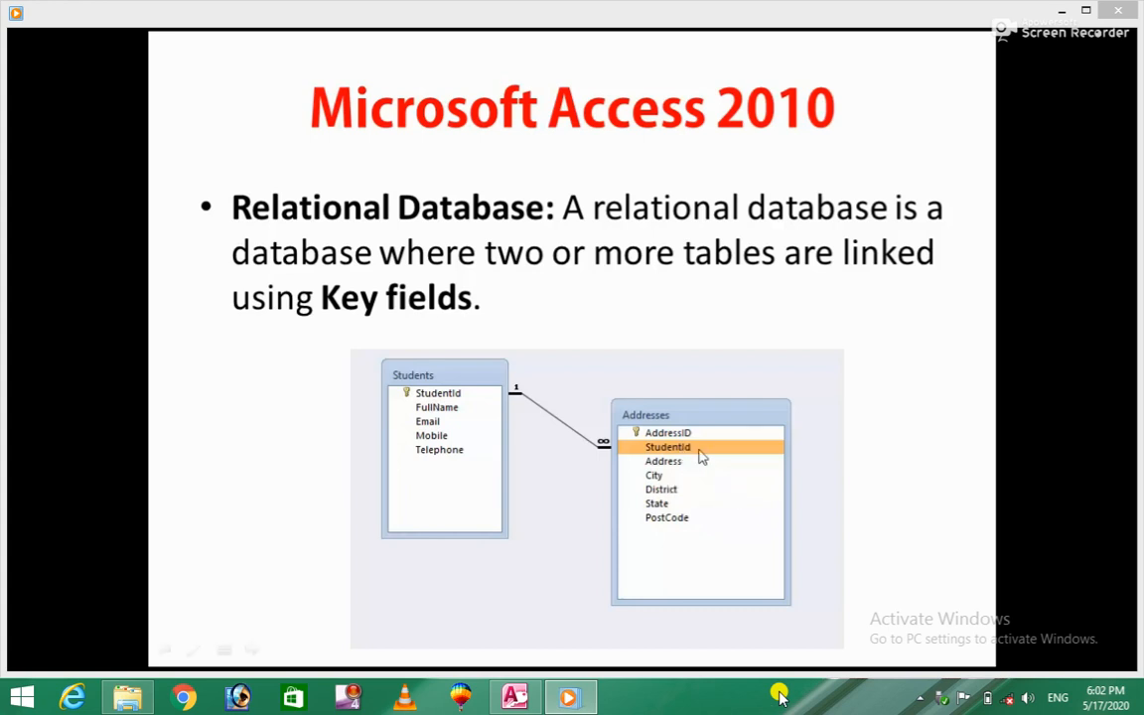
{"action": "mouse_move", "coordinate": [469, 409]}
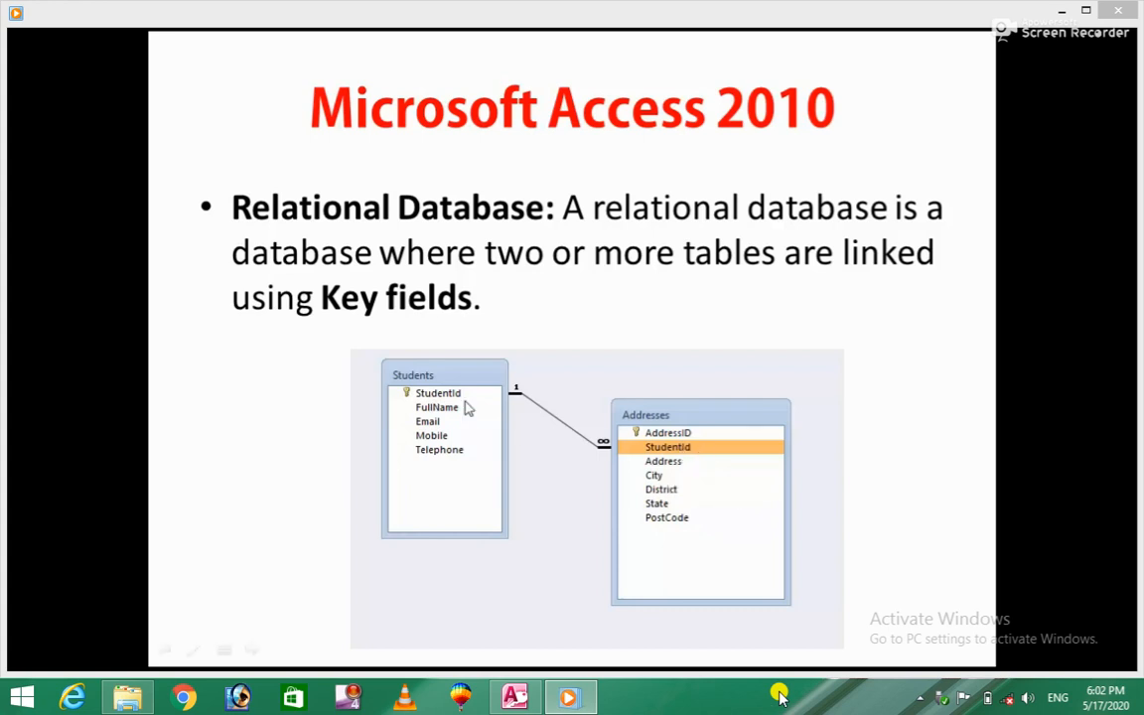
{"action": "mouse_move", "coordinate": [447, 407]}
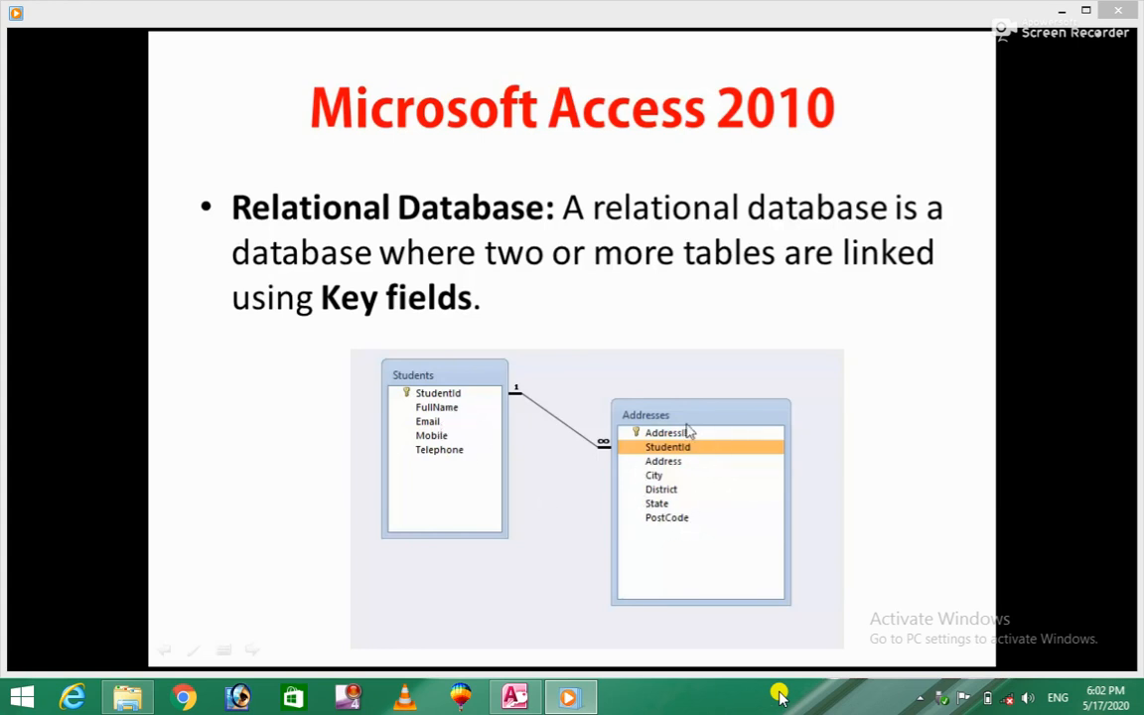
{"action": "mouse_move", "coordinate": [497, 419]}
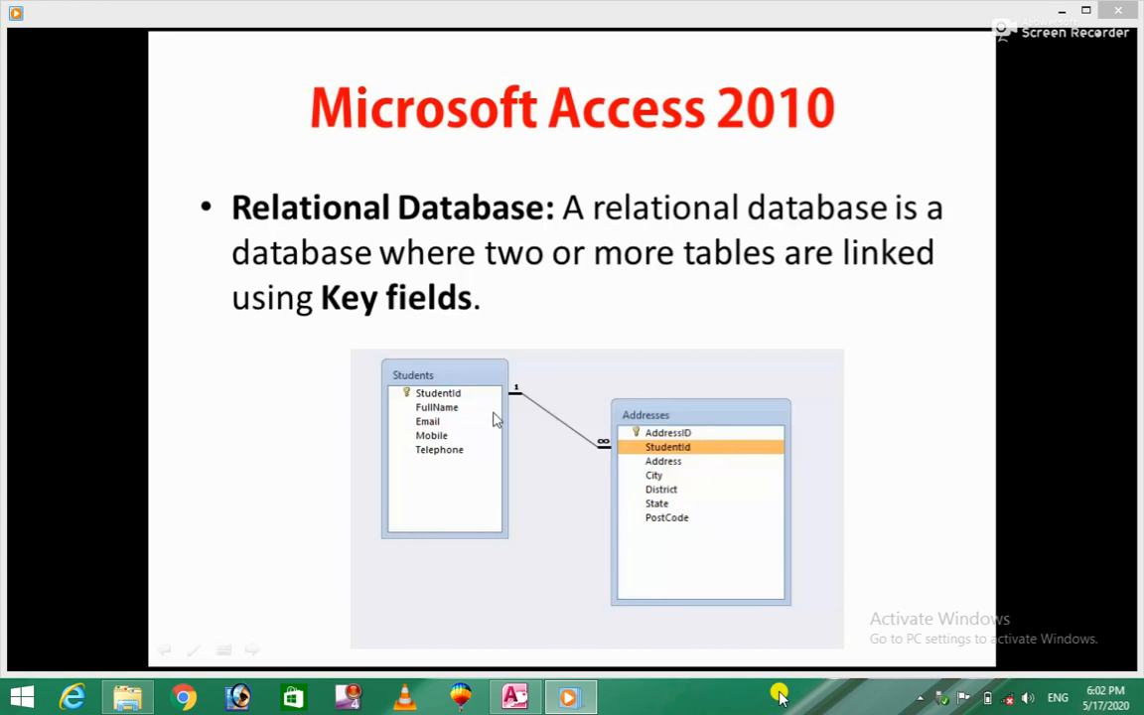
{"action": "mouse_move", "coordinate": [683, 475]}
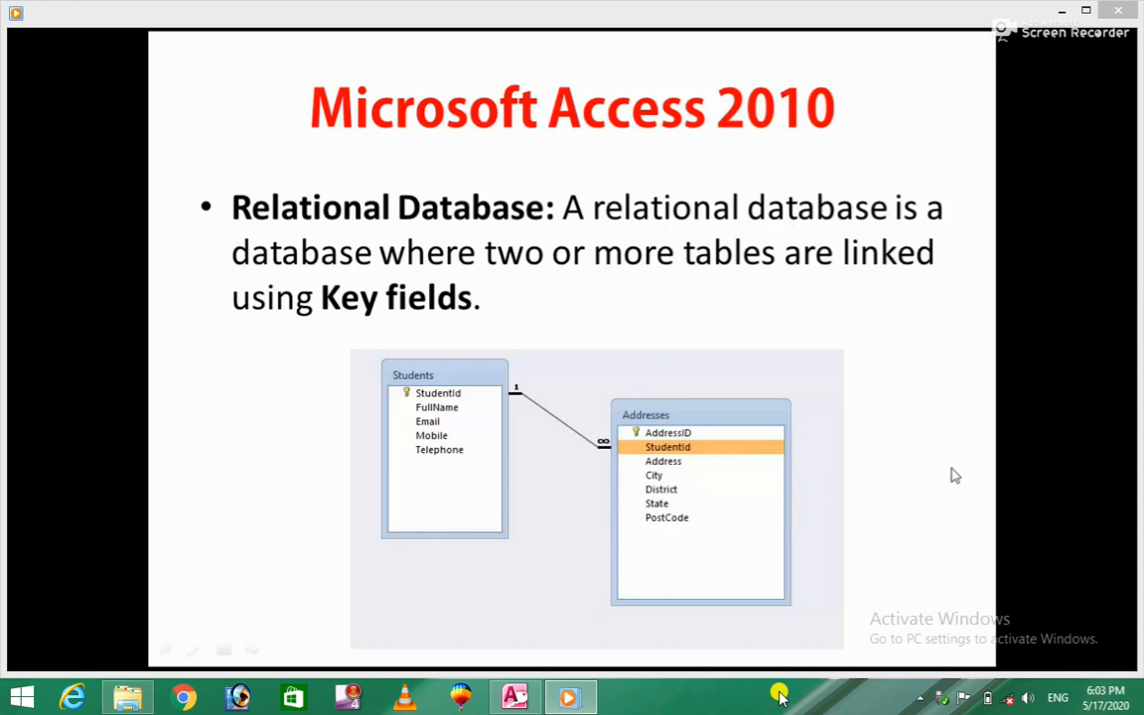
{"action": "mouse_move", "coordinate": [906, 458]}
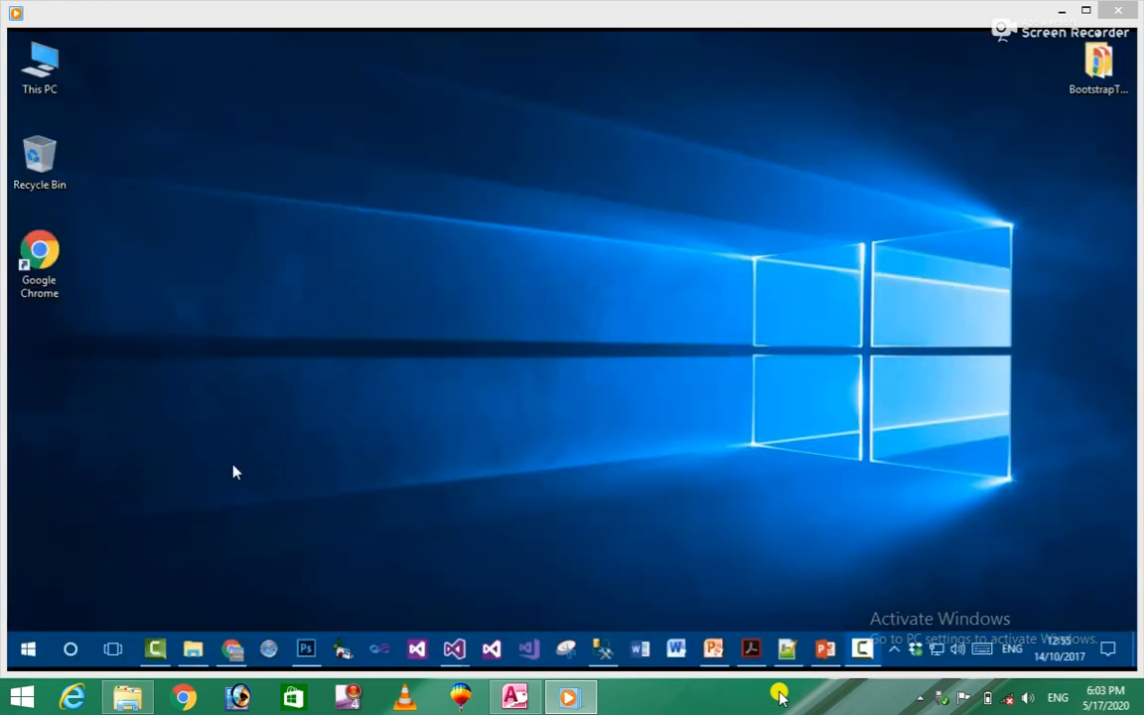
Step: Search Windows for 'Acces' so Microsoft Access 2010 appears as the best result
{"action": "left_click", "coordinate": [71, 650]}
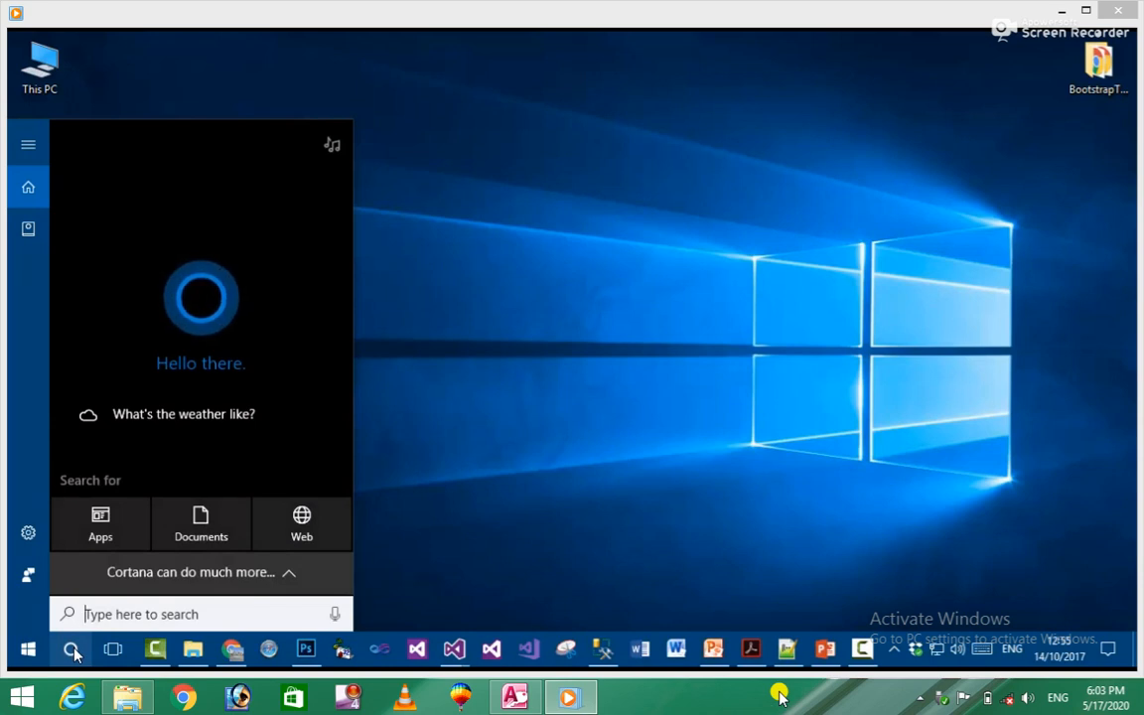
{"action": "type", "text": "Access"}
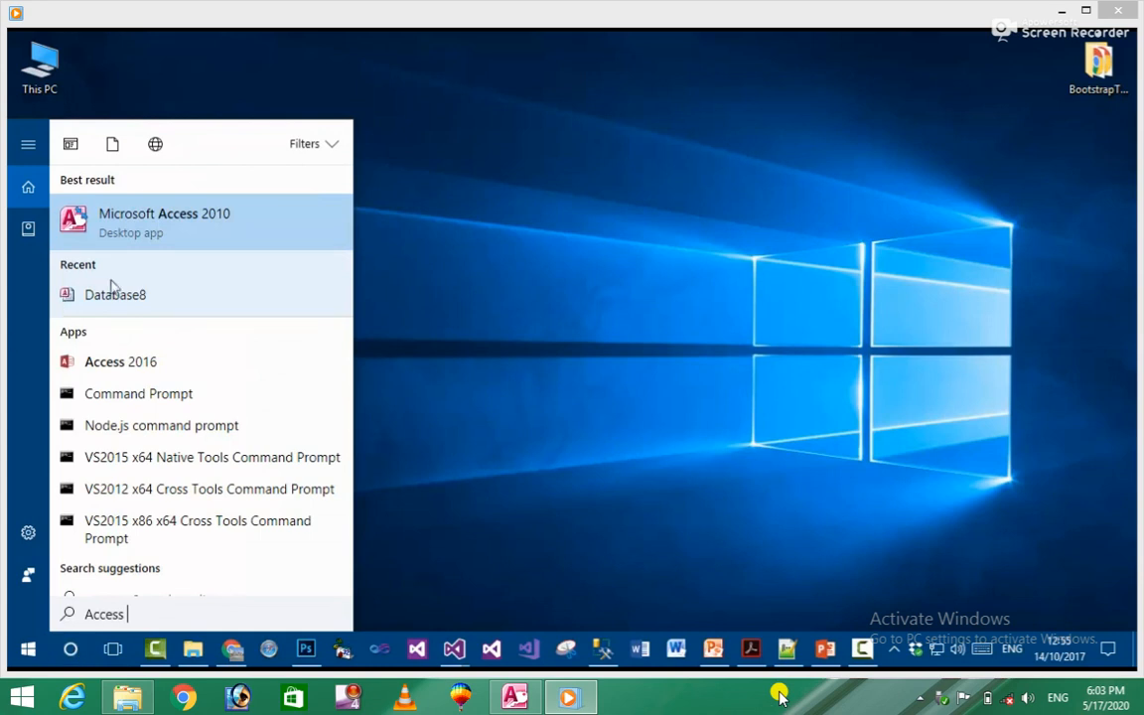
{"action": "left_click", "coordinate": [162, 222]}
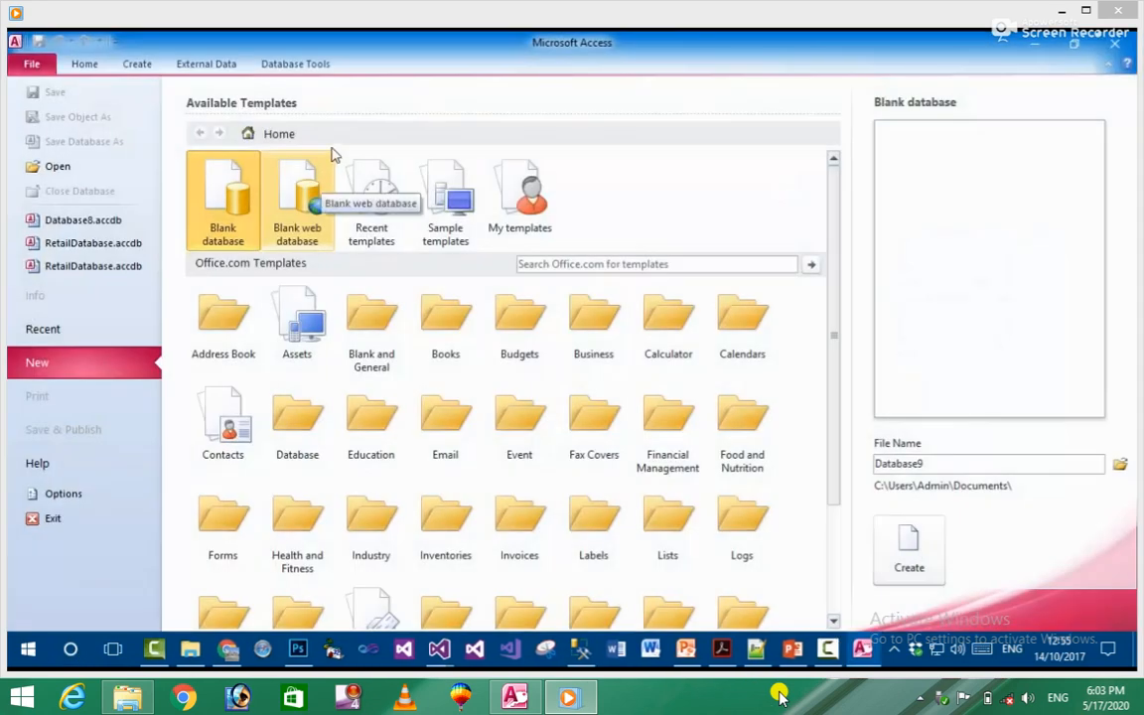
{"action": "mouse_move", "coordinate": [574, 59]}
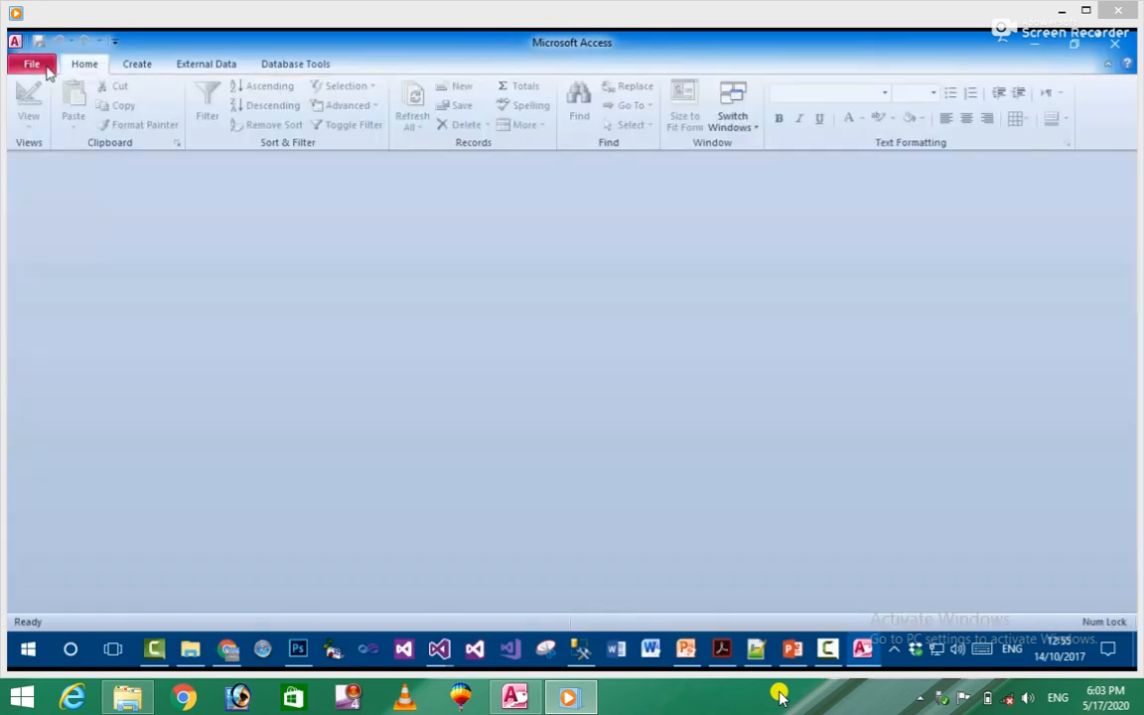
{"action": "left_click", "coordinate": [32, 64]}
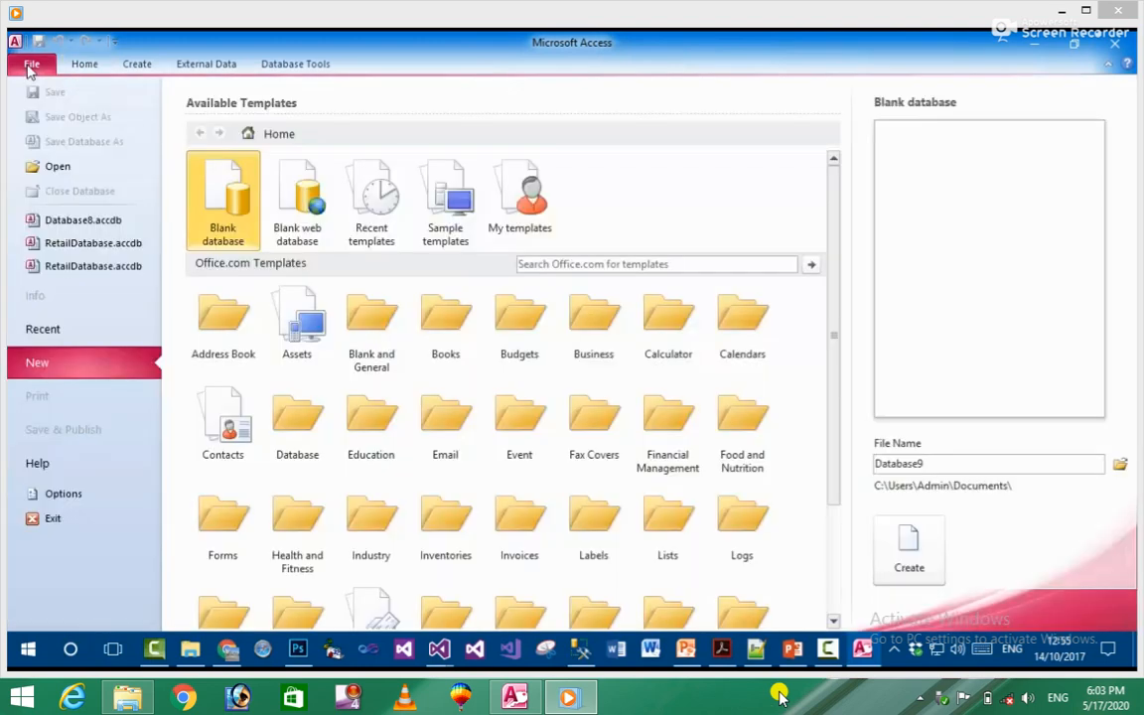
{"action": "mouse_move", "coordinate": [119, 104]}
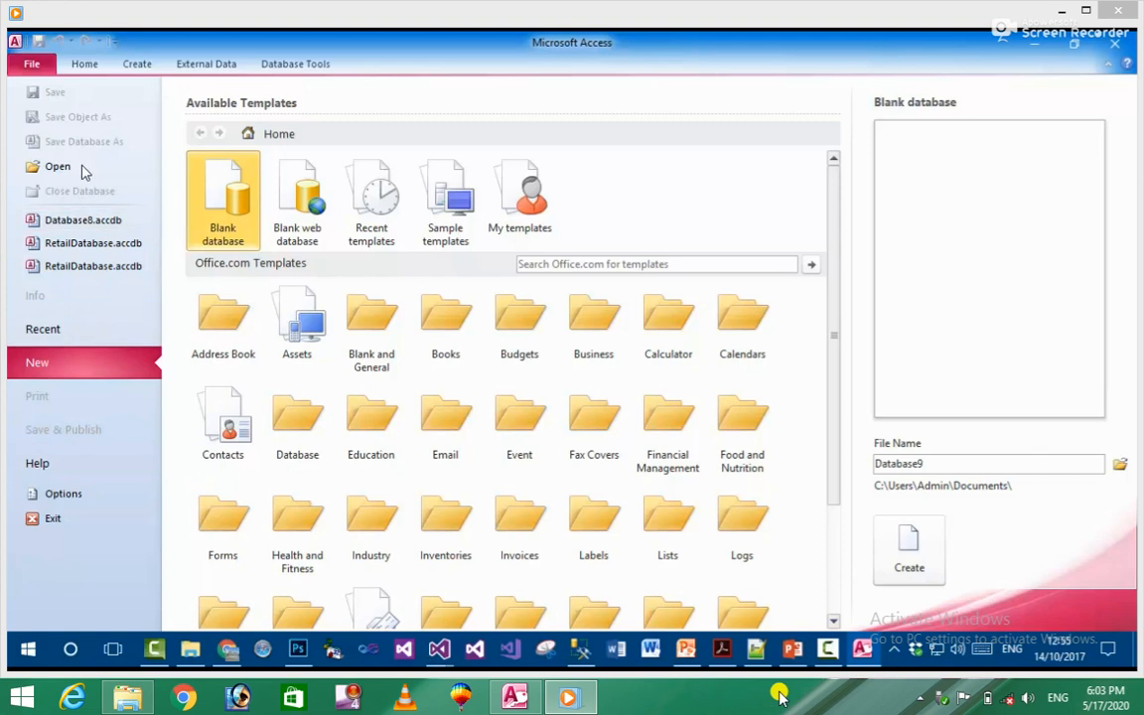
{"action": "mouse_move", "coordinate": [70, 143]}
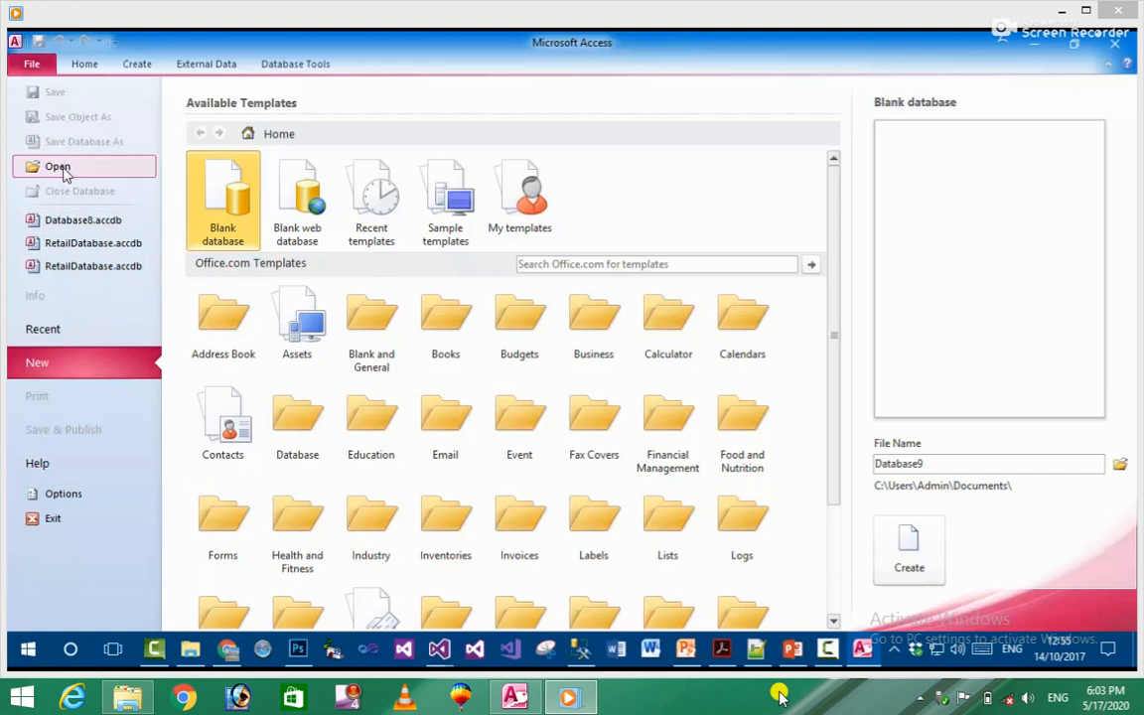
{"action": "left_click", "coordinate": [56, 167]}
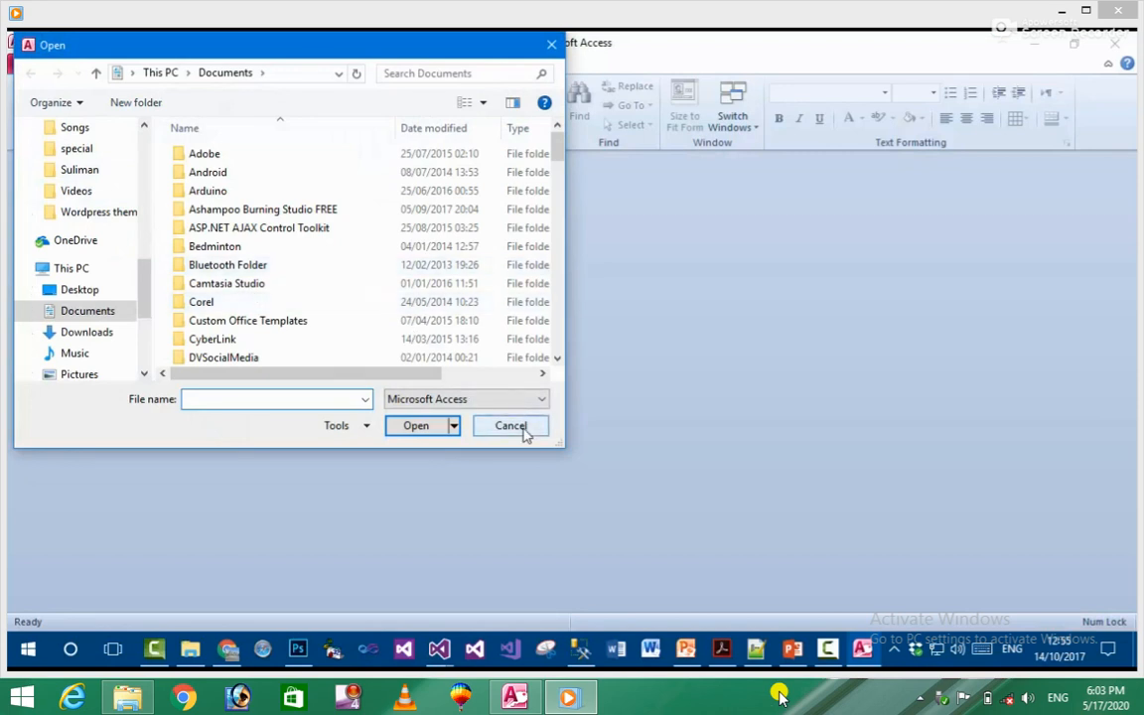
{"action": "left_click", "coordinate": [511, 425]}
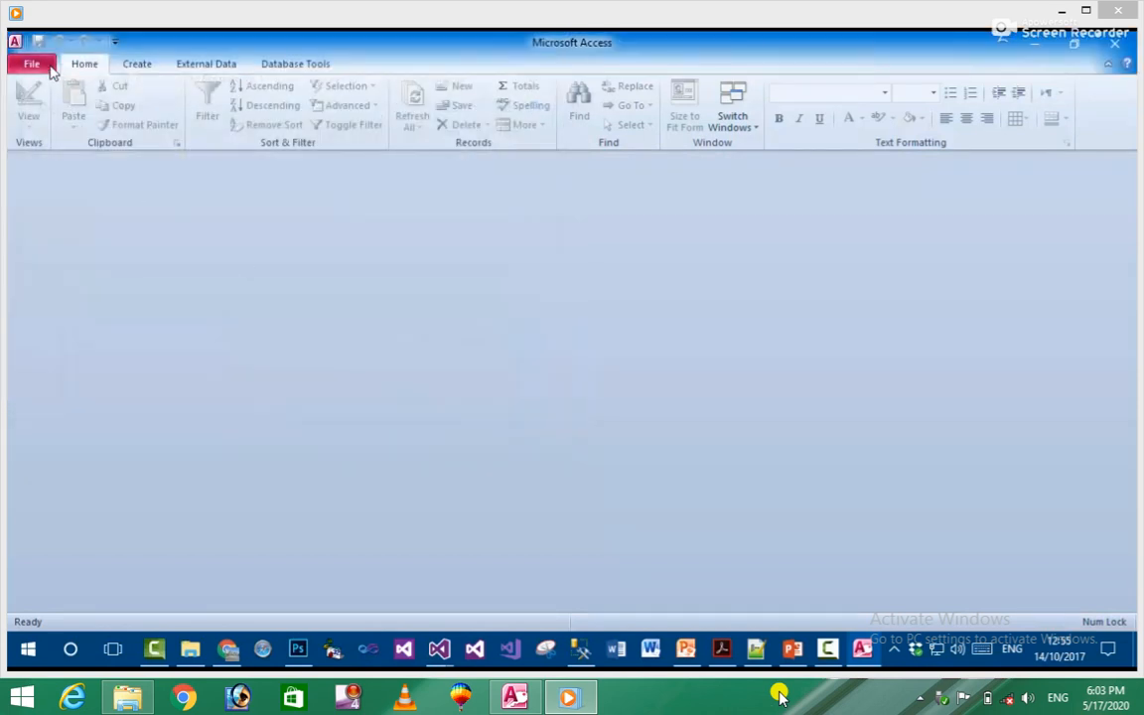
Step: View the Recent databases list in backstage, then return to the New templates page
{"action": "left_click", "coordinate": [31, 61]}
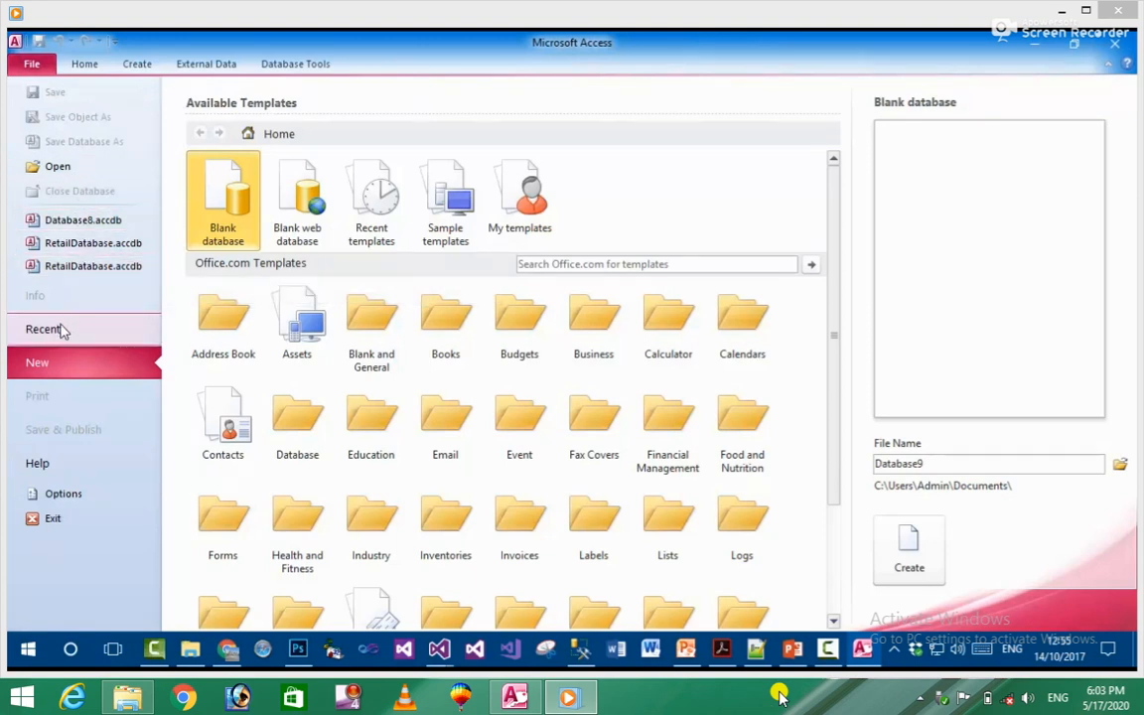
{"action": "left_click", "coordinate": [44, 330]}
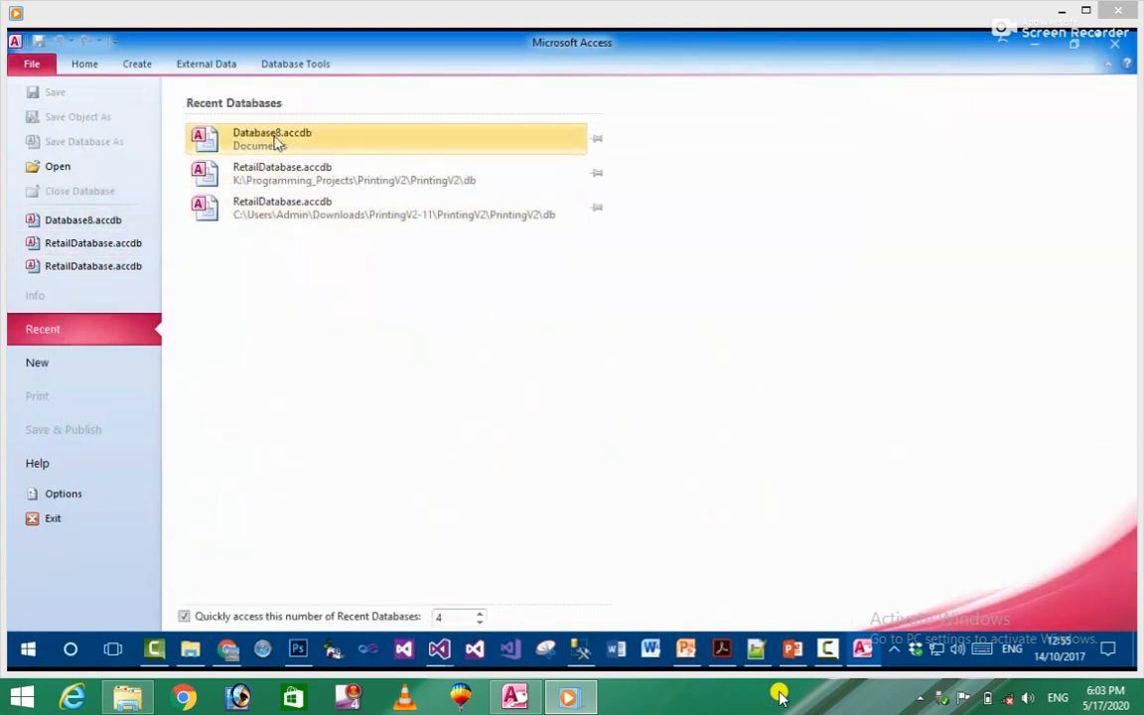
{"action": "left_click", "coordinate": [36, 362]}
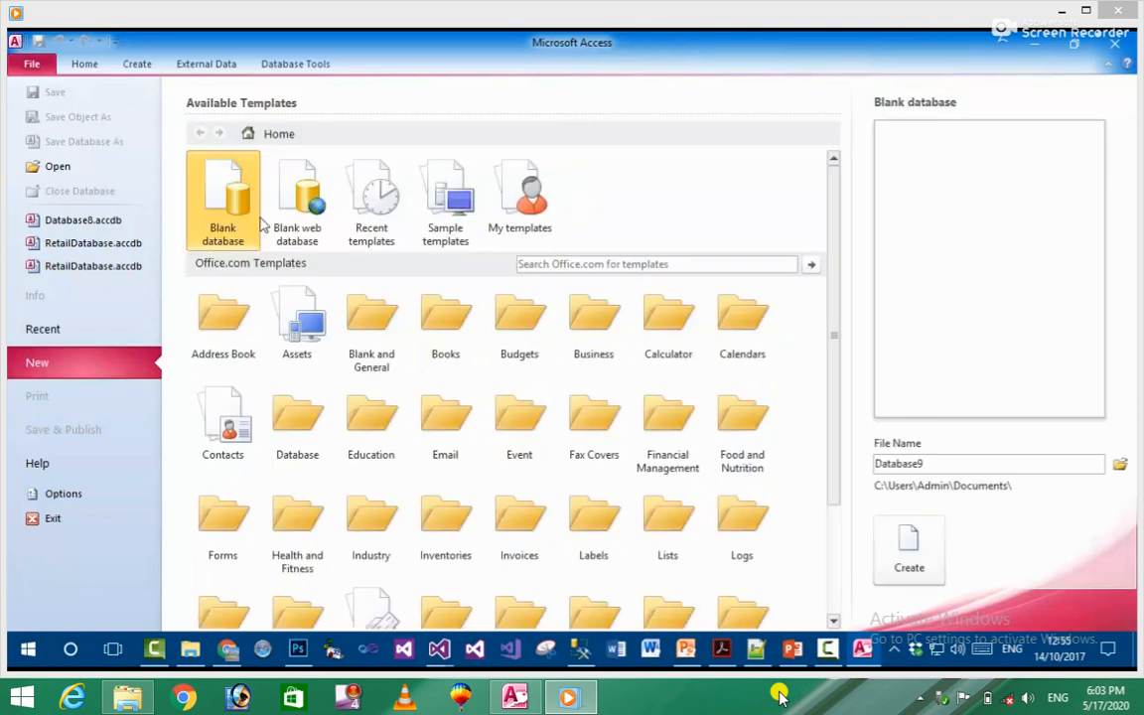
{"action": "mouse_move", "coordinate": [521, 199]}
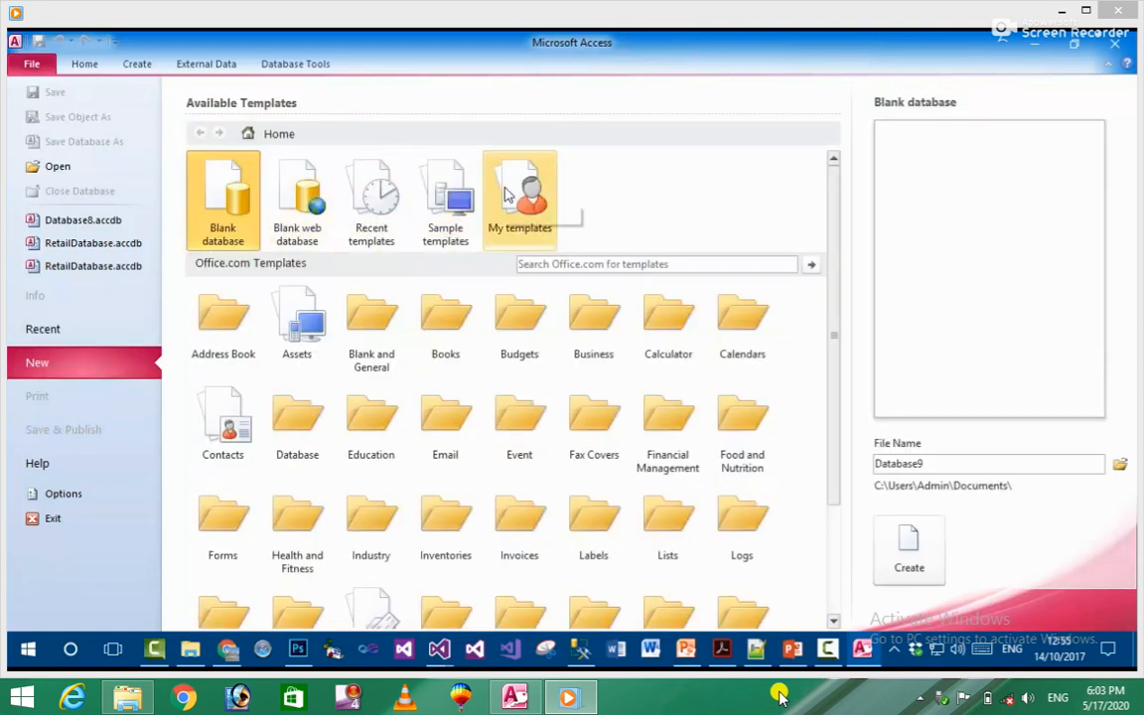
{"action": "mouse_move", "coordinate": [521, 199]}
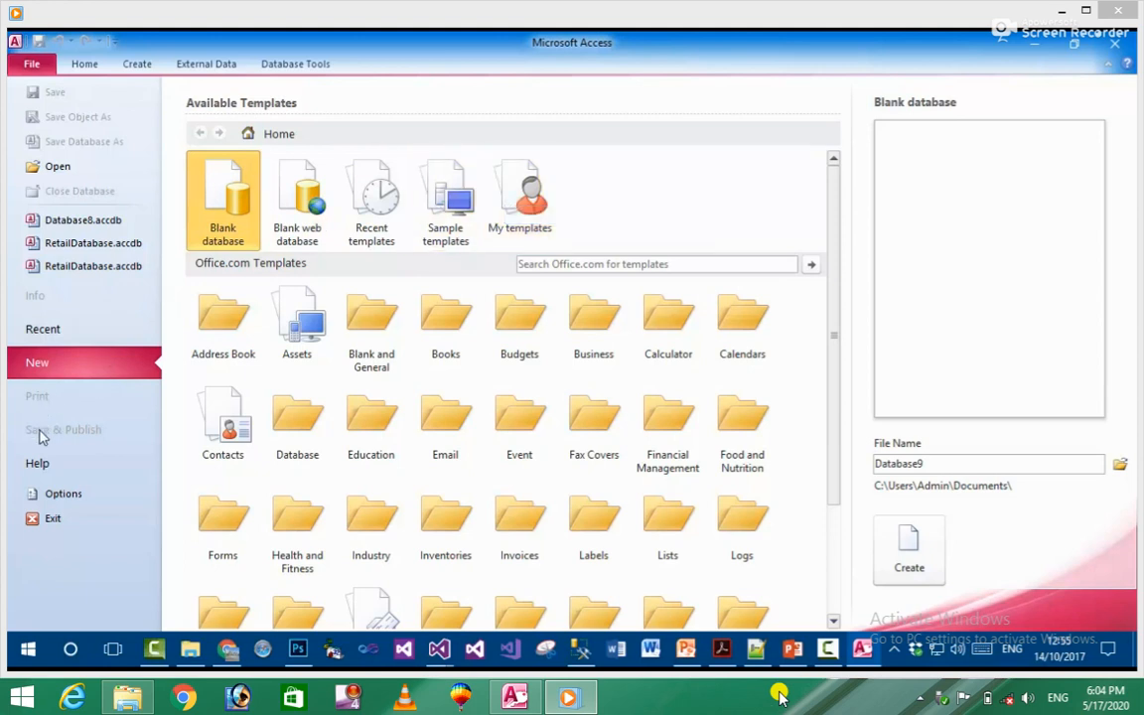
{"action": "mouse_move", "coordinate": [88, 445]}
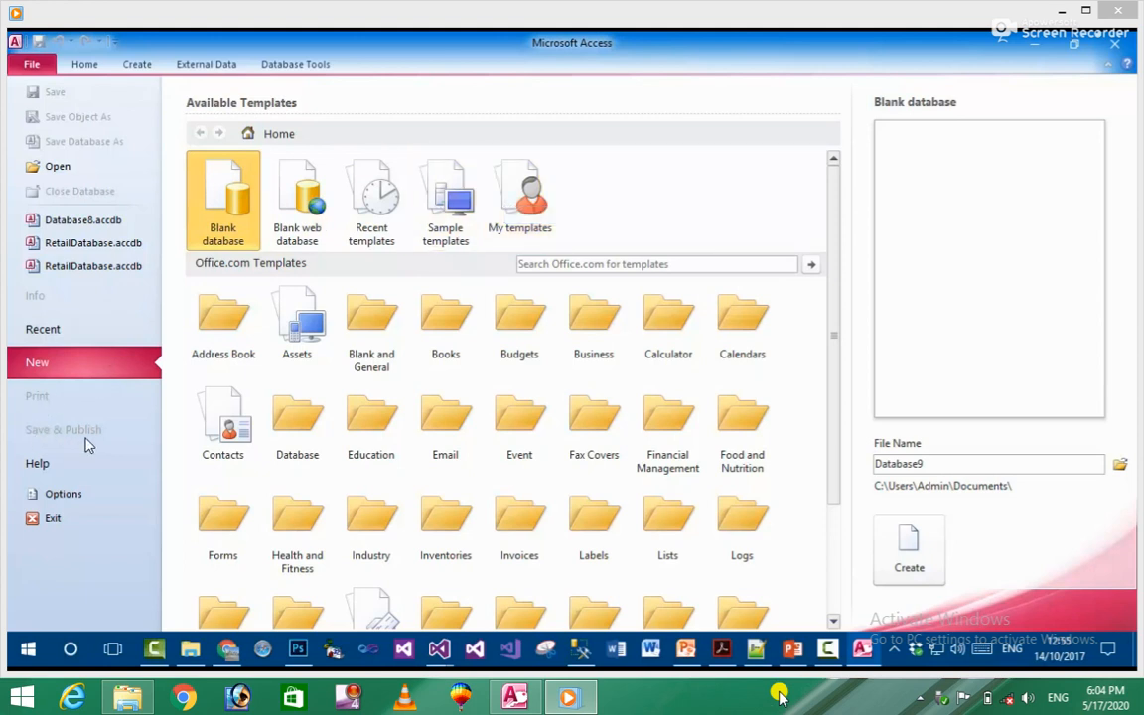
{"action": "left_click", "coordinate": [37, 462]}
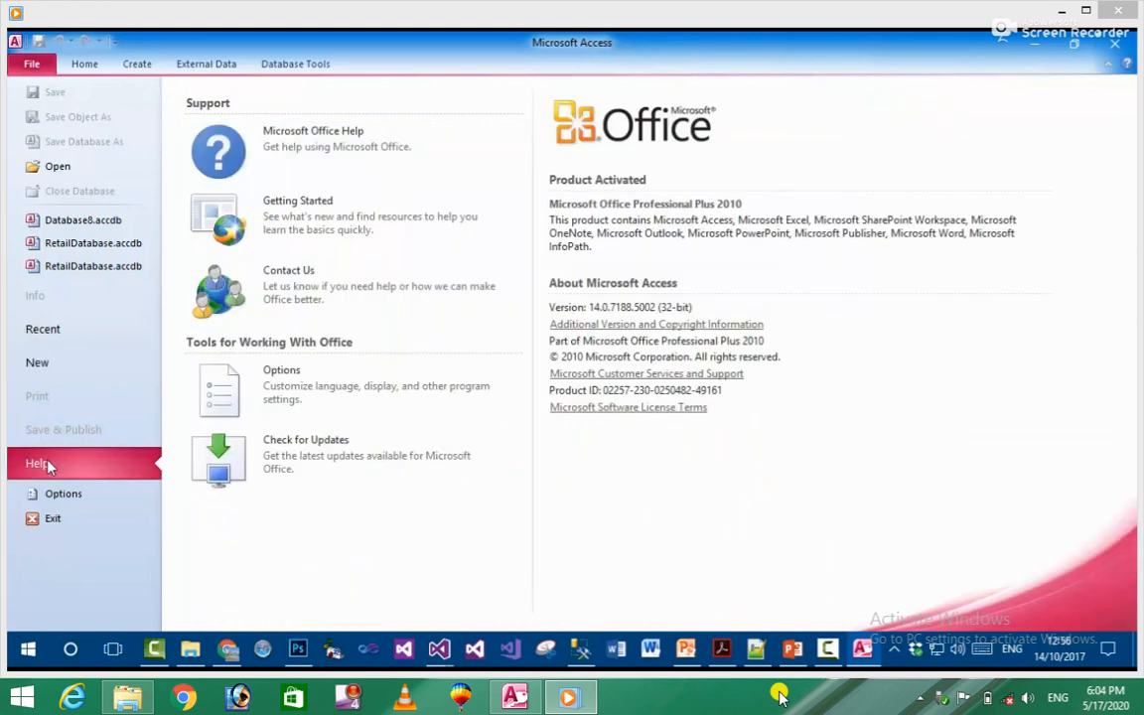
{"action": "mouse_move", "coordinate": [347, 151]}
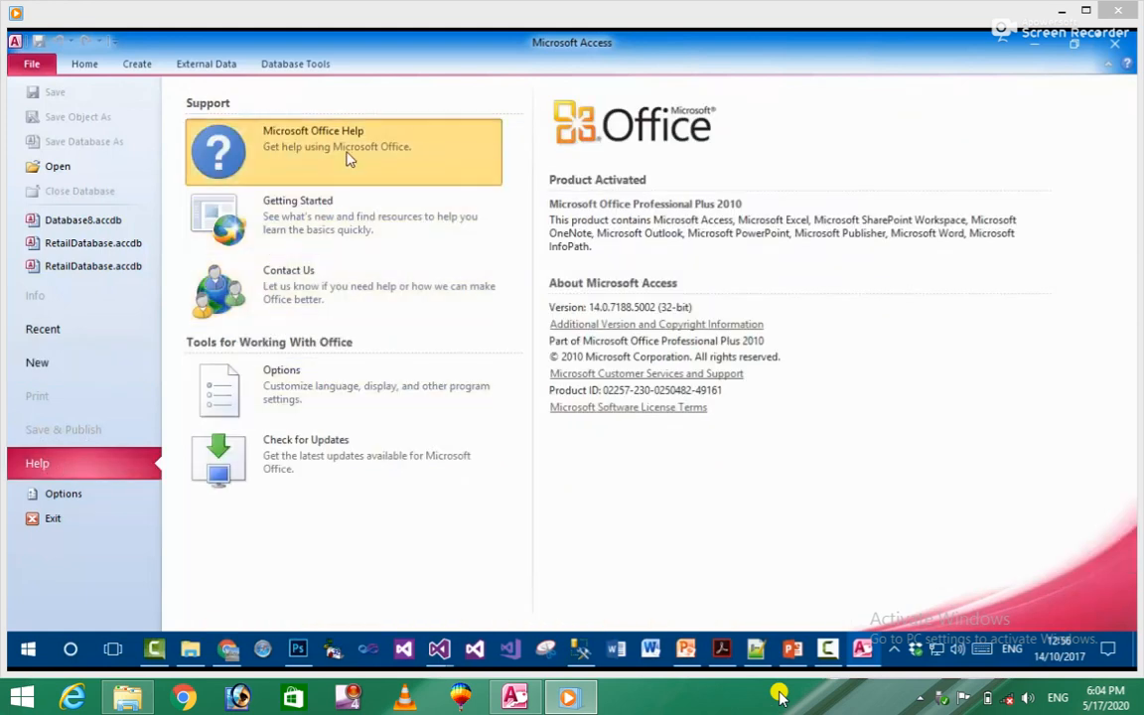
{"action": "left_click", "coordinate": [342, 139]}
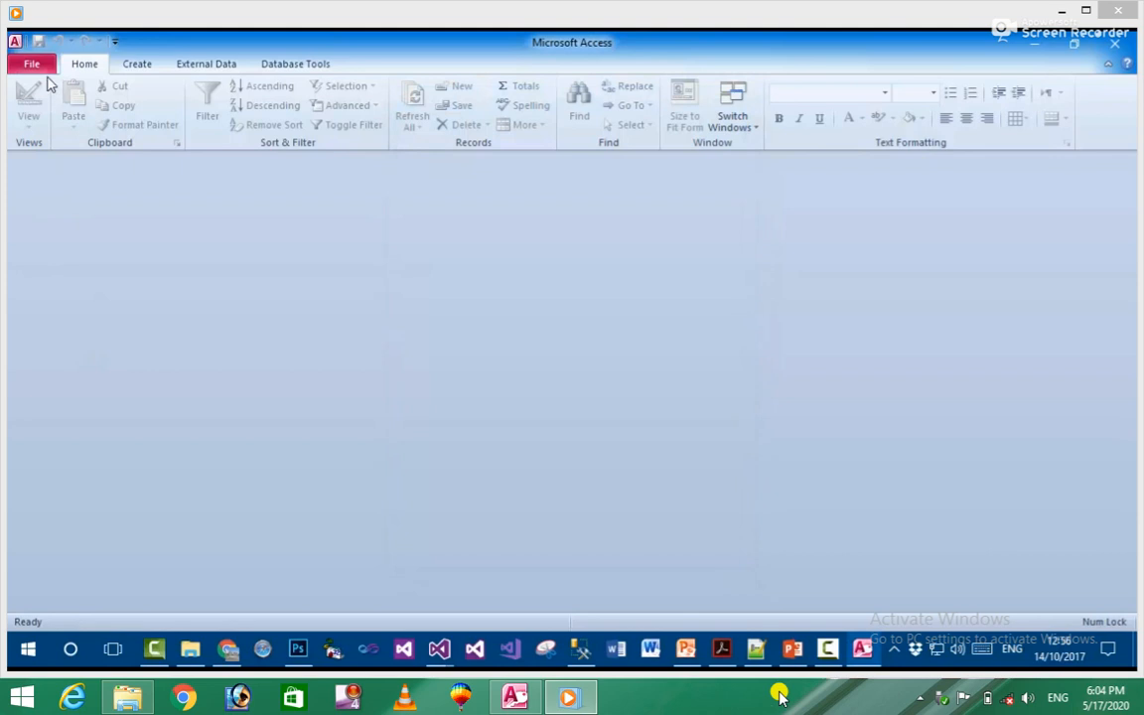
{"action": "left_click", "coordinate": [32, 61]}
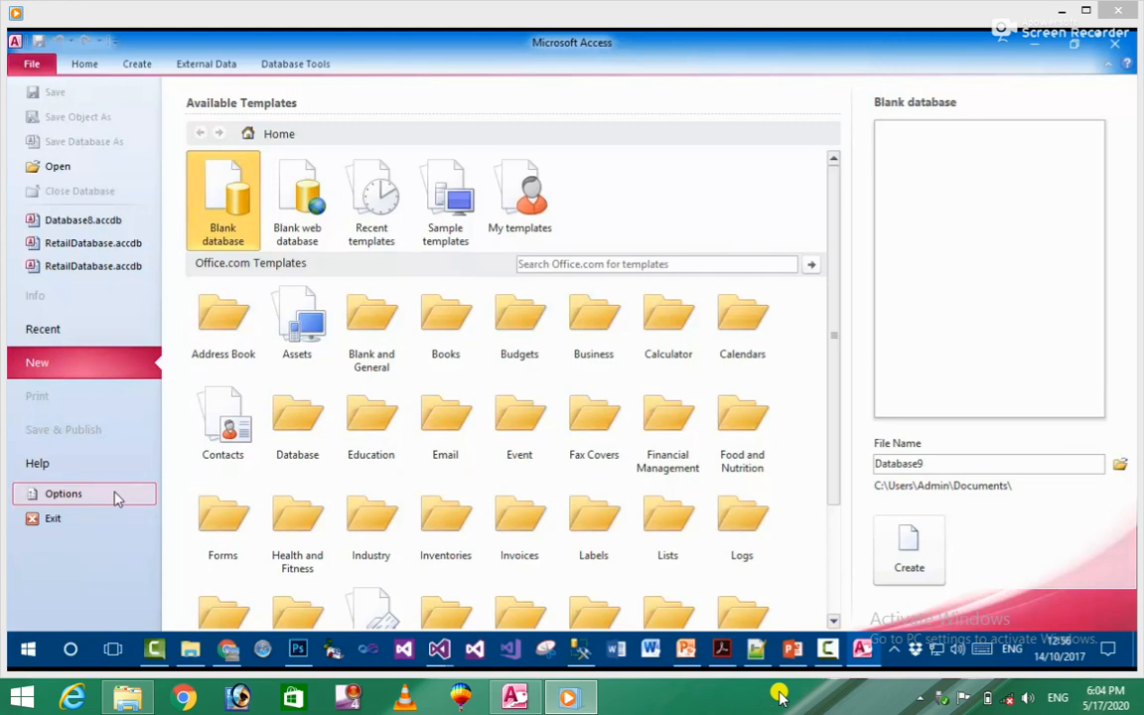
{"action": "left_click", "coordinate": [64, 493]}
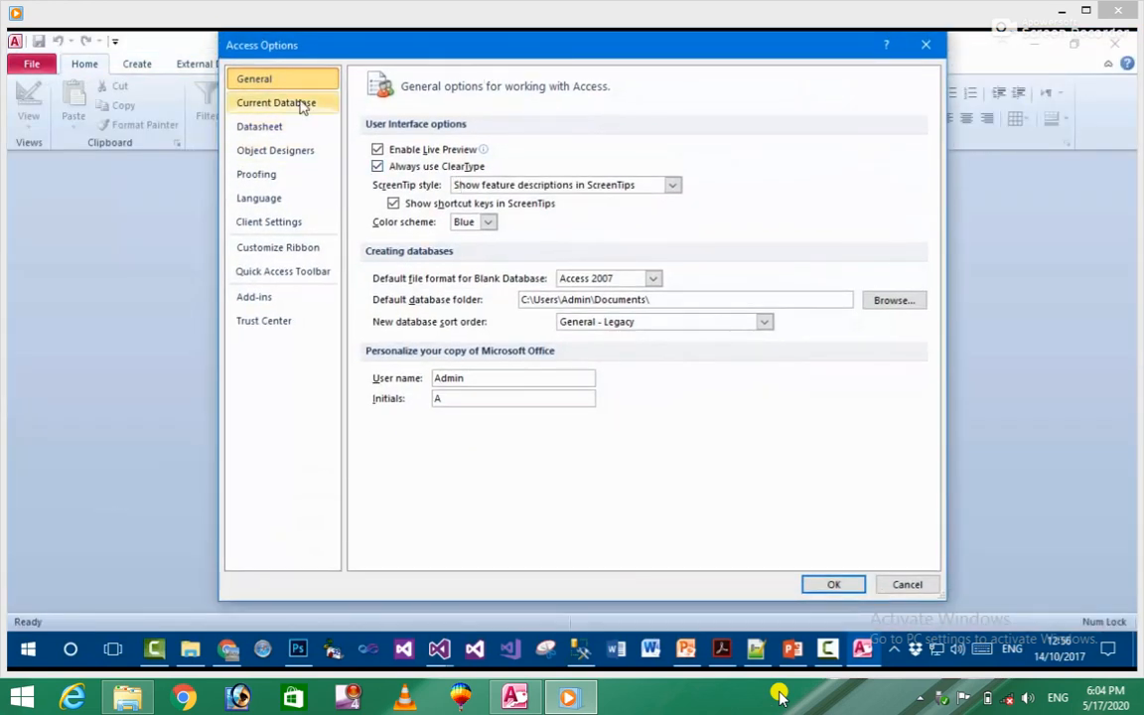
{"action": "left_click", "coordinate": [275, 151]}
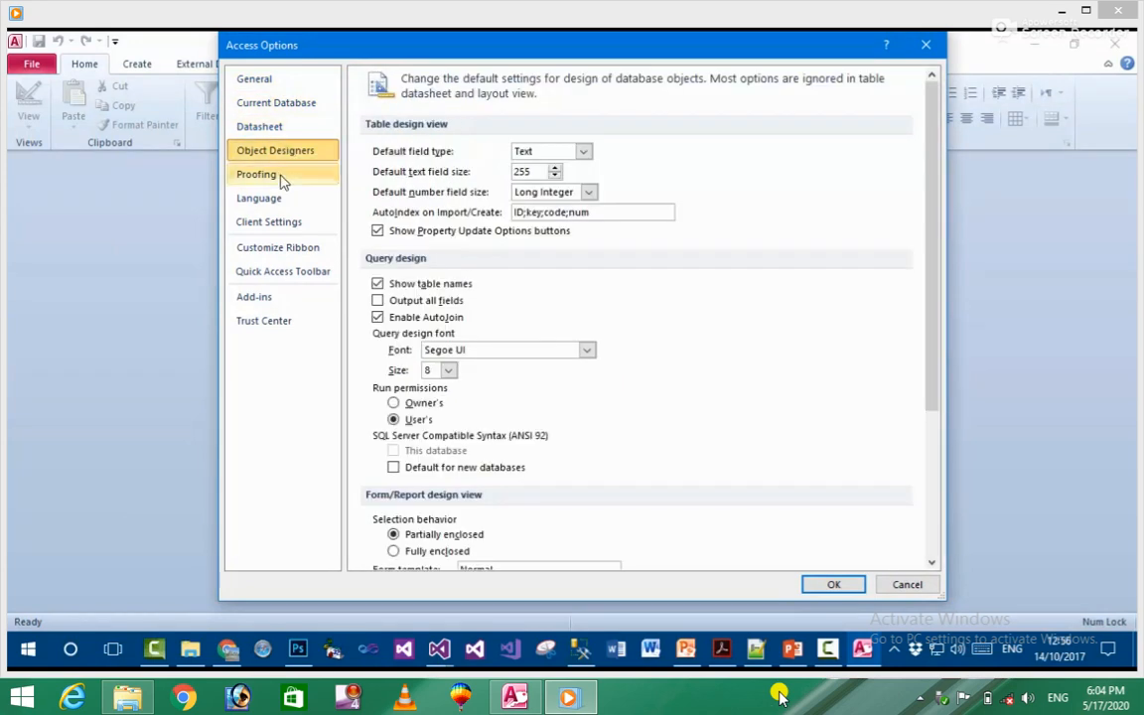
{"action": "left_click", "coordinate": [256, 174]}
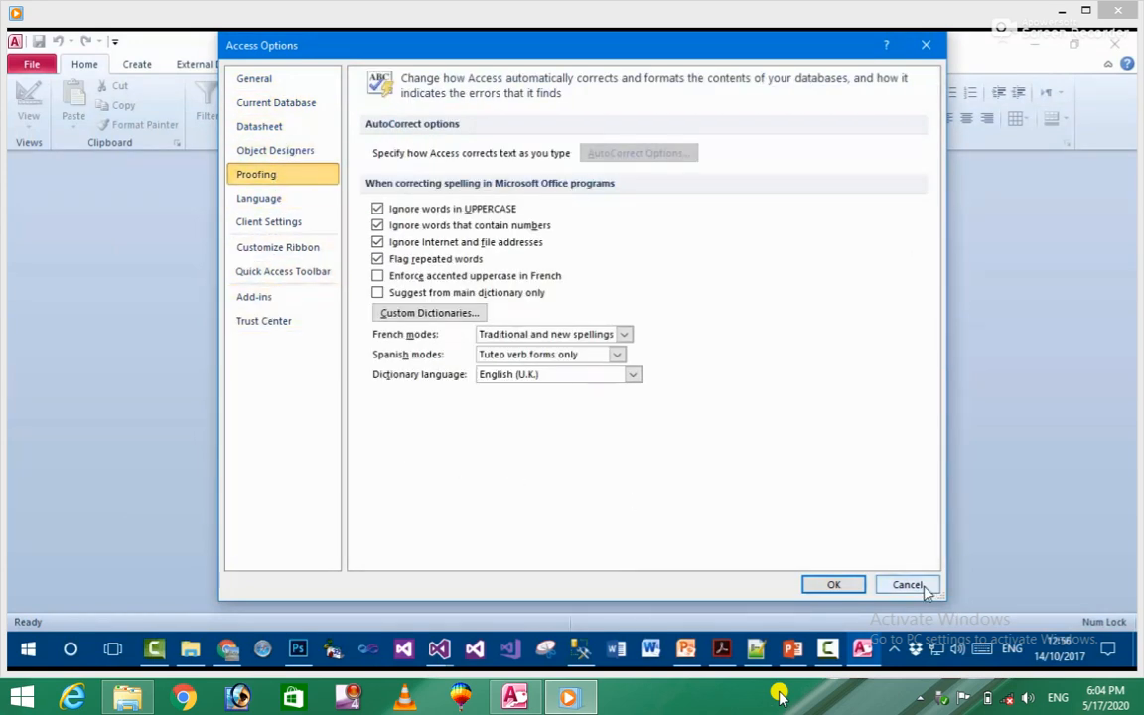
{"action": "left_click", "coordinate": [906, 584]}
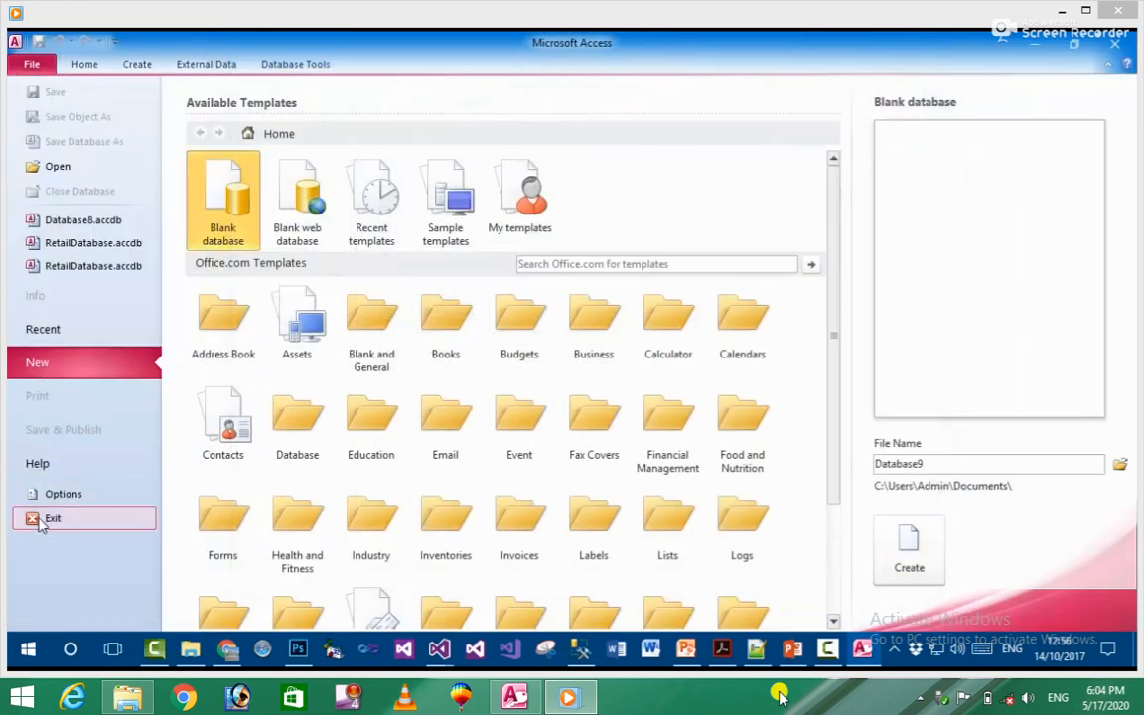
{"action": "mouse_move", "coordinate": [72, 532]}
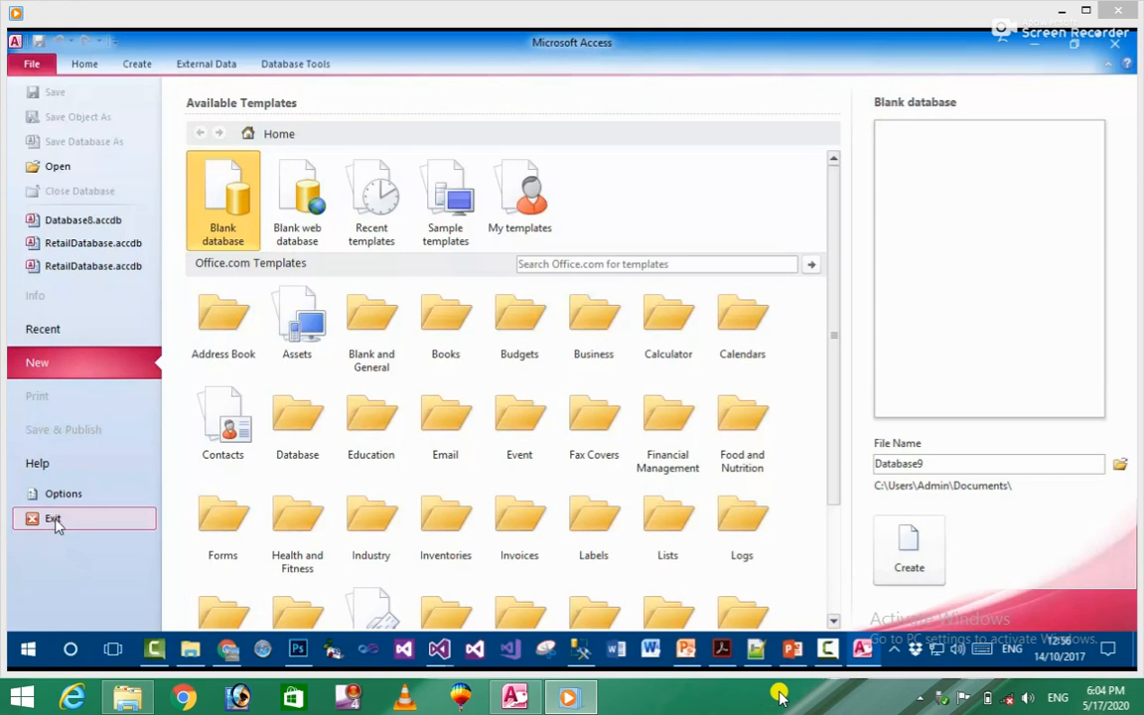
{"action": "mouse_move", "coordinate": [398, 50]}
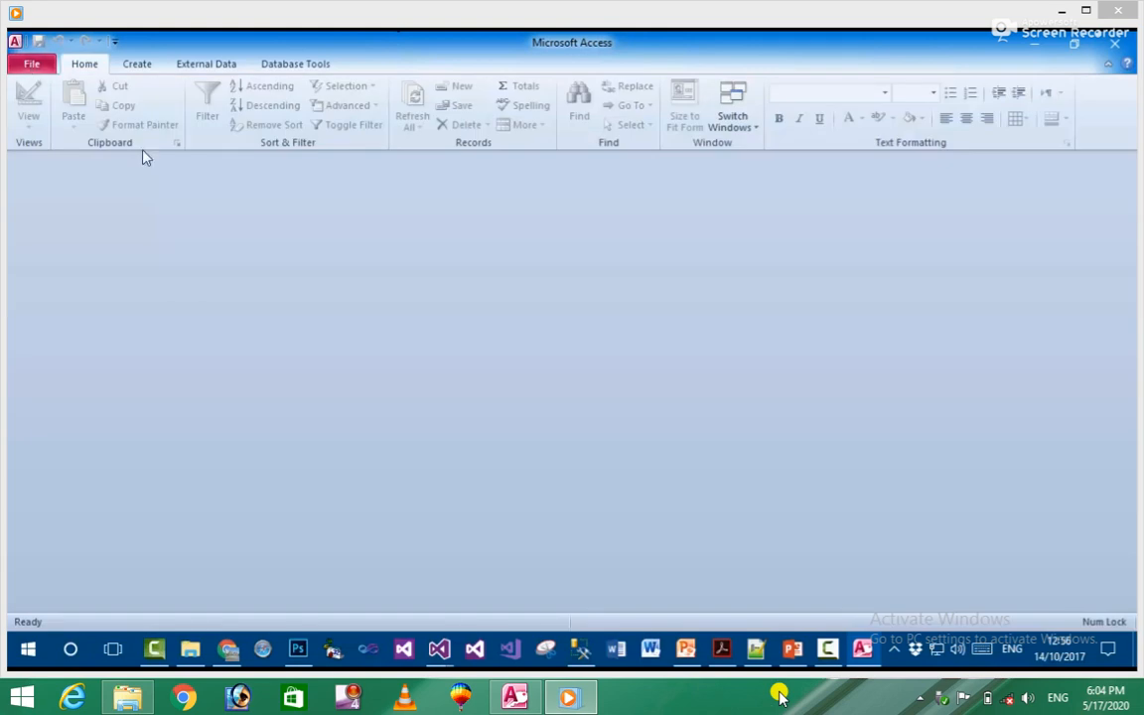
{"action": "mouse_move", "coordinate": [719, 123]}
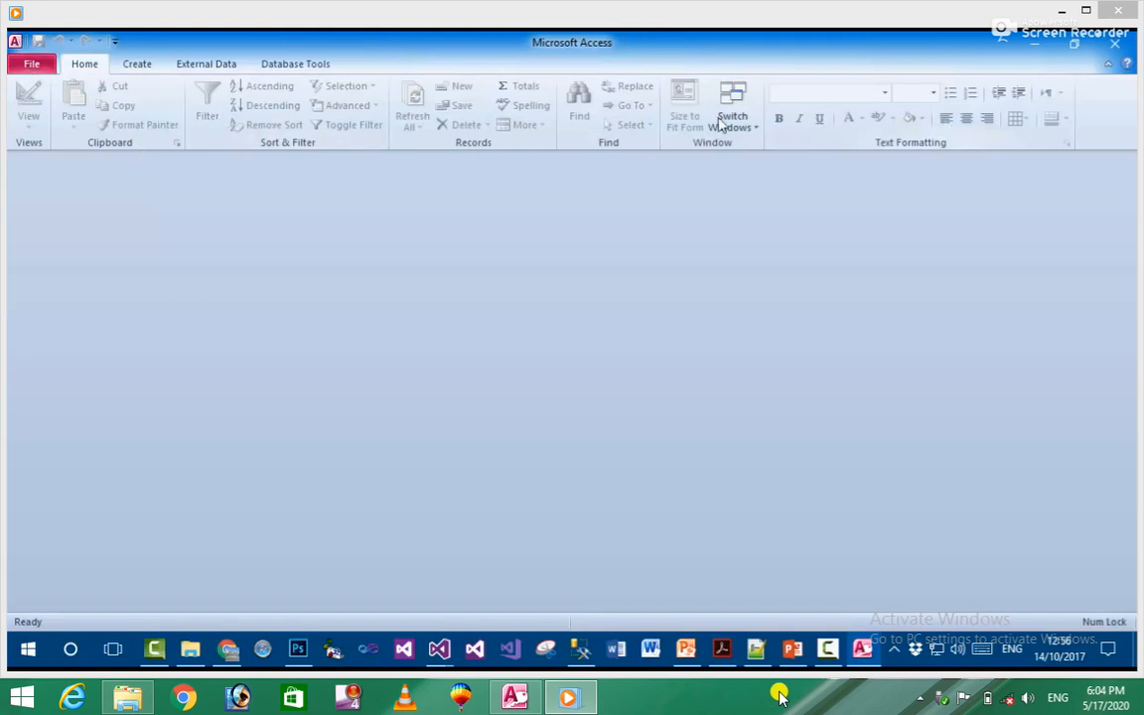
{"action": "mouse_move", "coordinate": [643, 95]}
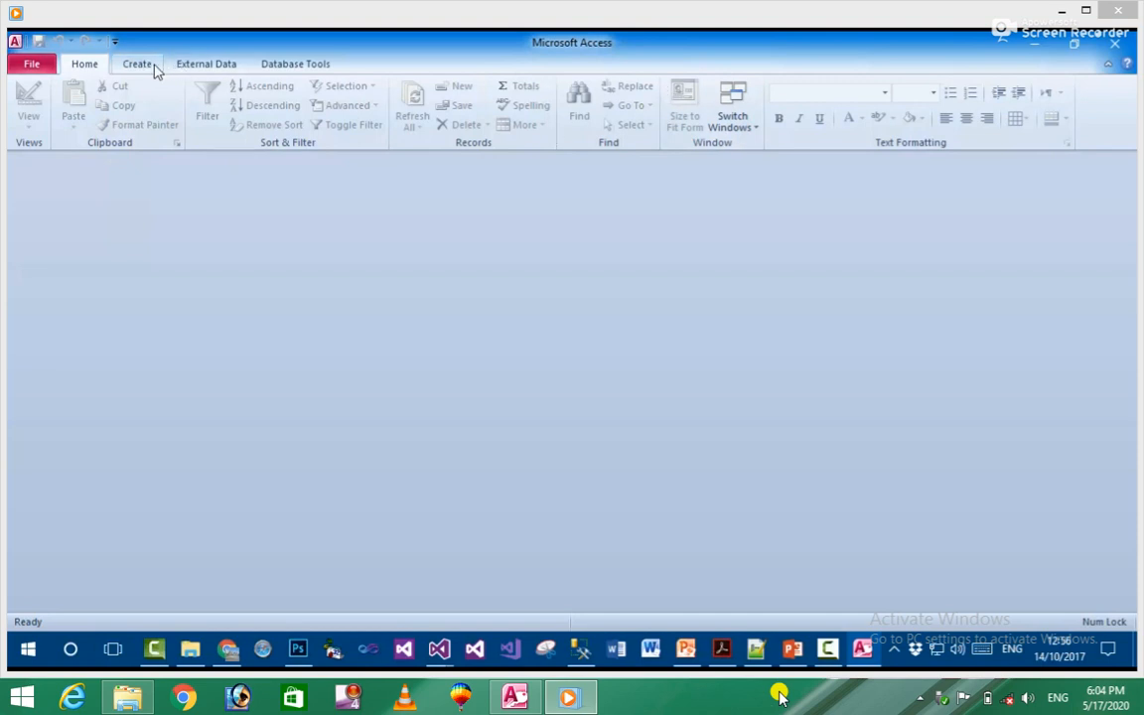
{"action": "left_click", "coordinate": [207, 63]}
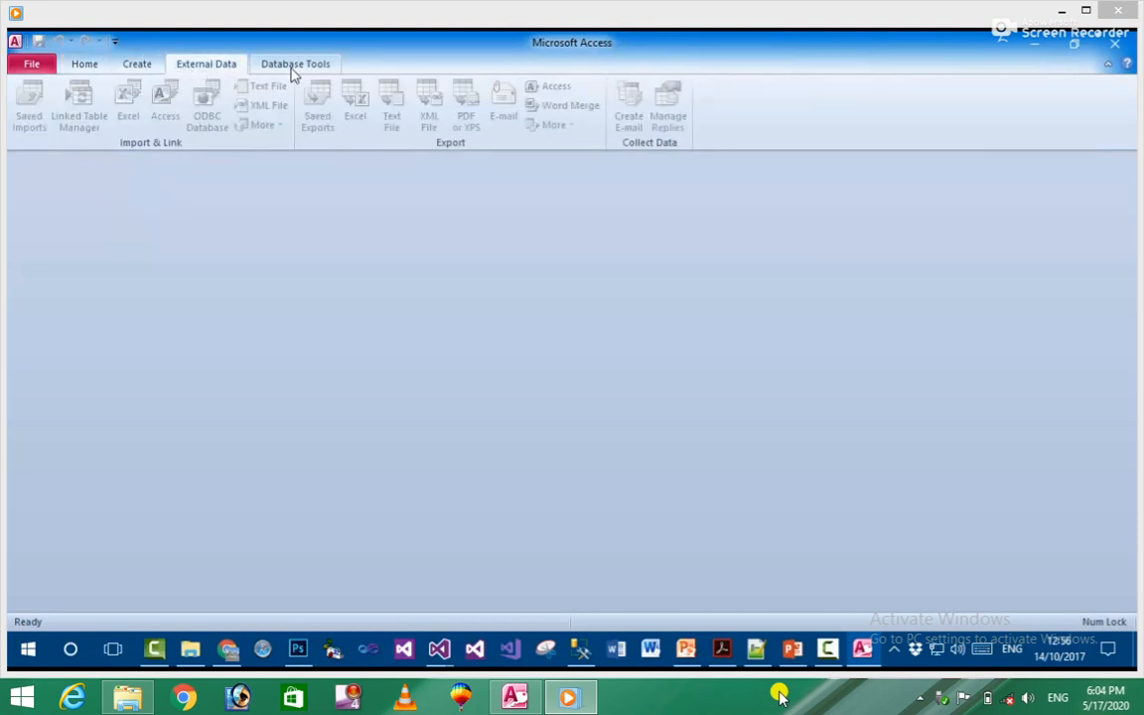
{"action": "left_click", "coordinate": [83, 63]}
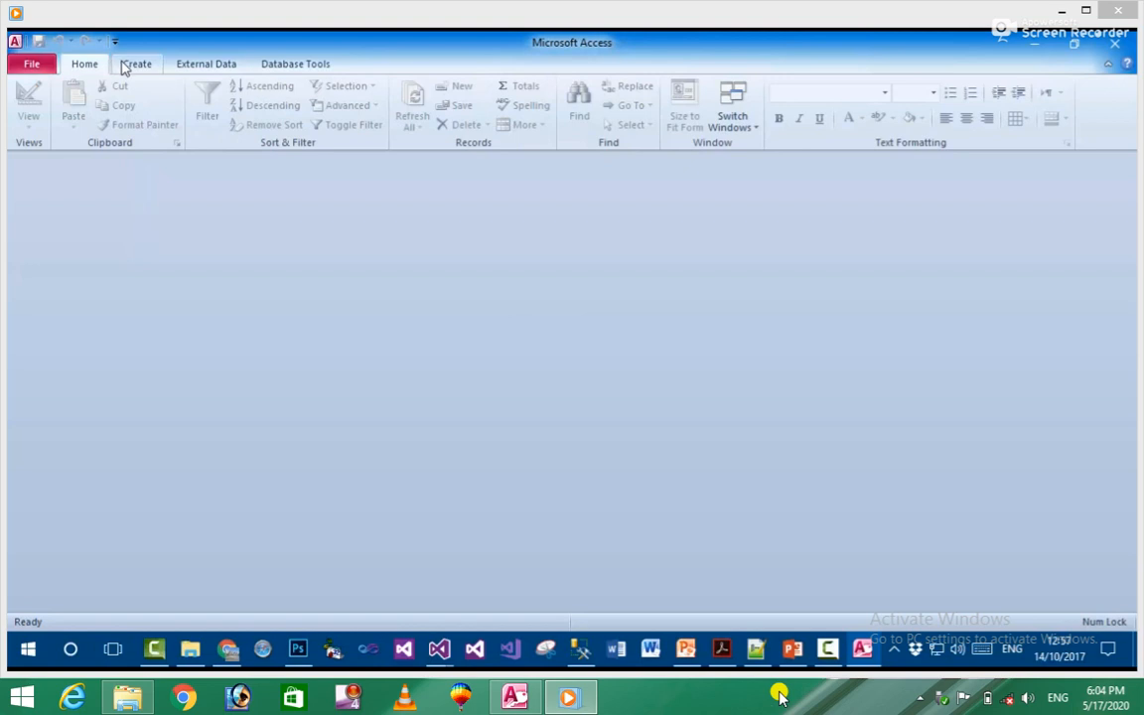
{"action": "left_click", "coordinate": [135, 64]}
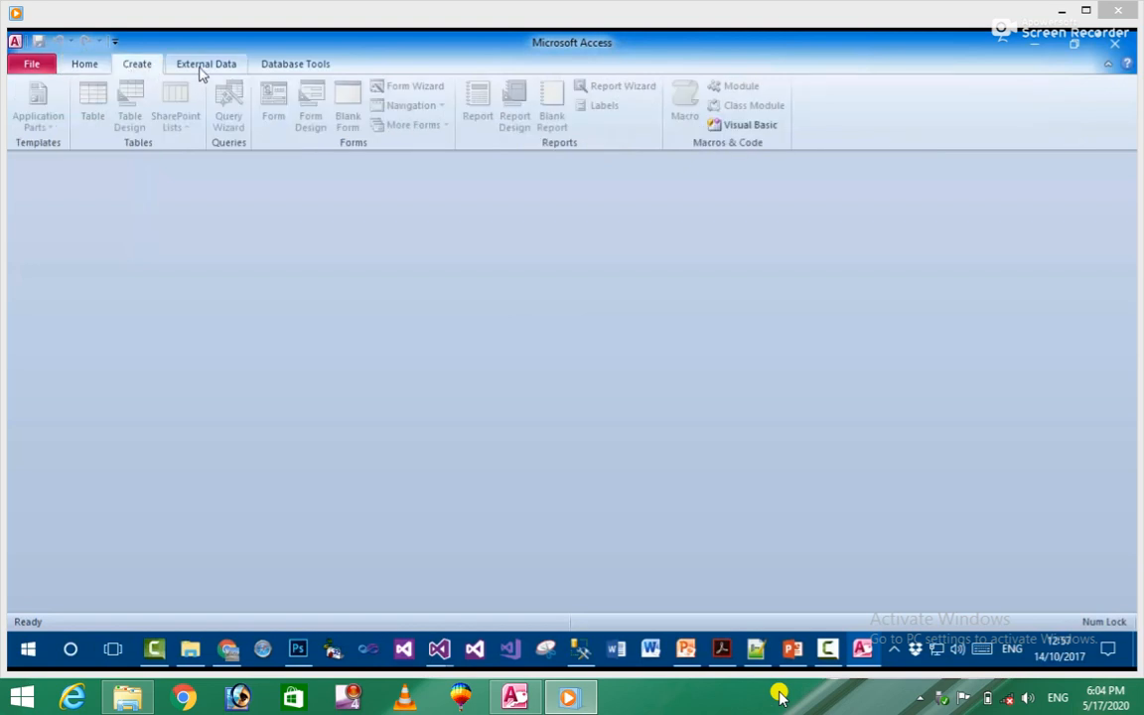
{"action": "mouse_move", "coordinate": [167, 68]}
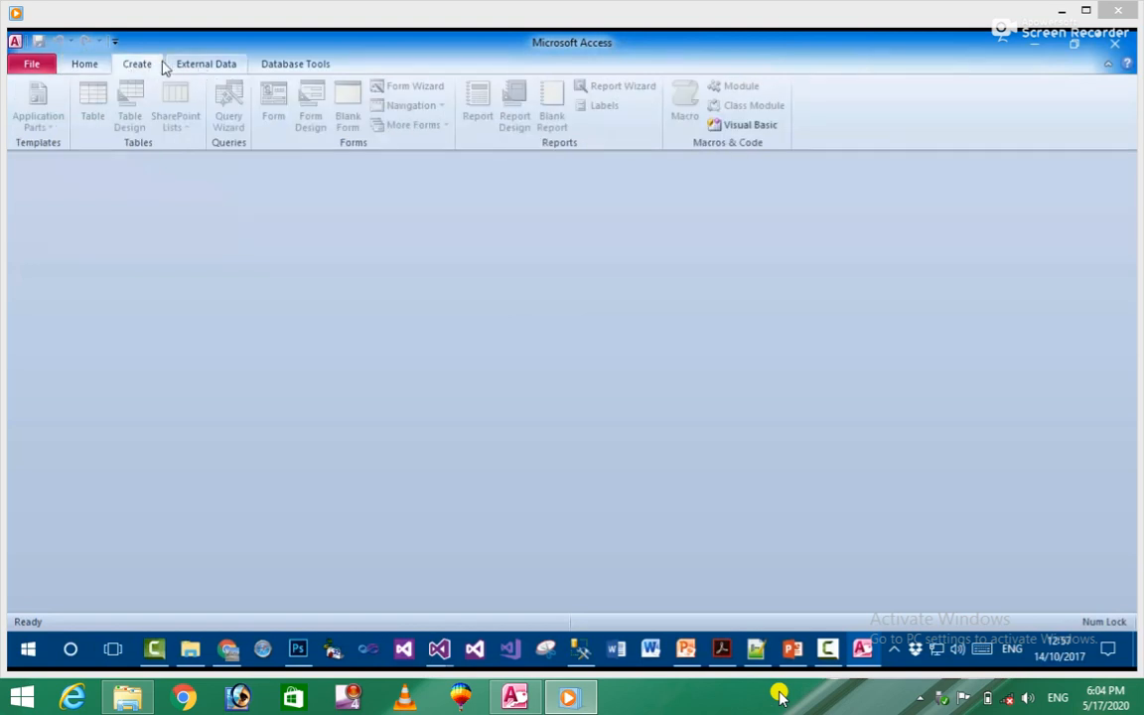
{"action": "left_click", "coordinate": [294, 64]}
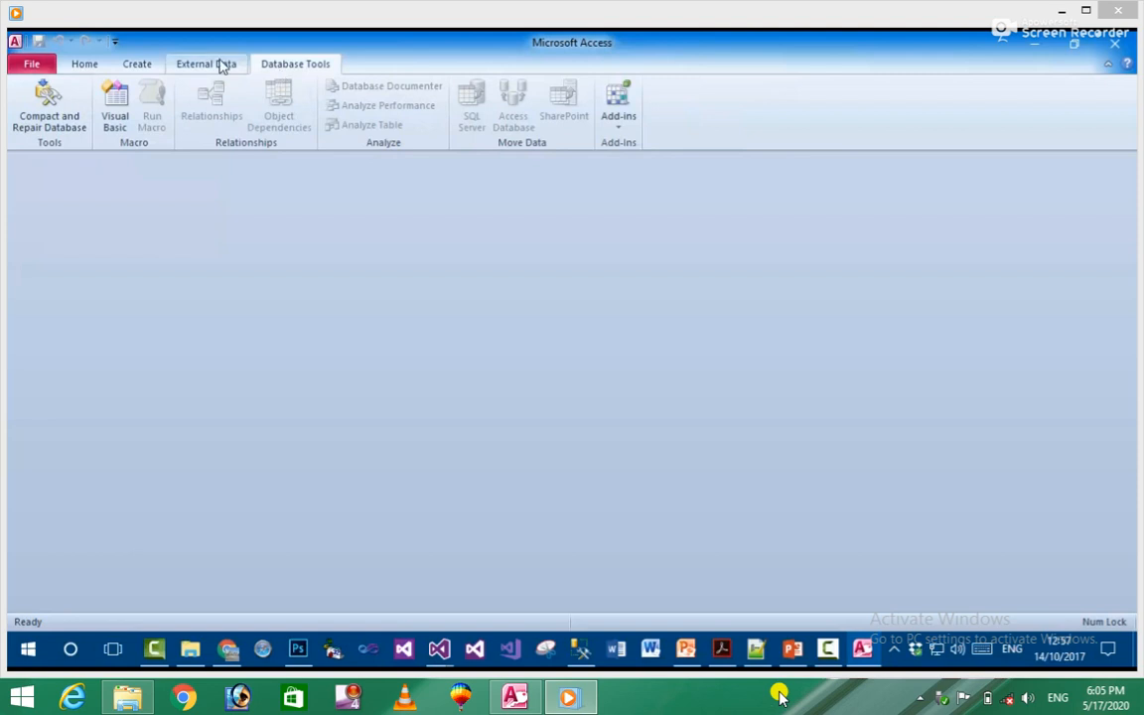
{"action": "left_click", "coordinate": [84, 63]}
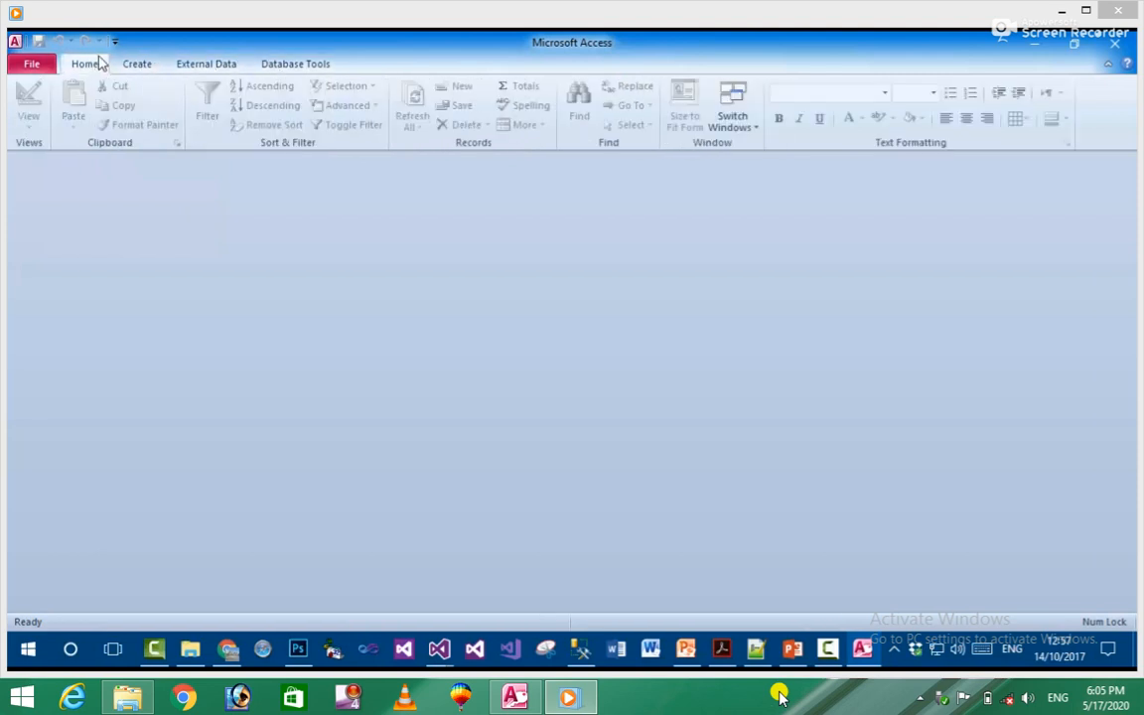
{"action": "mouse_move", "coordinate": [79, 39]}
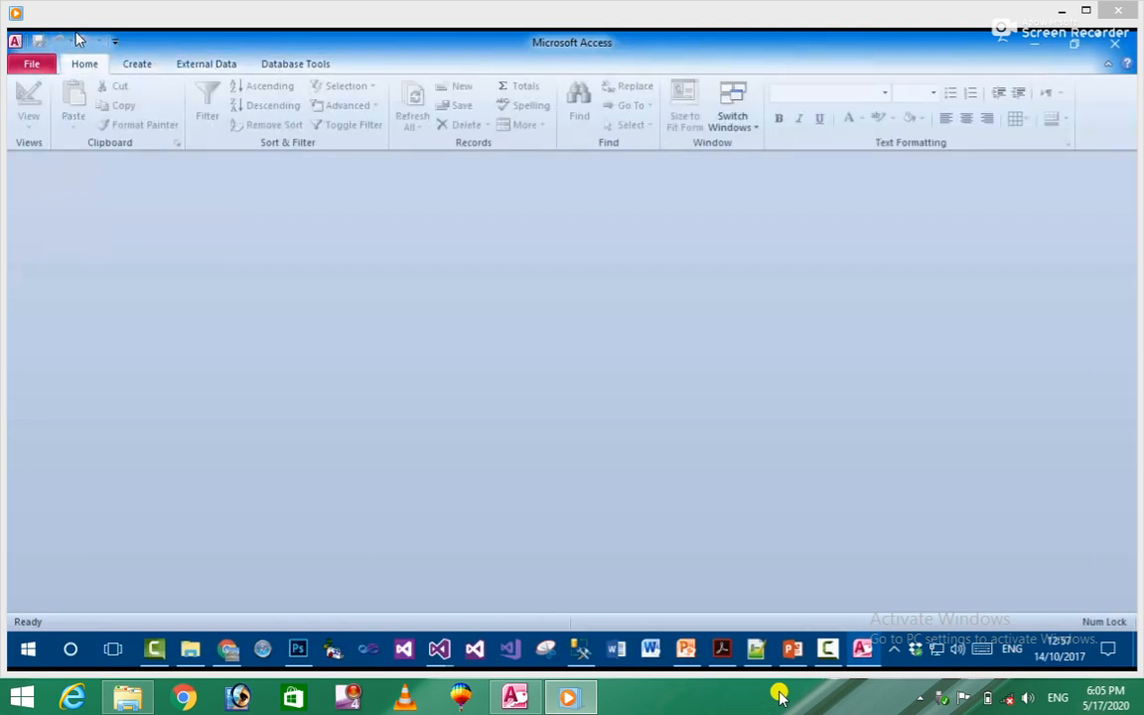
{"action": "mouse_move", "coordinate": [60, 40]}
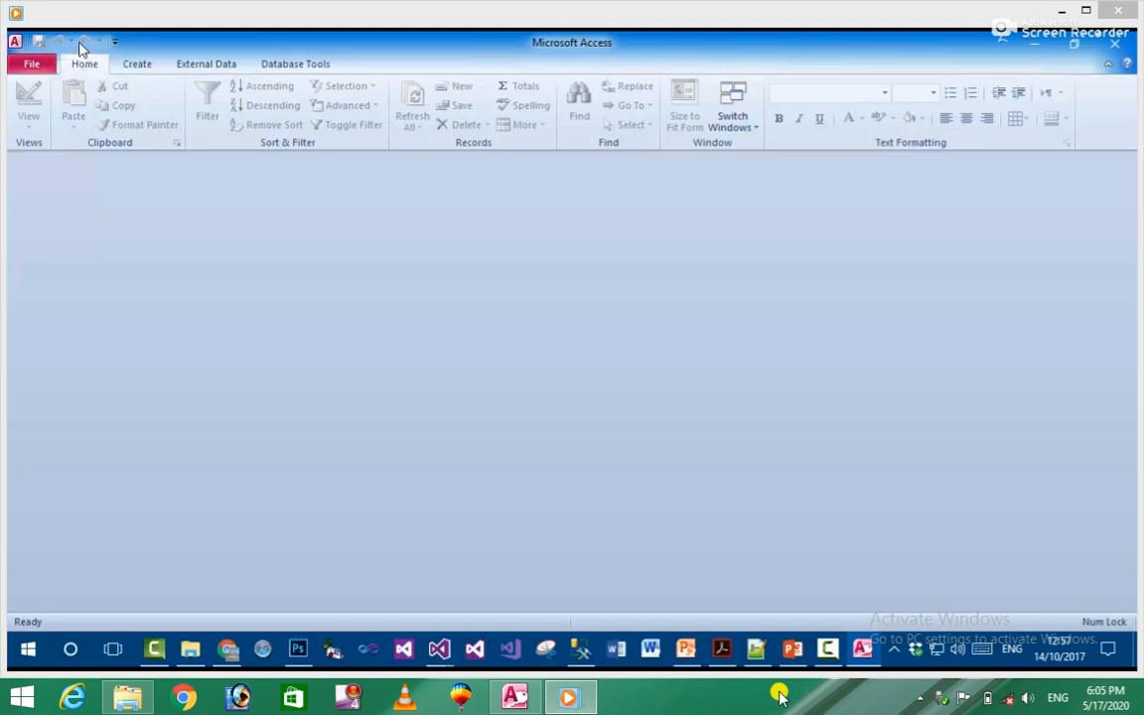
{"action": "left_click", "coordinate": [115, 42]}
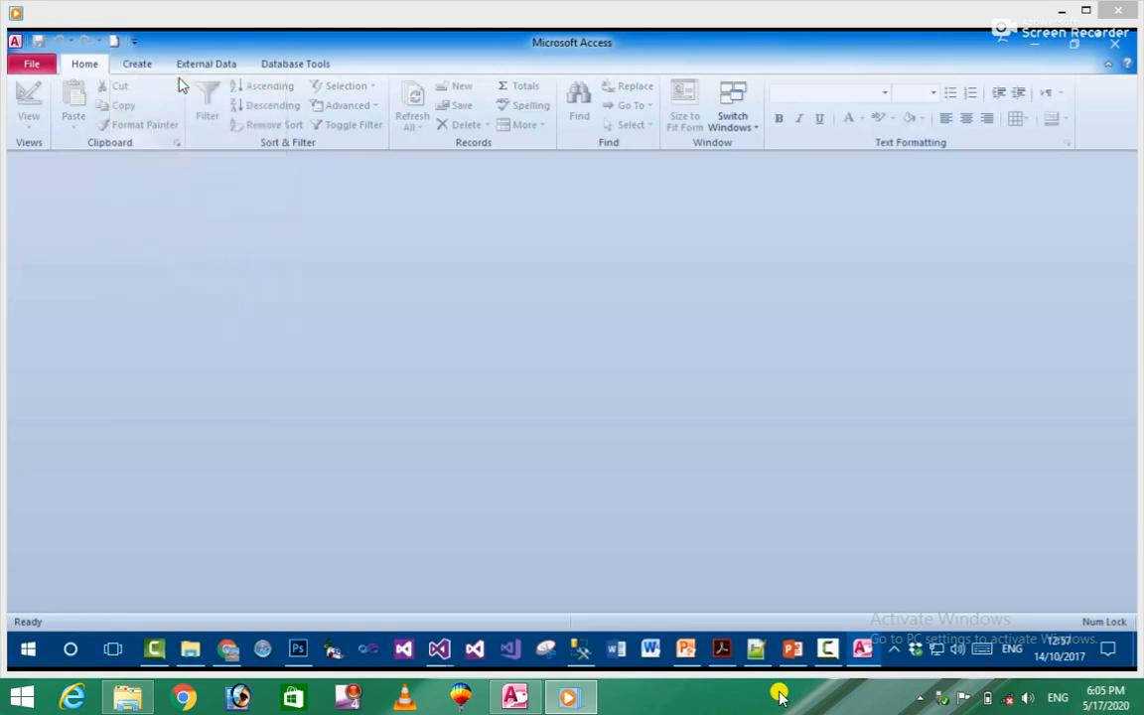
{"action": "left_click", "coordinate": [31, 64]}
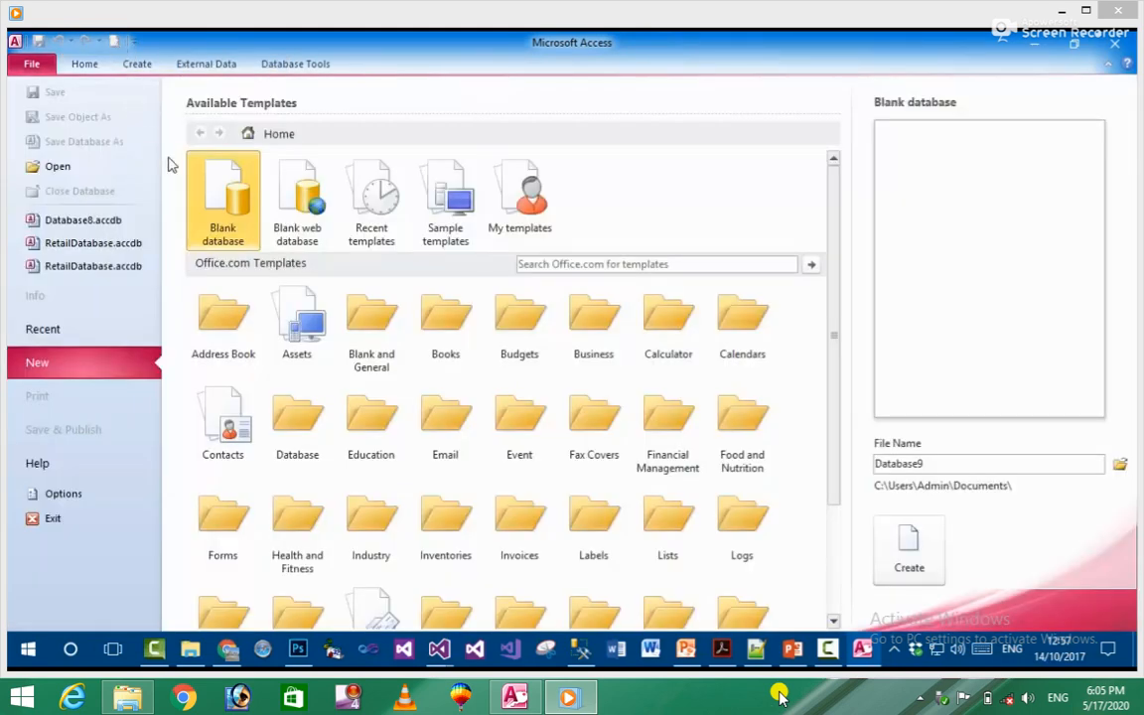
{"action": "mouse_move", "coordinate": [298, 198]}
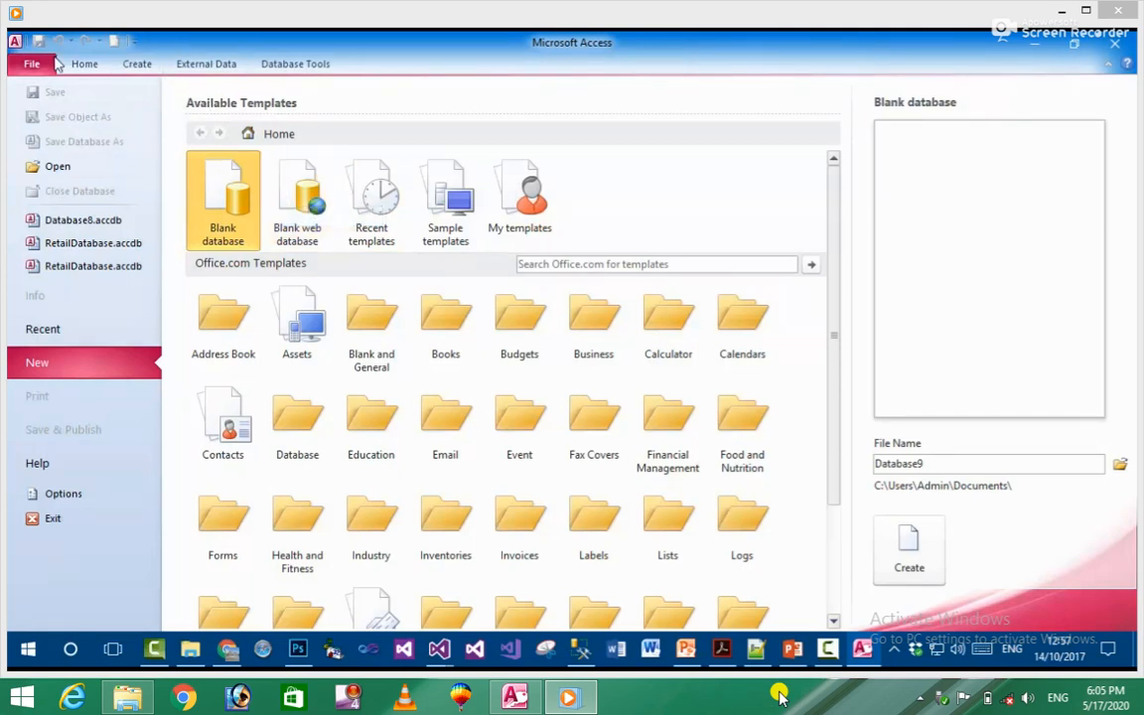
{"action": "left_click", "coordinate": [135, 42]}
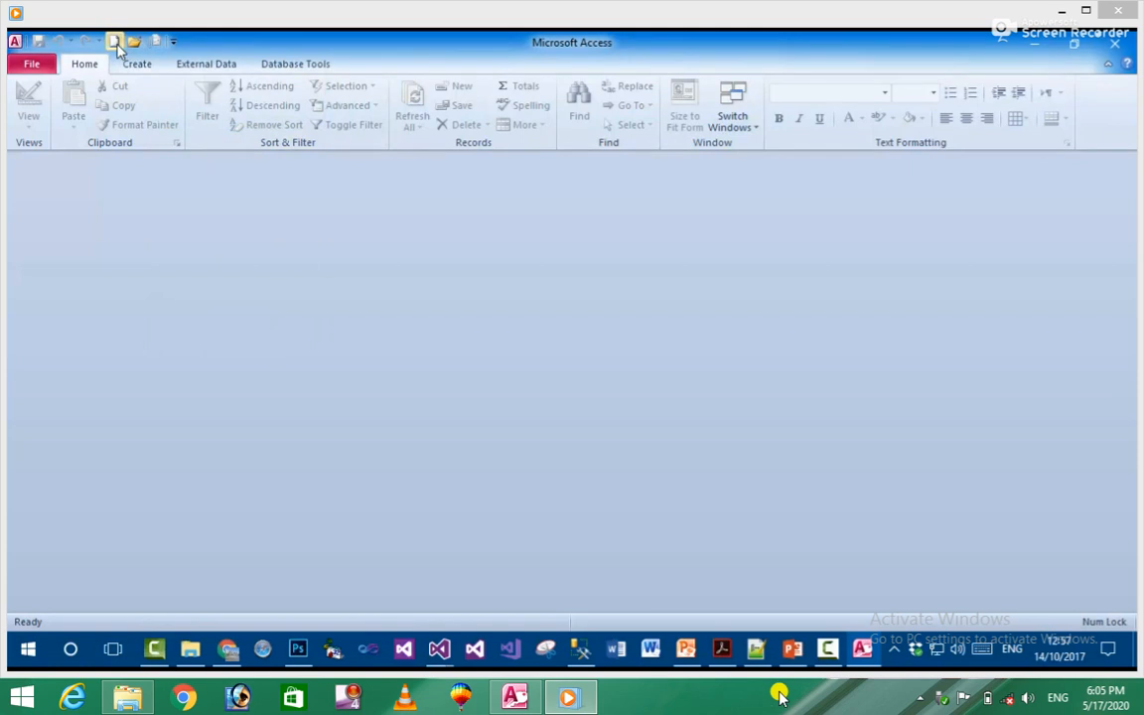
Step: Remove the New, Open and E-mail commands from the Quick Access Toolbar
{"action": "left_click", "coordinate": [172, 42]}
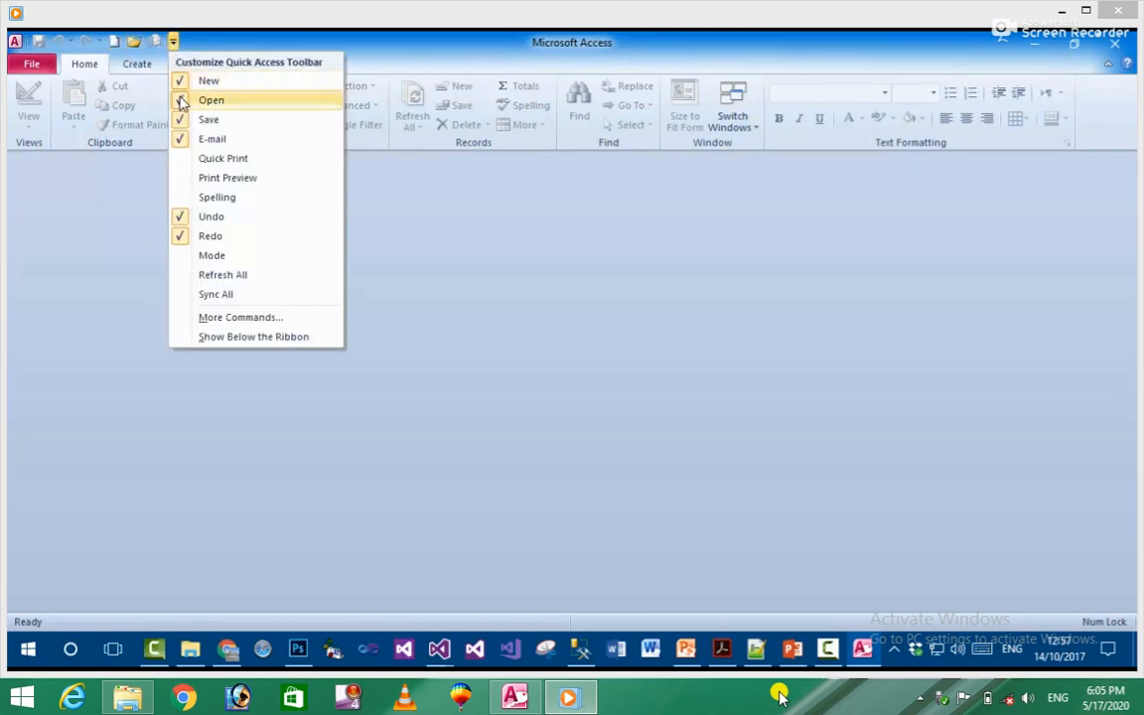
{"action": "left_click", "coordinate": [155, 42]}
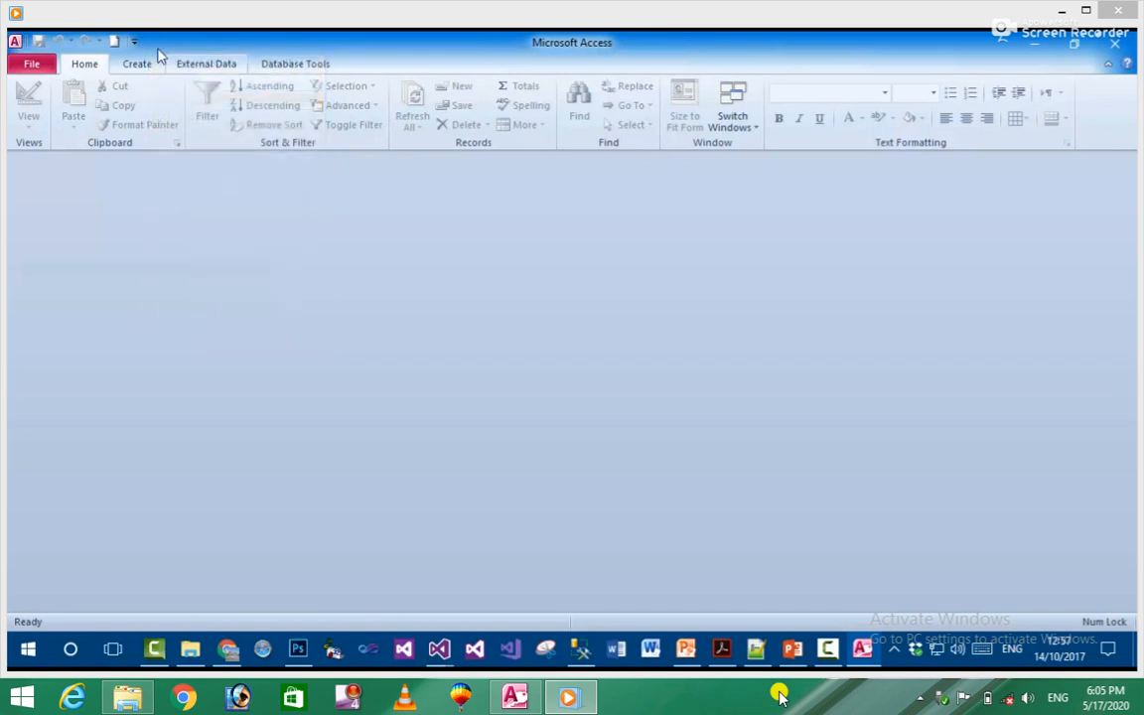
{"action": "left_click", "coordinate": [133, 41]}
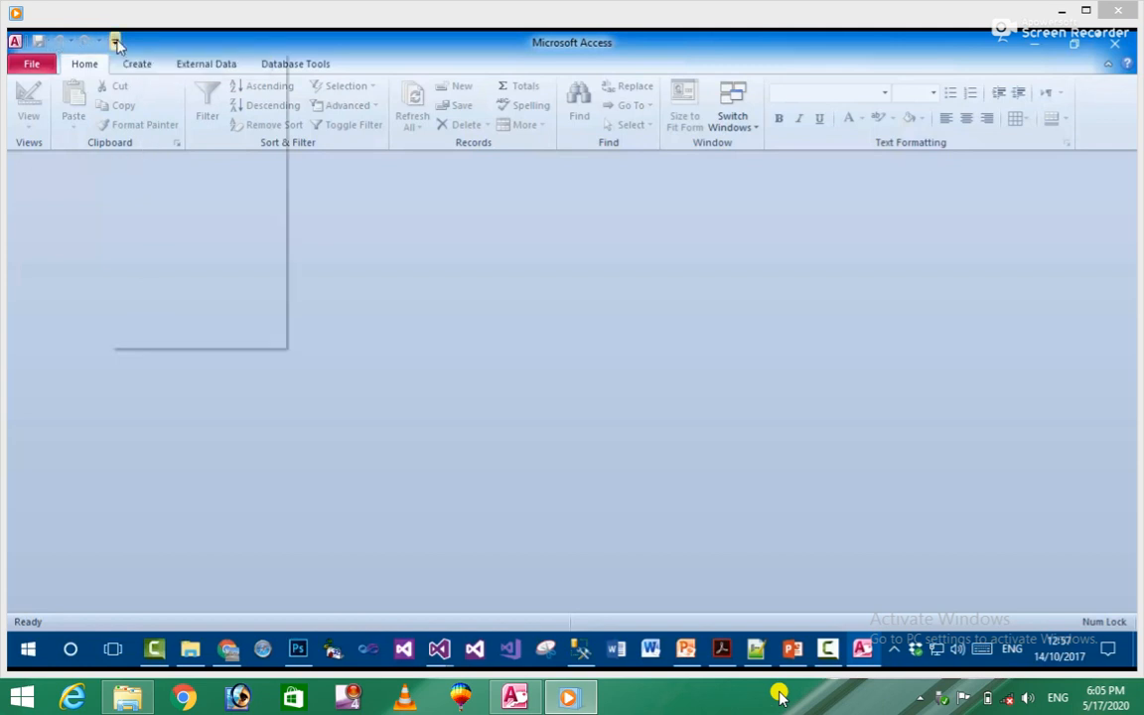
Step: Move the Quick Access Toolbar below the ribbon, then back above it
{"action": "left_click", "coordinate": [115, 42]}
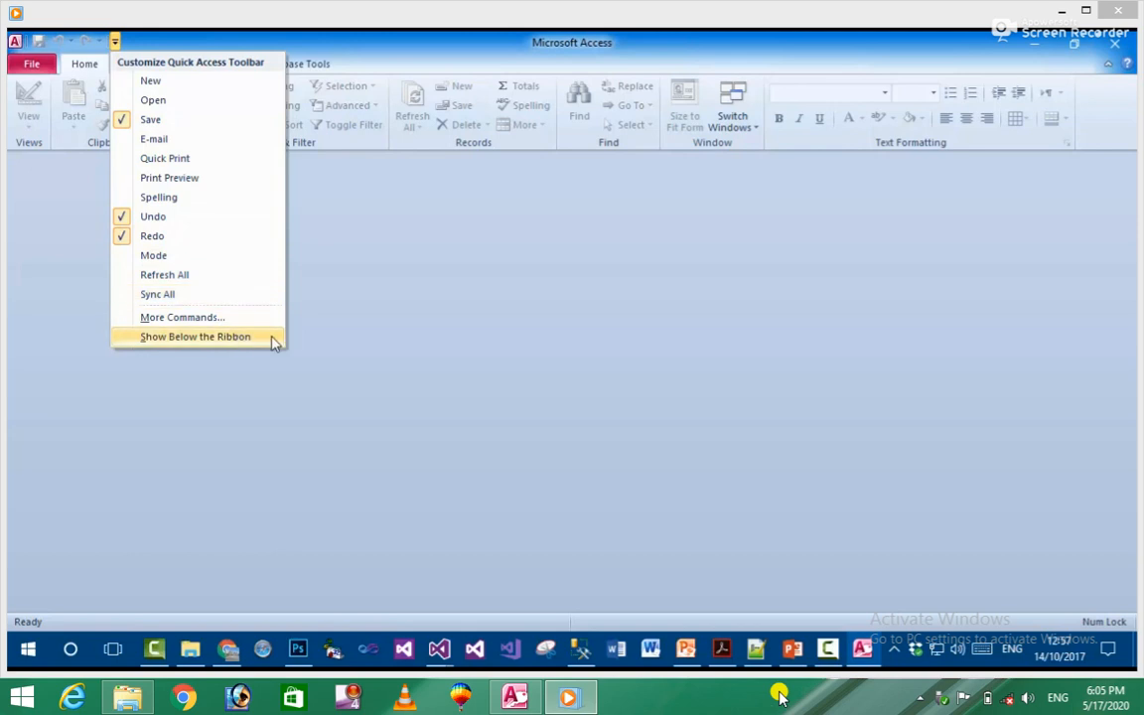
{"action": "left_click", "coordinate": [195, 336]}
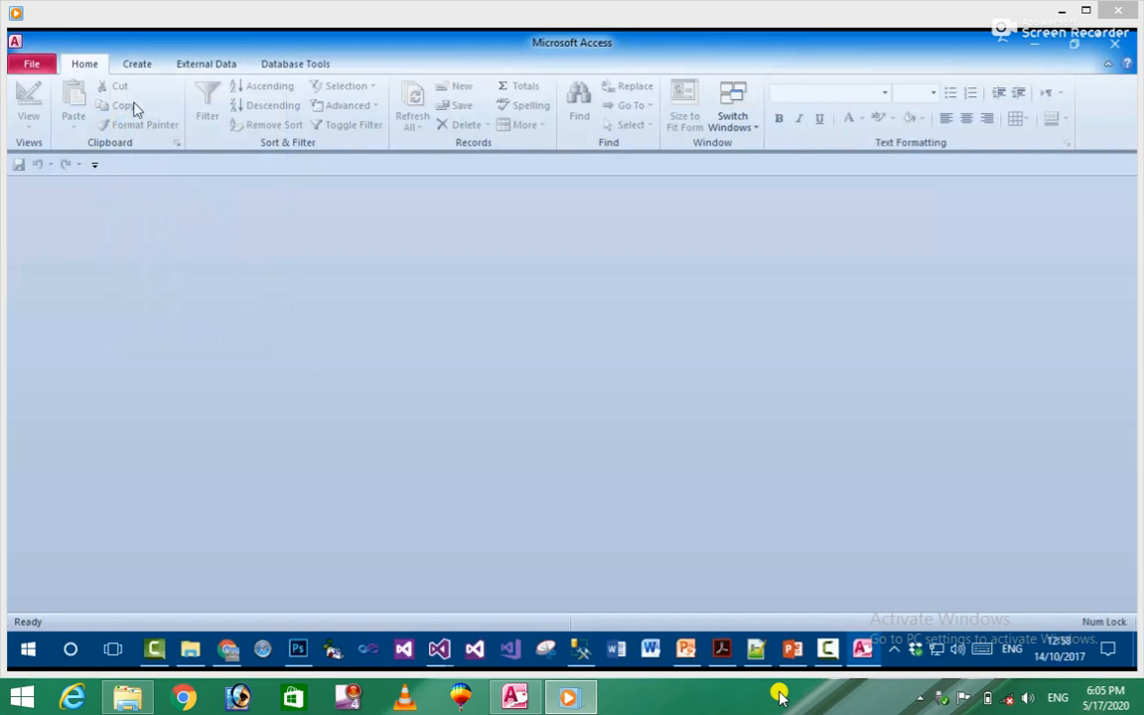
{"action": "left_click", "coordinate": [96, 163]}
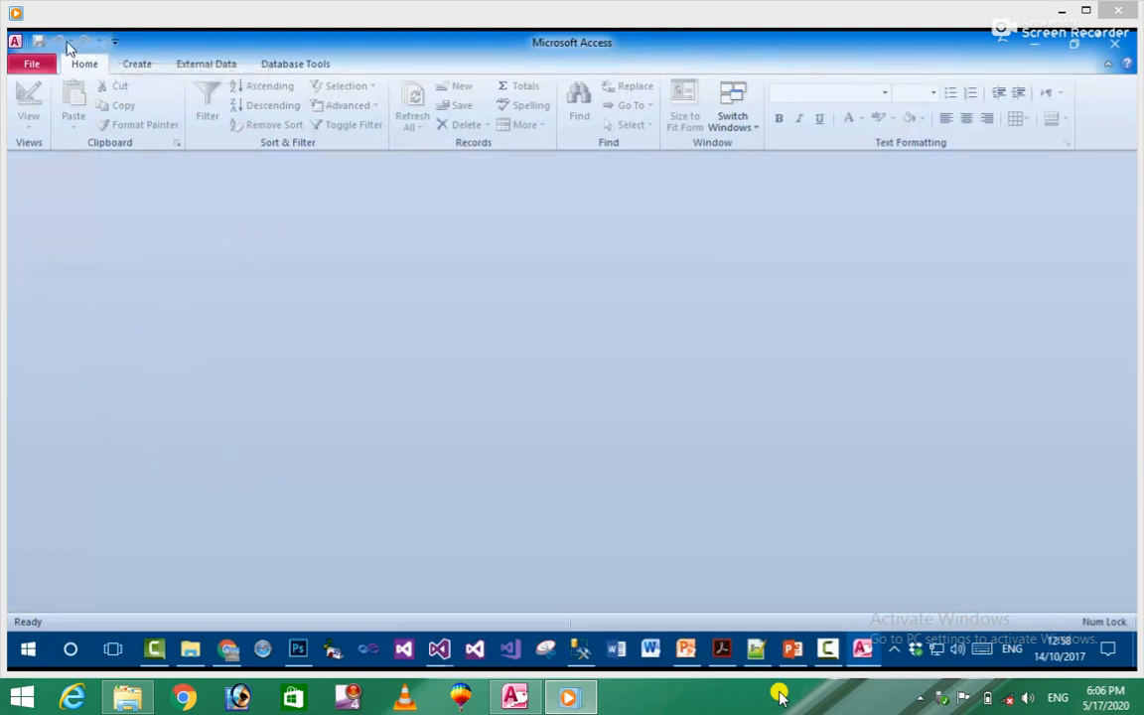
{"action": "left_click", "coordinate": [115, 42]}
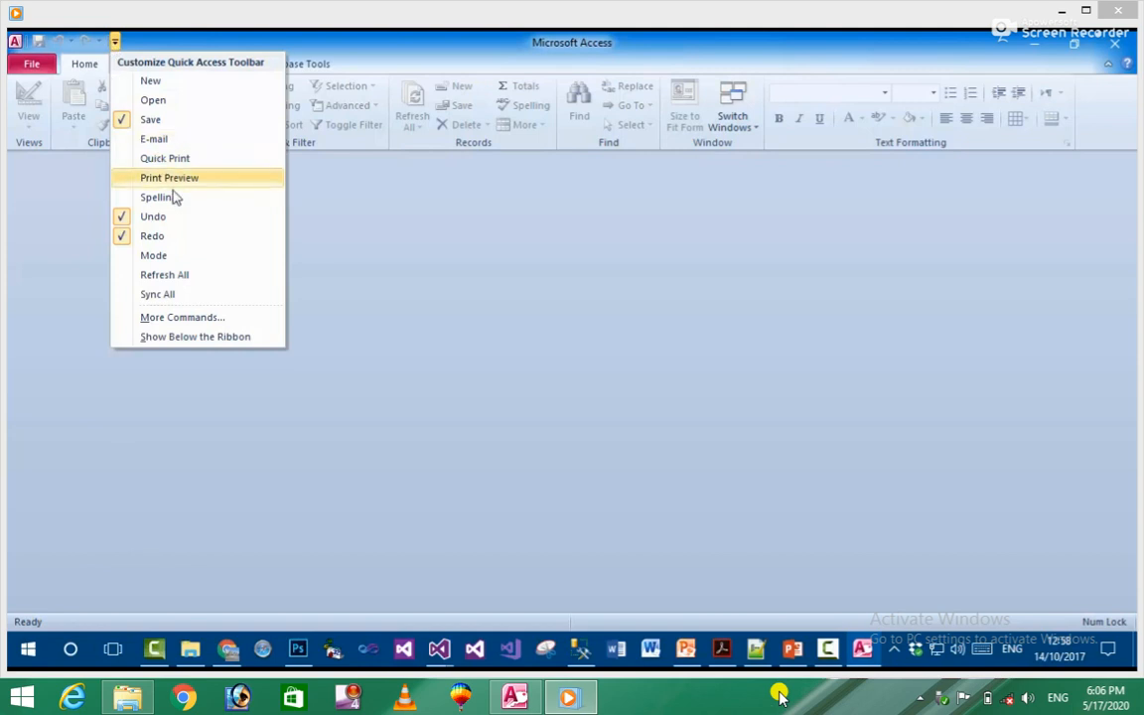
{"action": "mouse_move", "coordinate": [203, 318]}
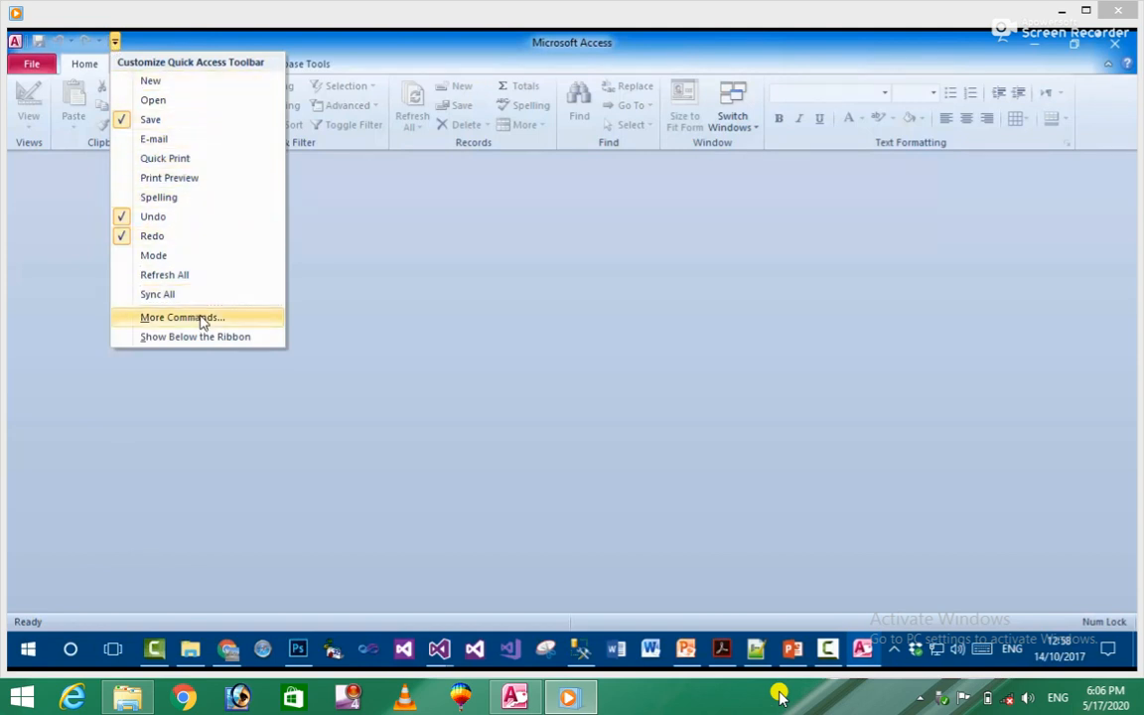
{"action": "left_click", "coordinate": [183, 318]}
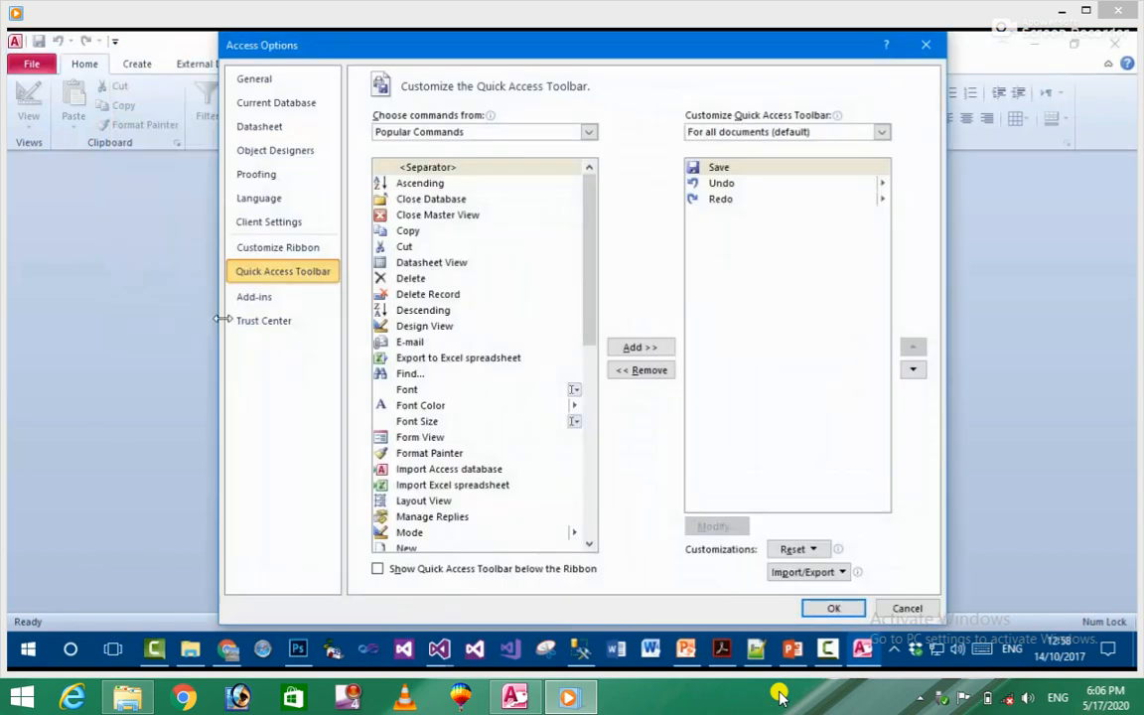
{"action": "mouse_move", "coordinate": [599, 266]}
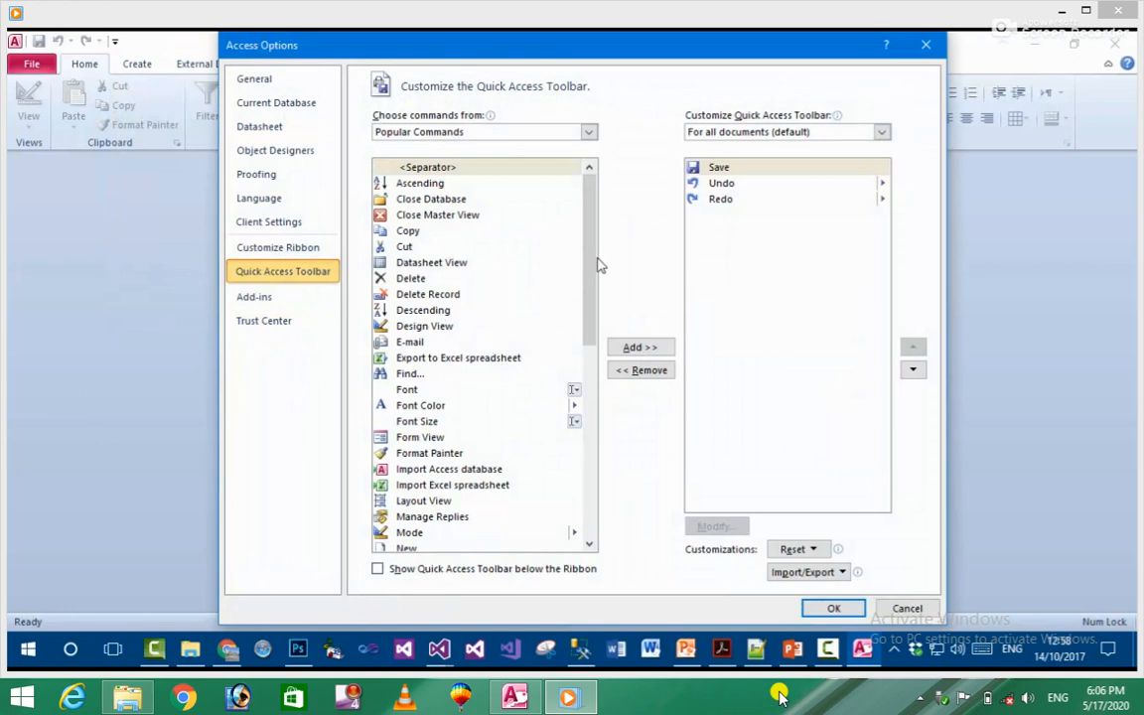
{"action": "scroll", "scroll_direction": "down", "scroll_amount": 3}
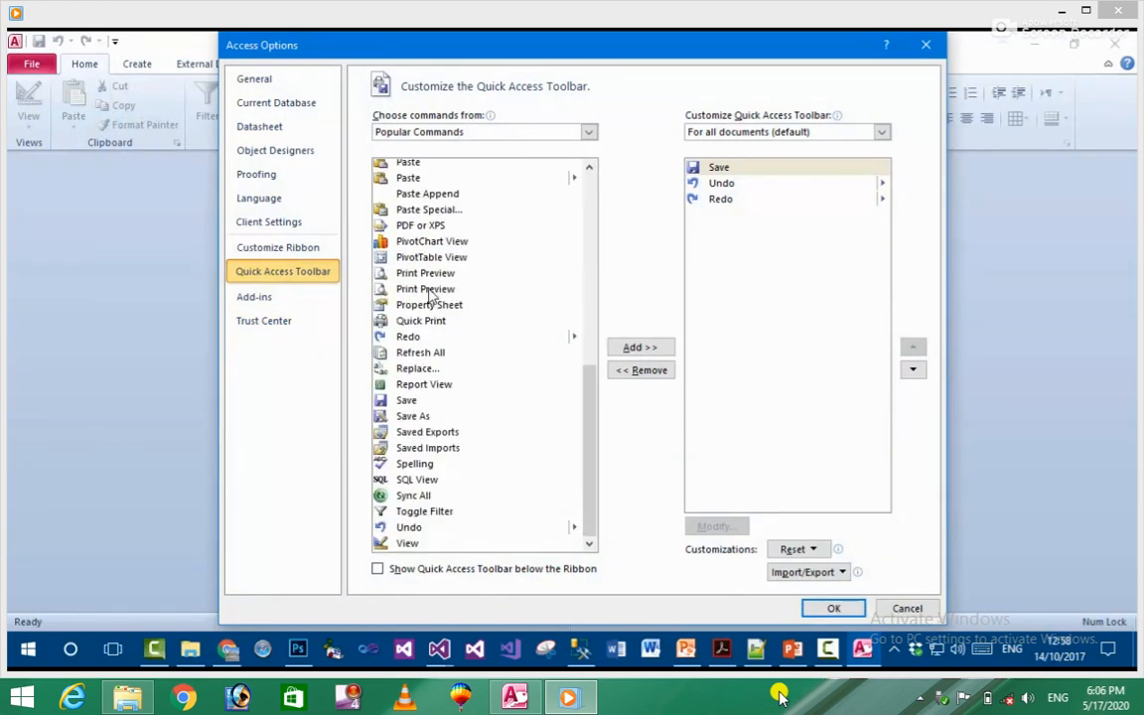
{"action": "left_click", "coordinate": [431, 240]}
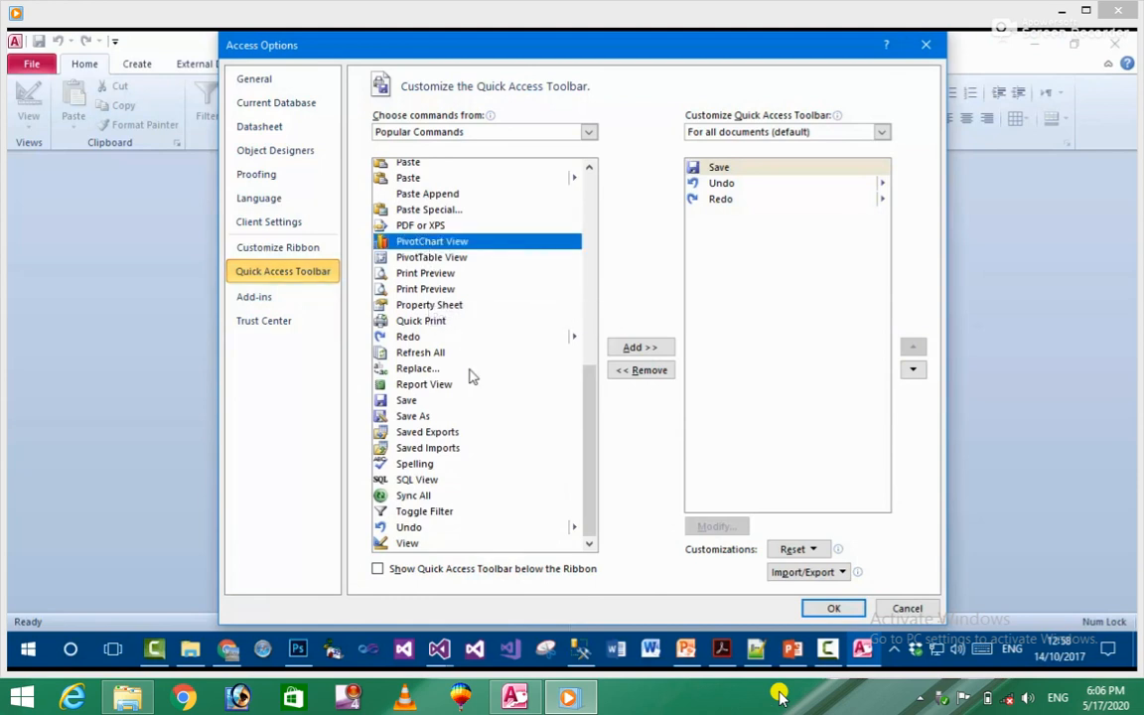
{"action": "left_click", "coordinate": [640, 346]}
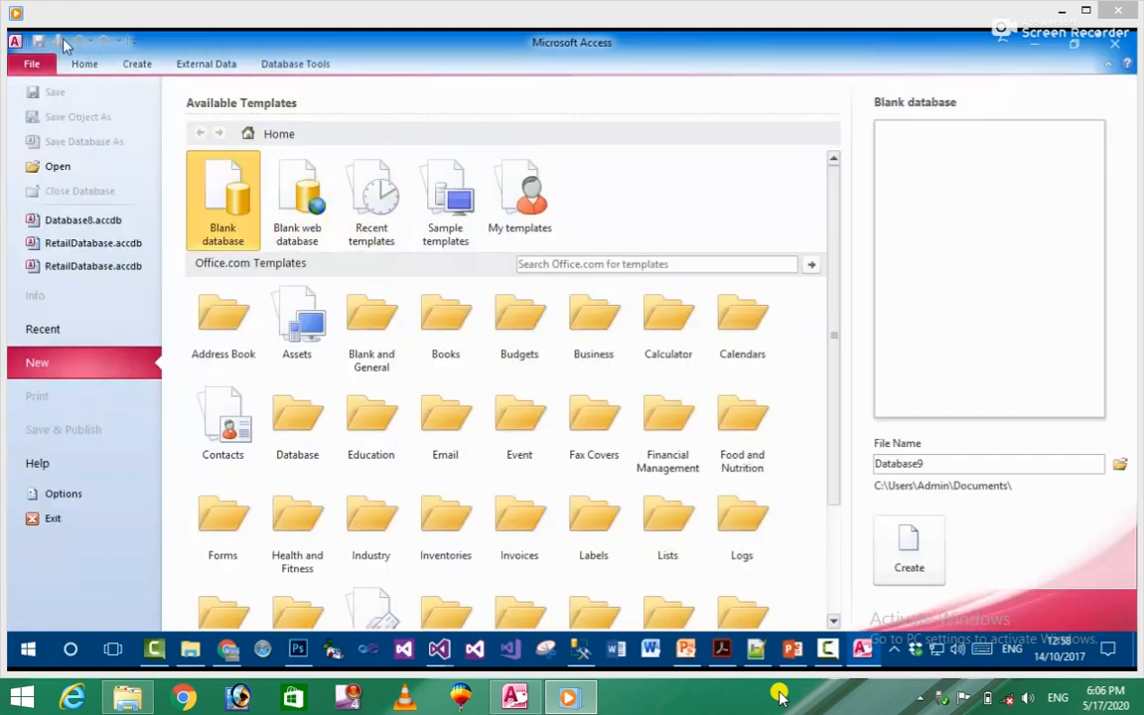
{"action": "mouse_move", "coordinate": [63, 50]}
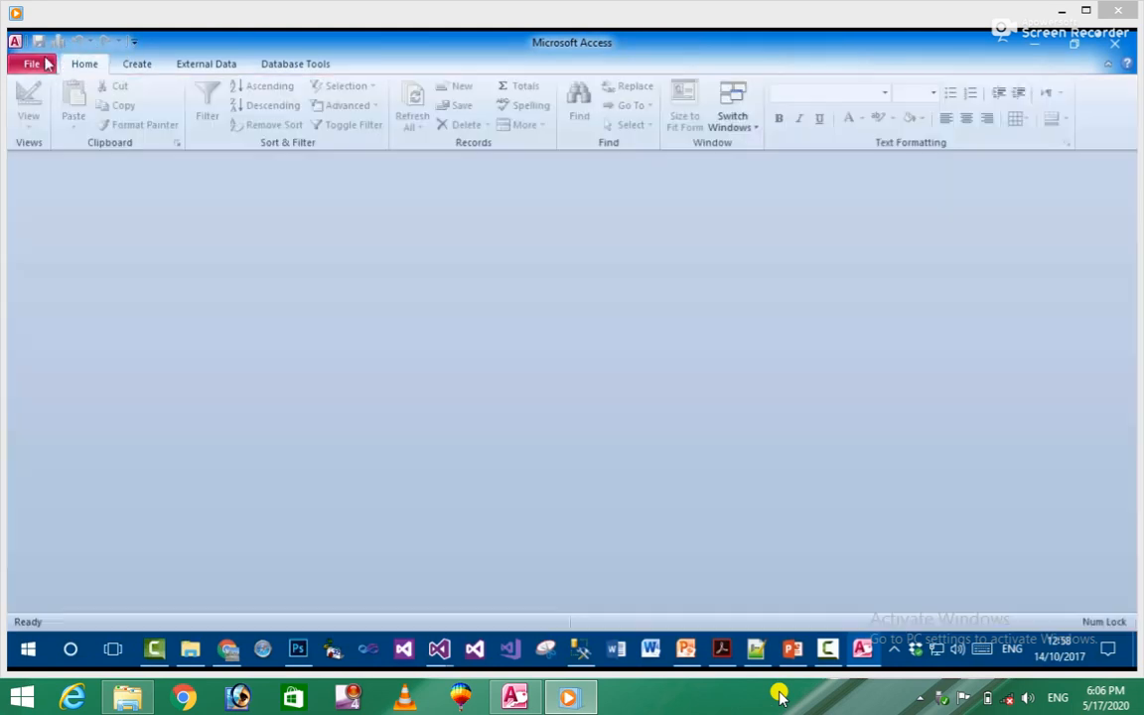
{"action": "left_click", "coordinate": [135, 42]}
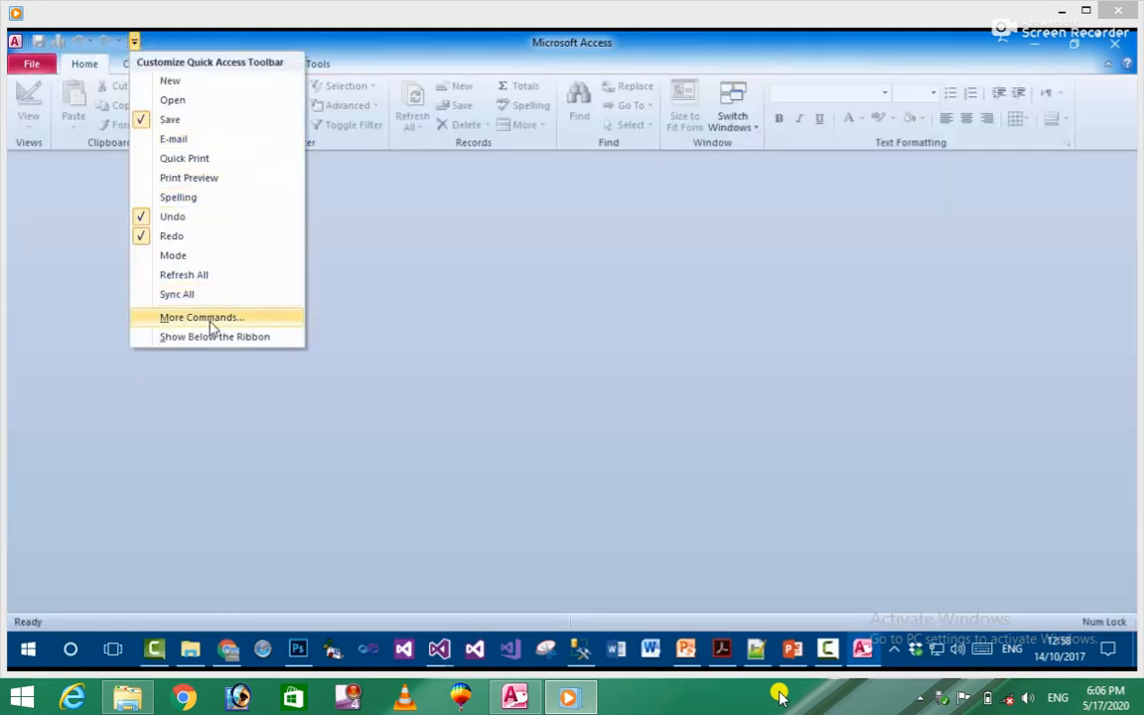
{"action": "left_click", "coordinate": [201, 318]}
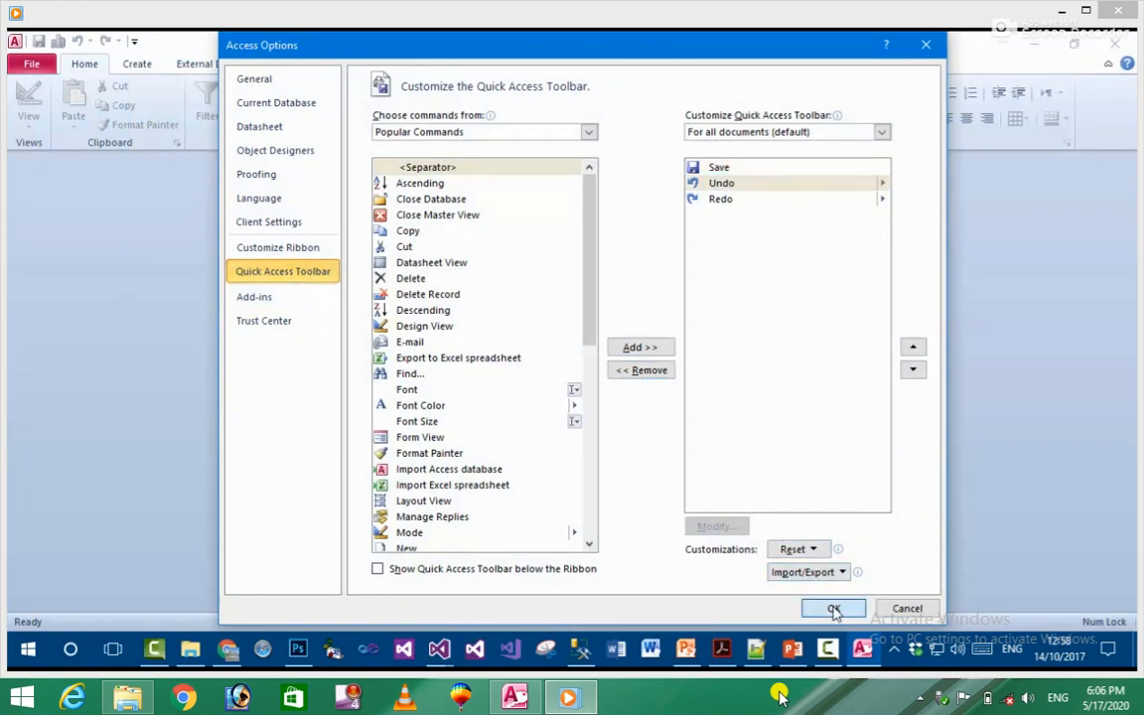
{"action": "left_click", "coordinate": [832, 608]}
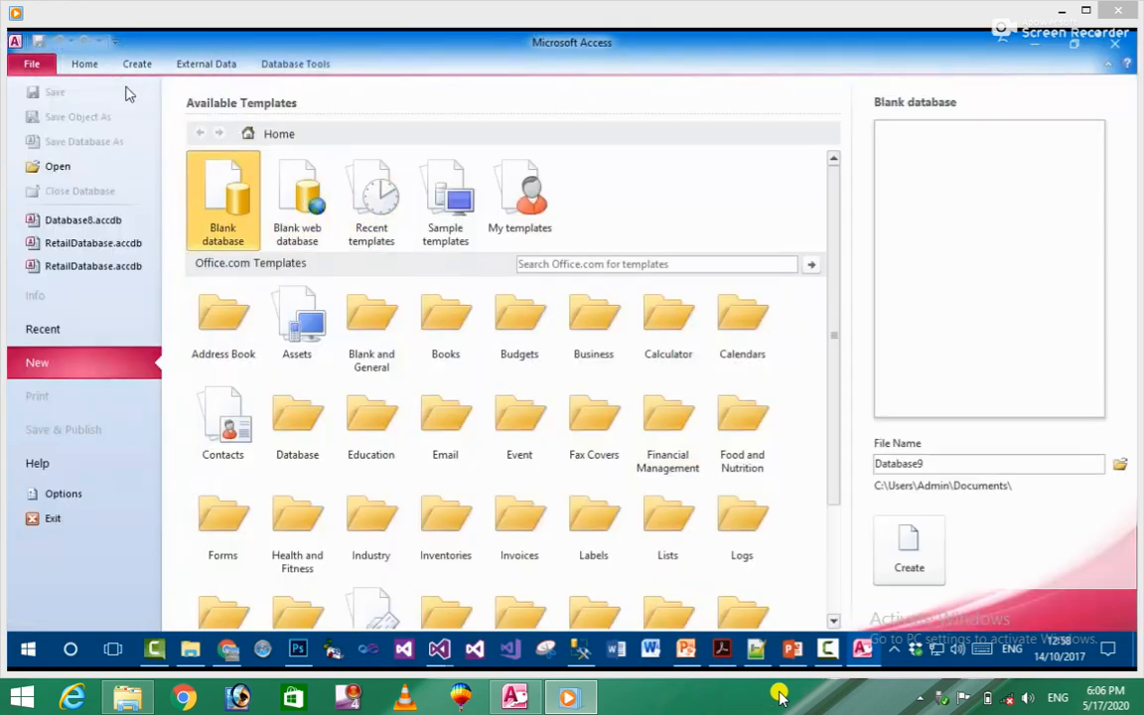
{"action": "left_click", "coordinate": [31, 64]}
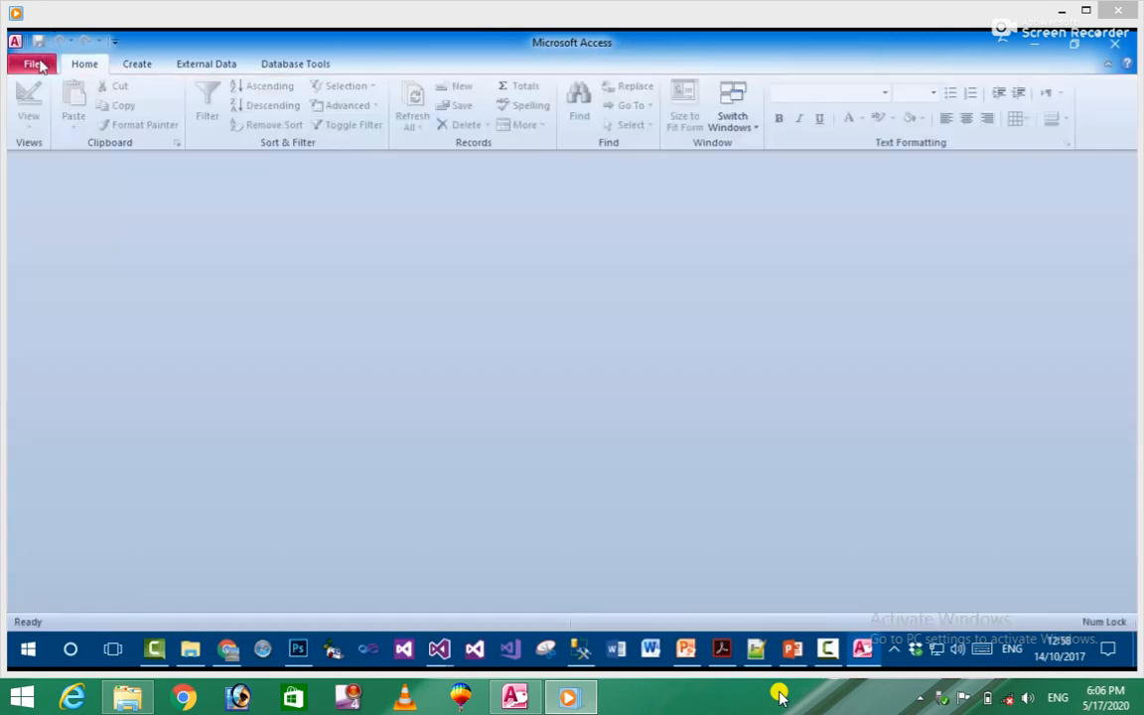
{"action": "mouse_move", "coordinate": [24, 633]}
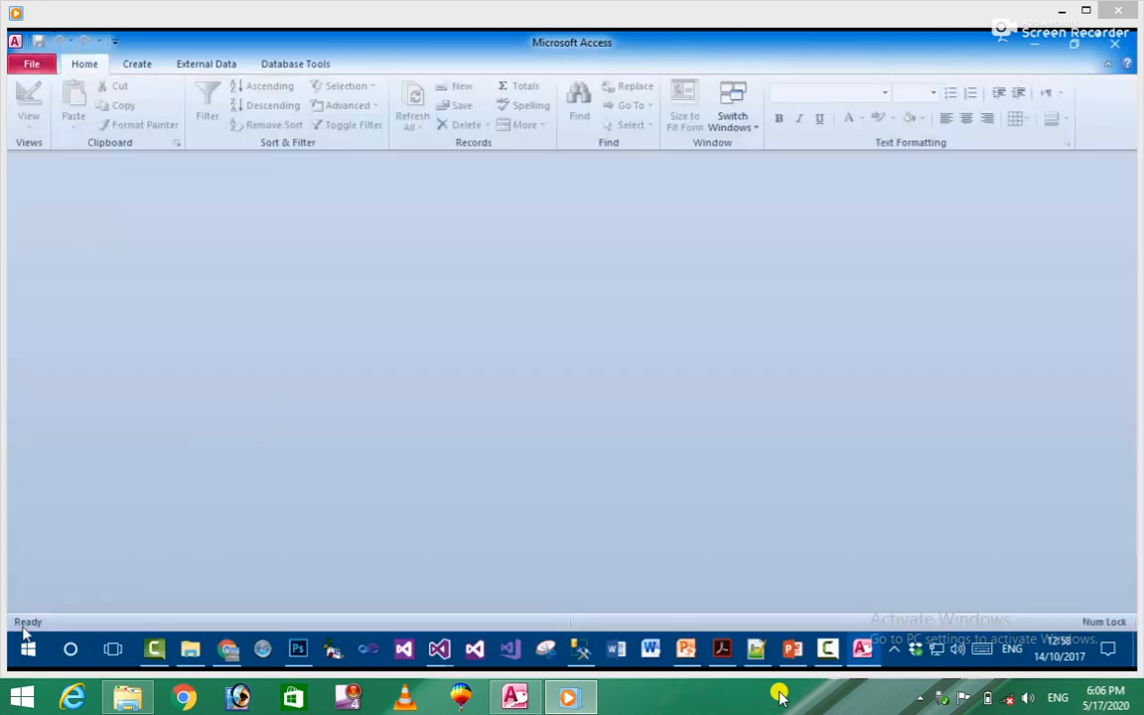
{"action": "mouse_move", "coordinate": [63, 624]}
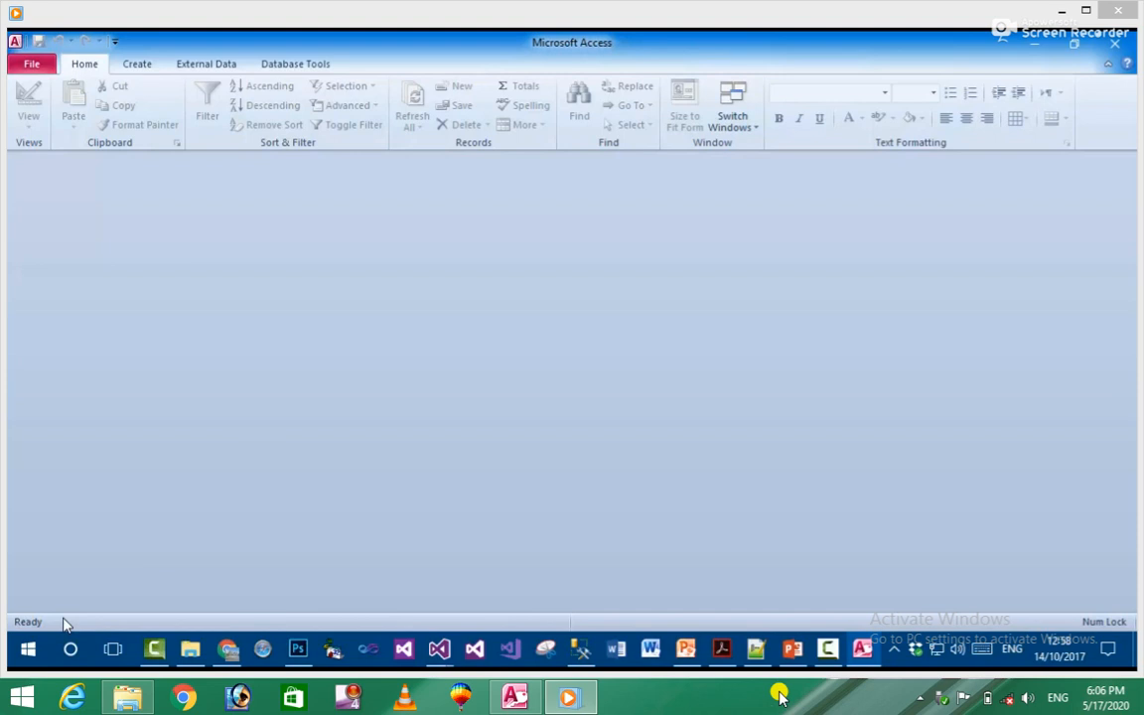
{"action": "mouse_move", "coordinate": [42, 230]}
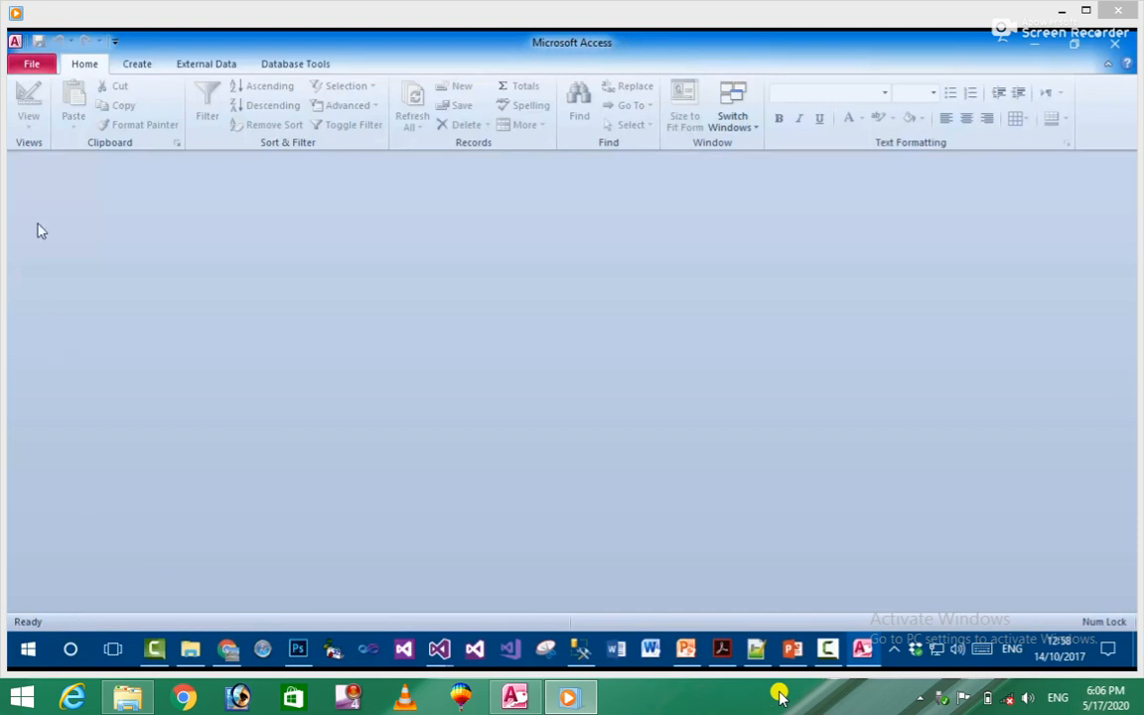
Step: Create a new blank database with Table1 open in datasheet view and start saving it
{"action": "left_click", "coordinate": [32, 63]}
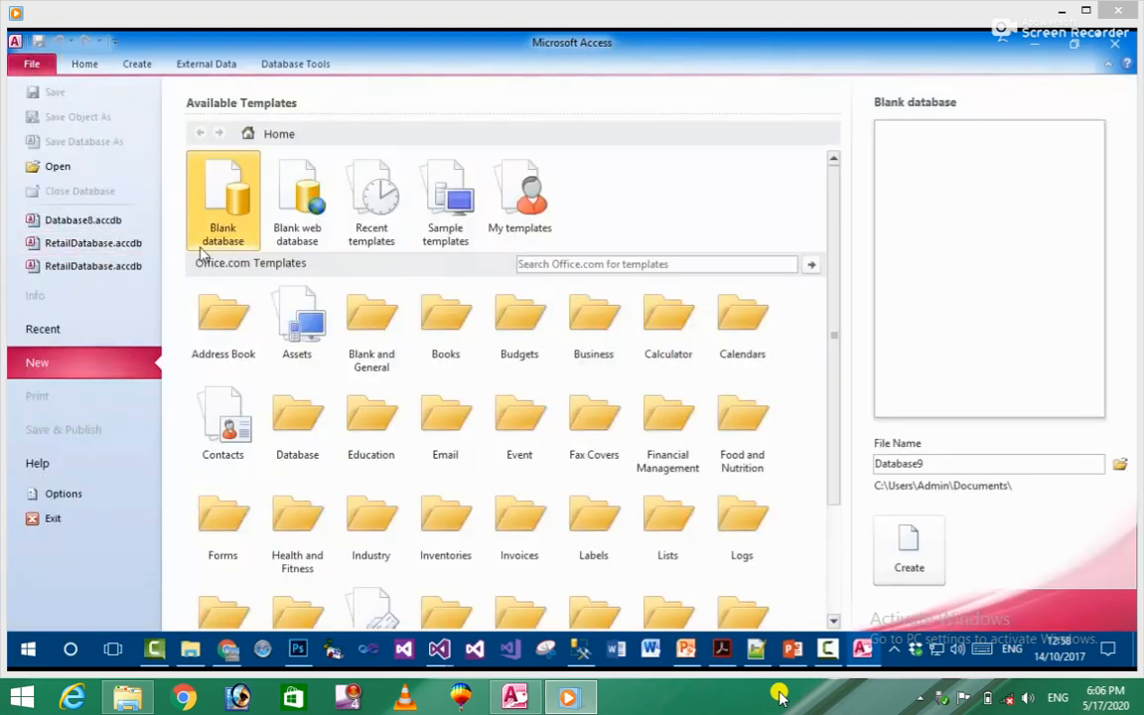
{"action": "left_click", "coordinate": [909, 553]}
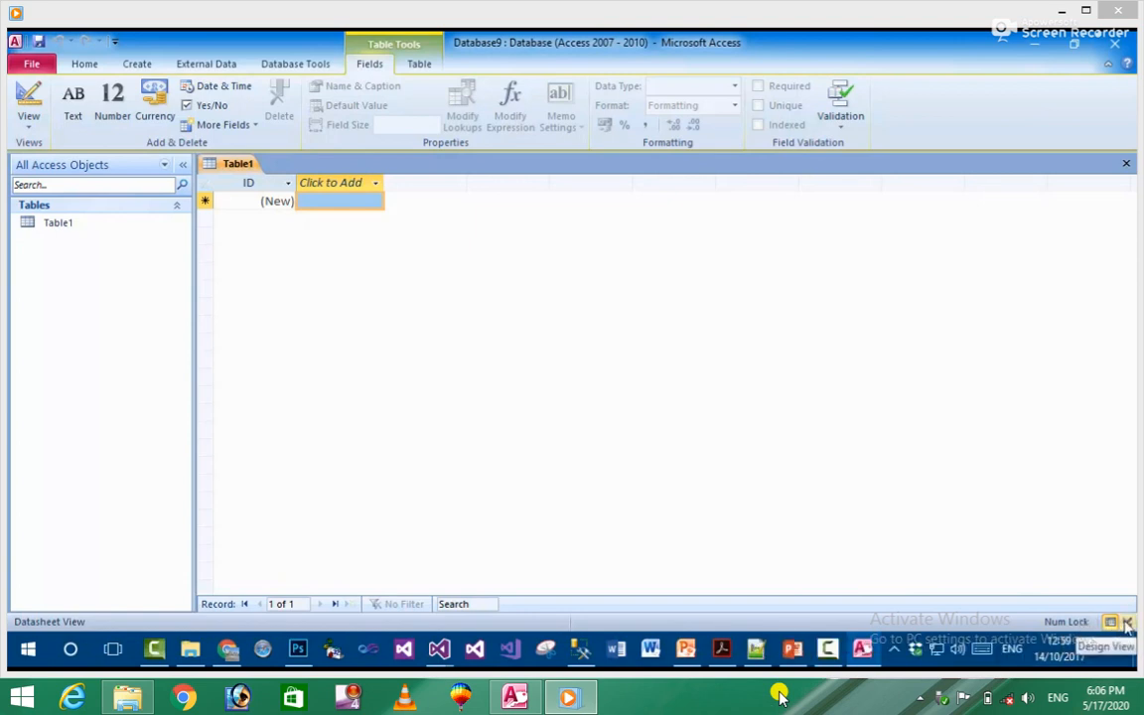
{"action": "key", "text": "ctrl+s"}
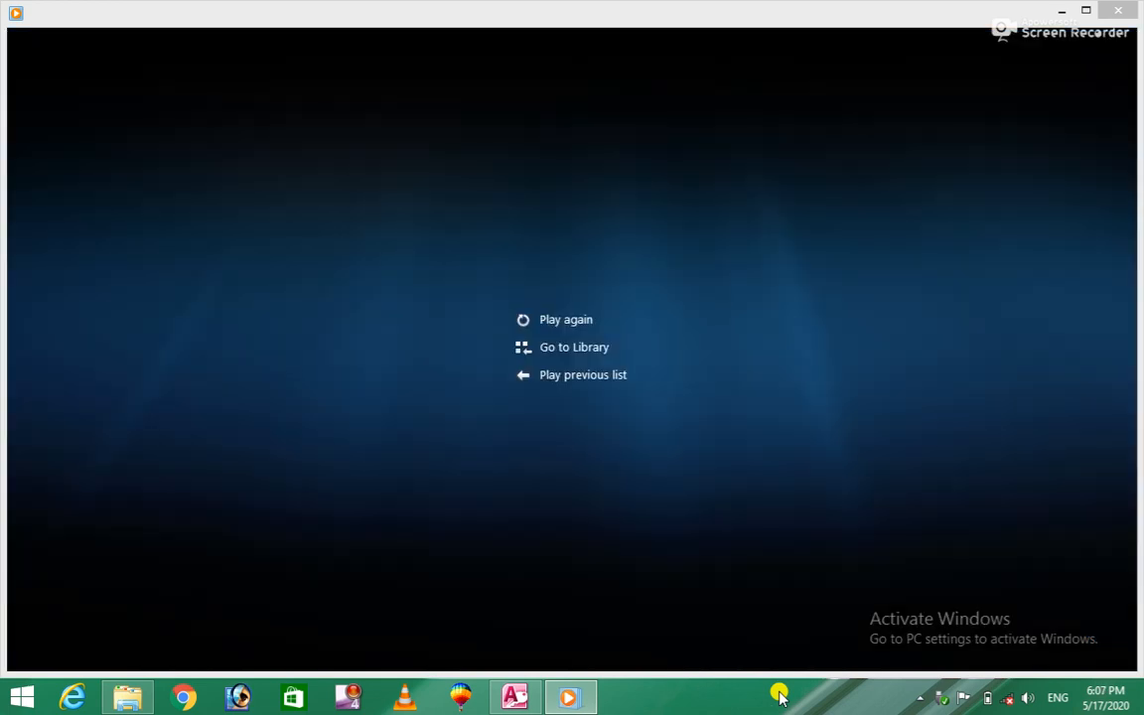
{"action": "mouse_move", "coordinate": [616, 685]}
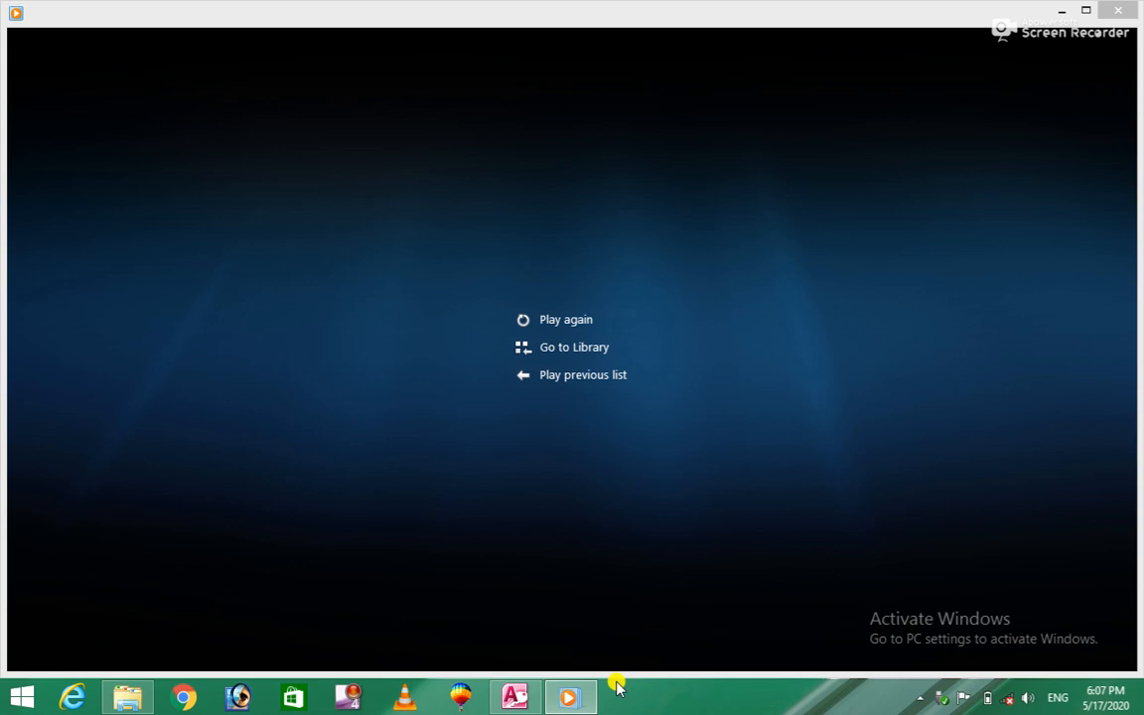